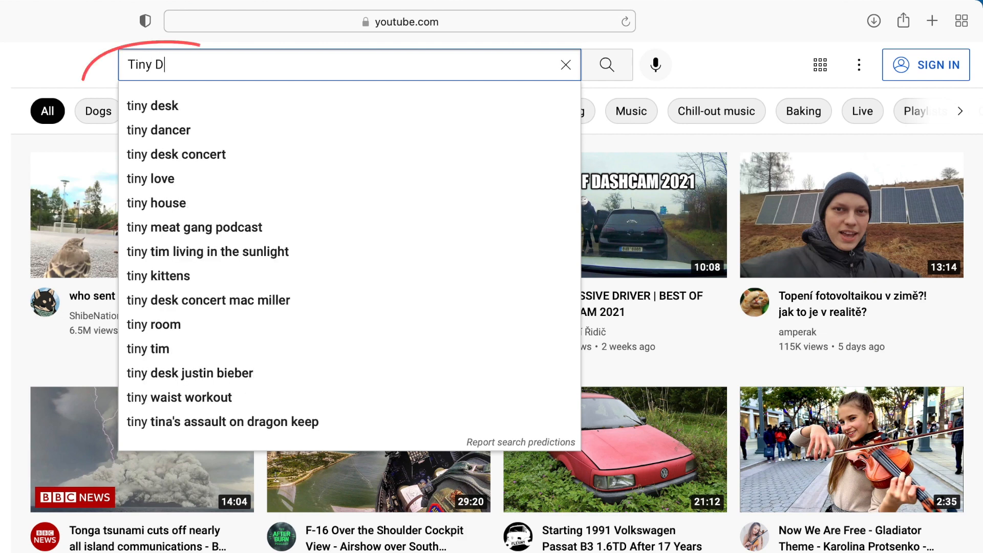
Search YouTube for 'tiny doge' and open the Tiny DOGE Backtesting video
text(OGE)
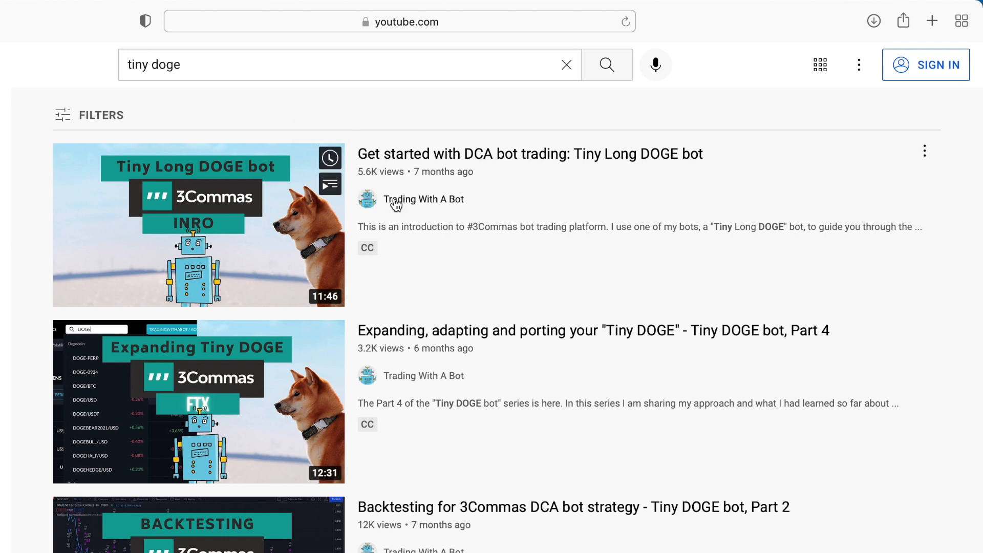
scroll(down, 3)
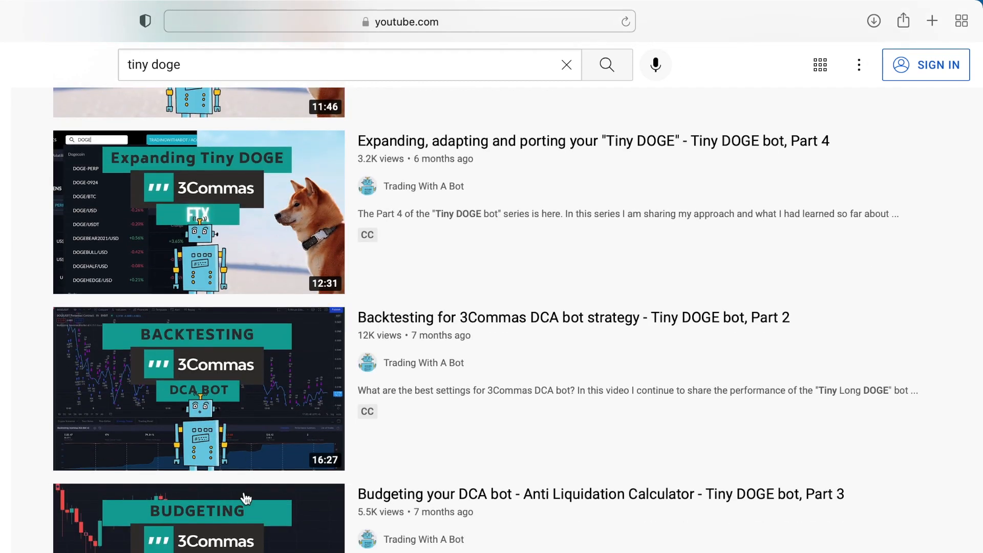
mouse_move(243, 414)
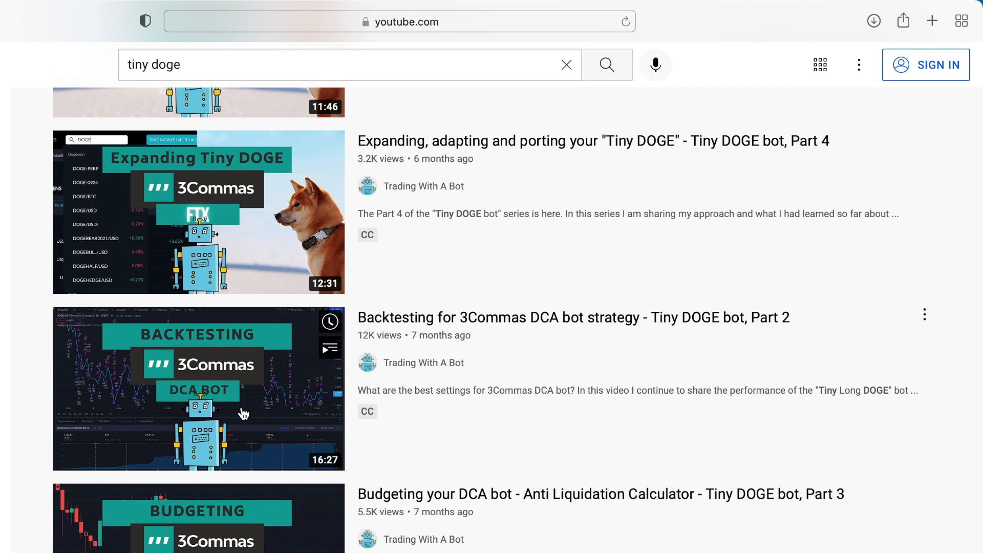
click(198, 388)
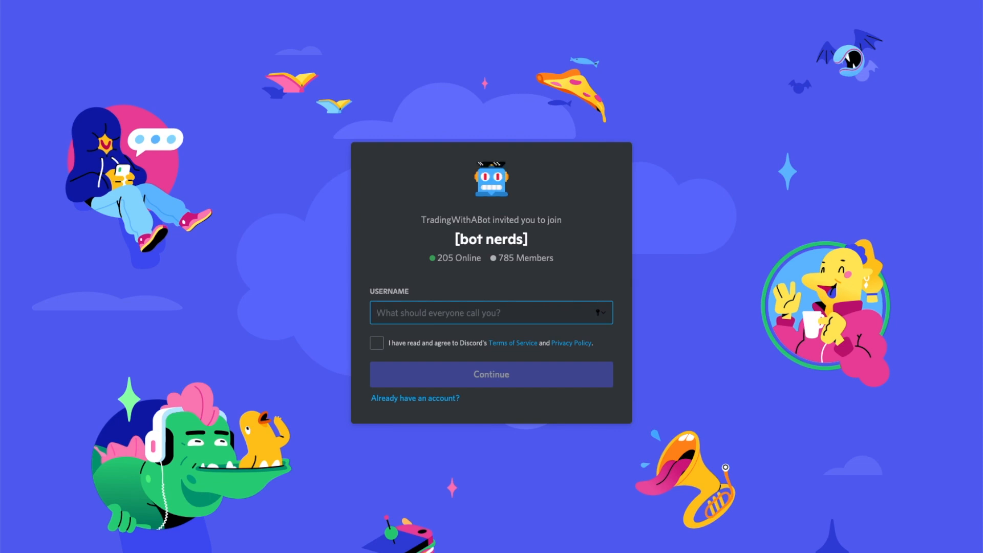
mouse_move(456, 164)
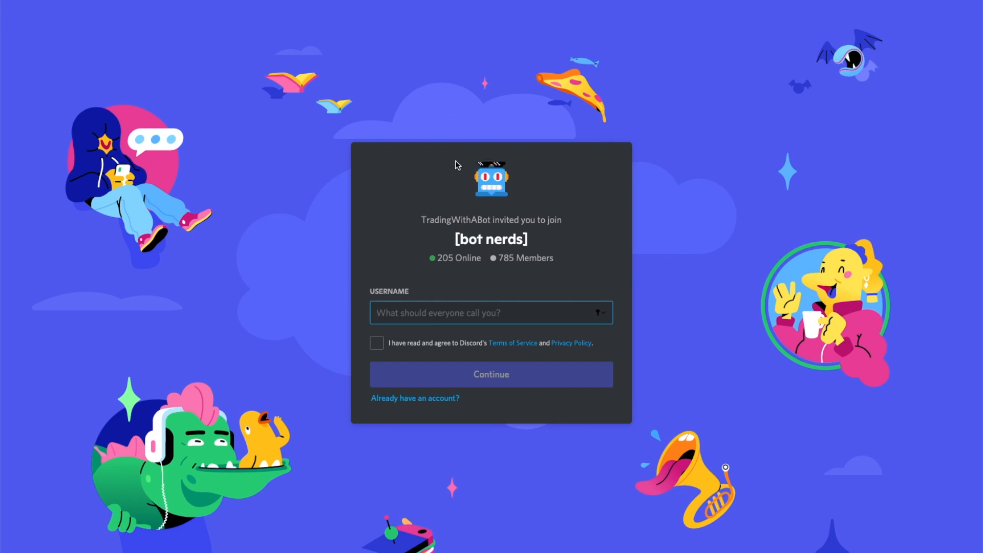
mouse_move(474, 246)
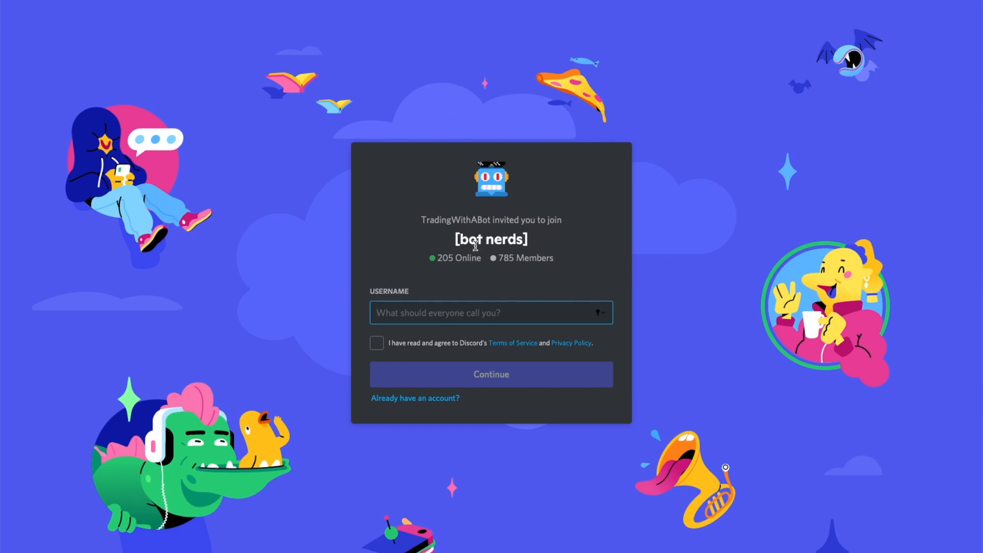
mouse_move(478, 287)
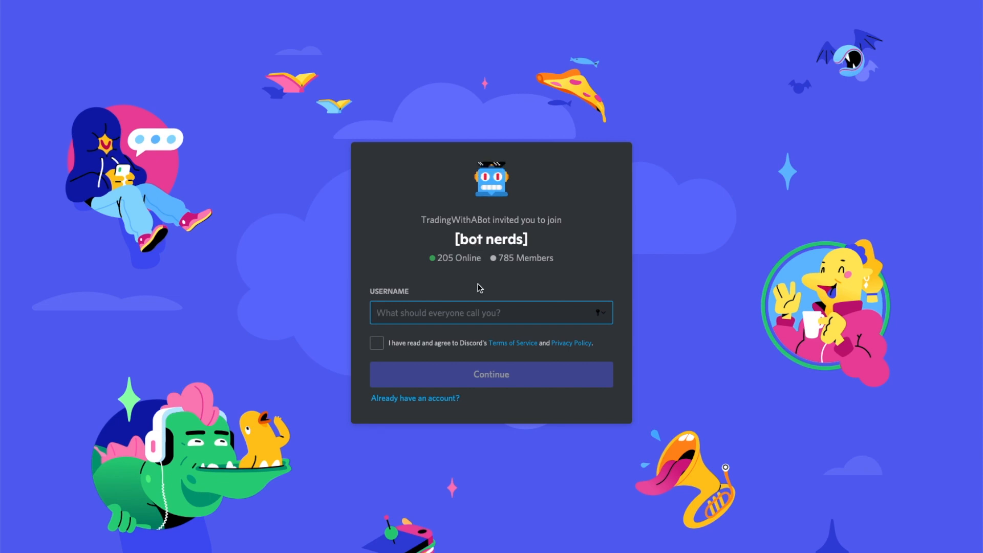
Accept the Terms of Service and enter the username 'TestUser' on the bot nerds invite
click(376, 343)
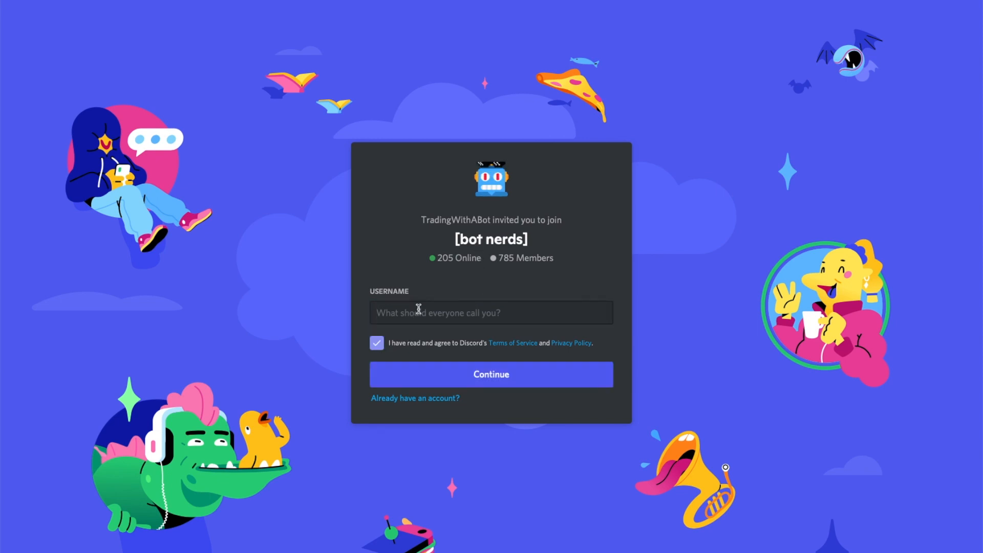
text(Test)
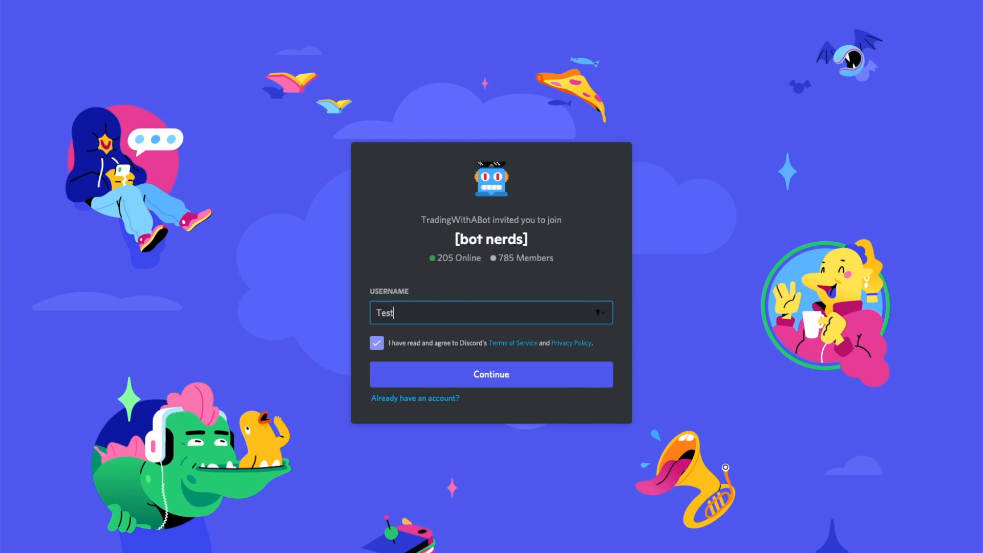
text(User)
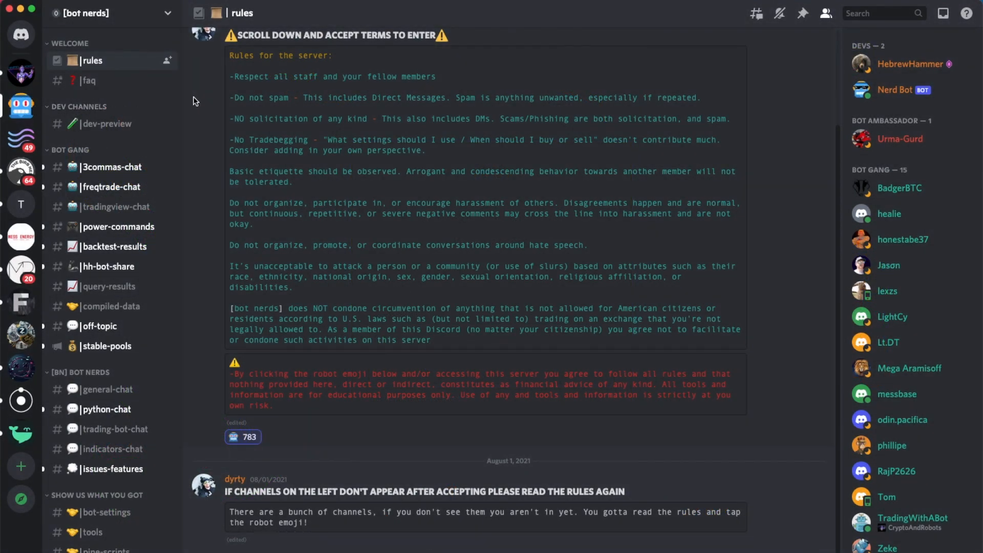
mouse_move(259, 213)
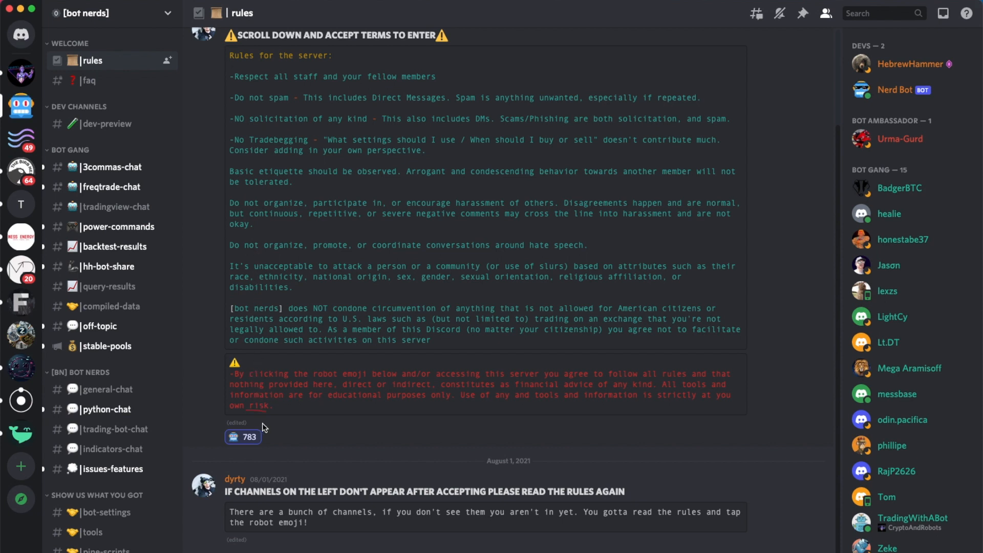
mouse_move(243, 436)
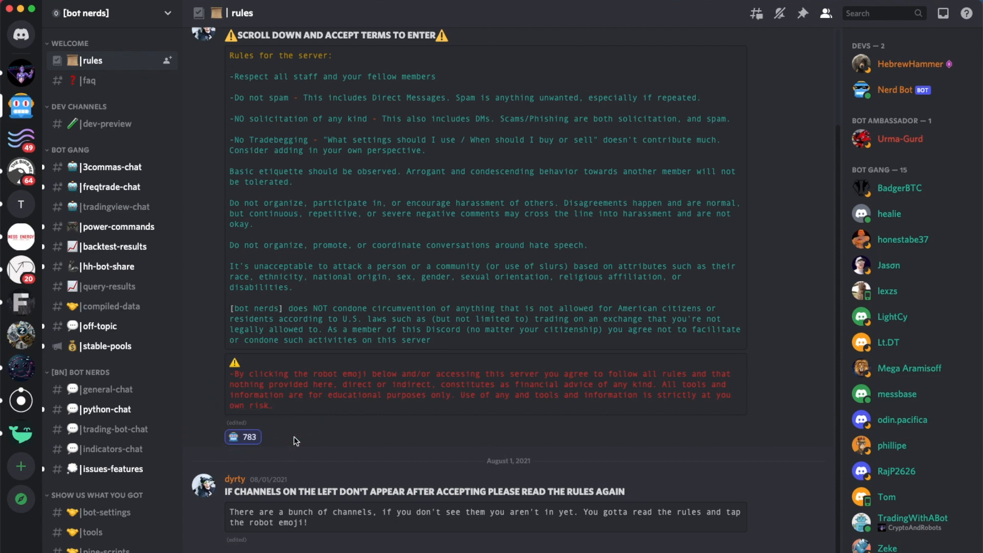
Follow the faq's #commands link, then open #results-chat under [NB] BACKTESTER
click(89, 80)
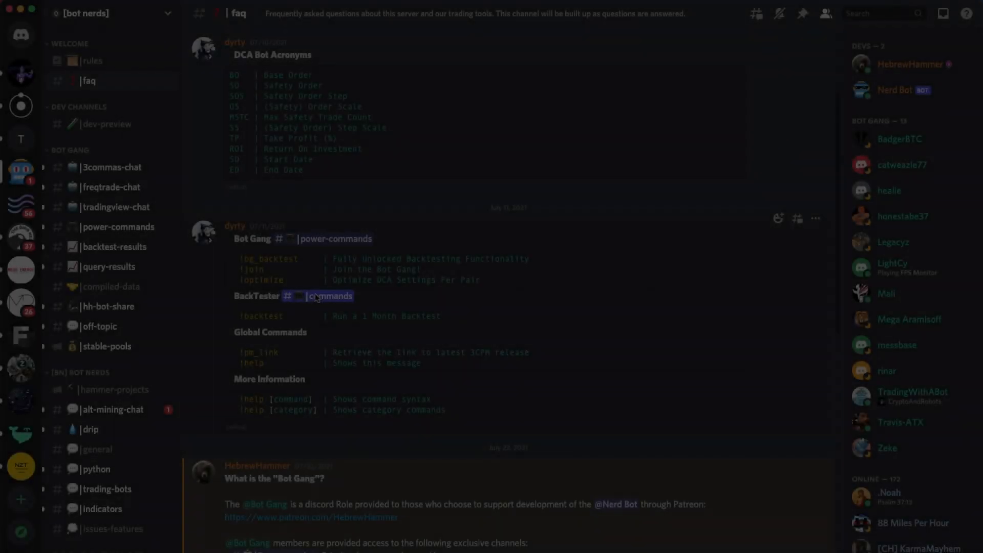
click(333, 296)
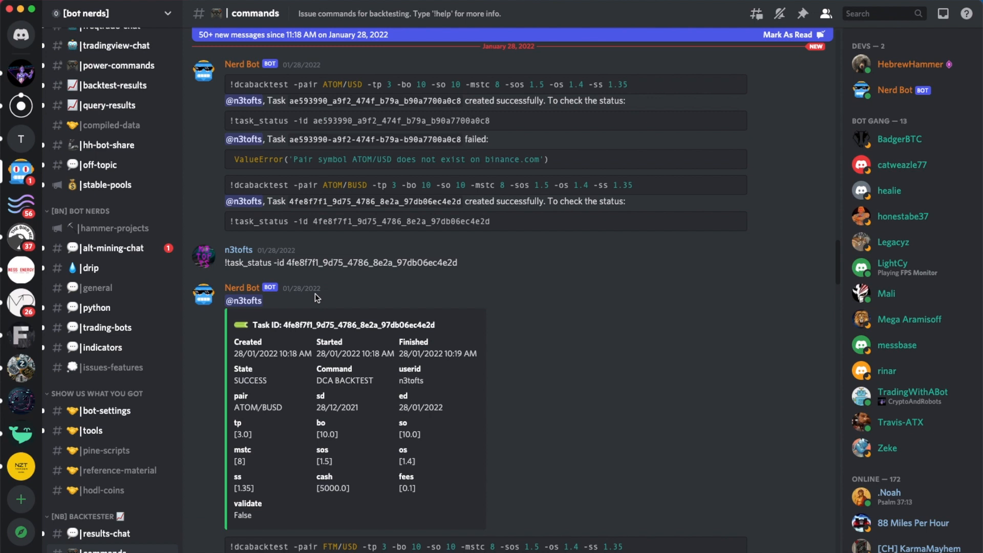
scroll(down, 3)
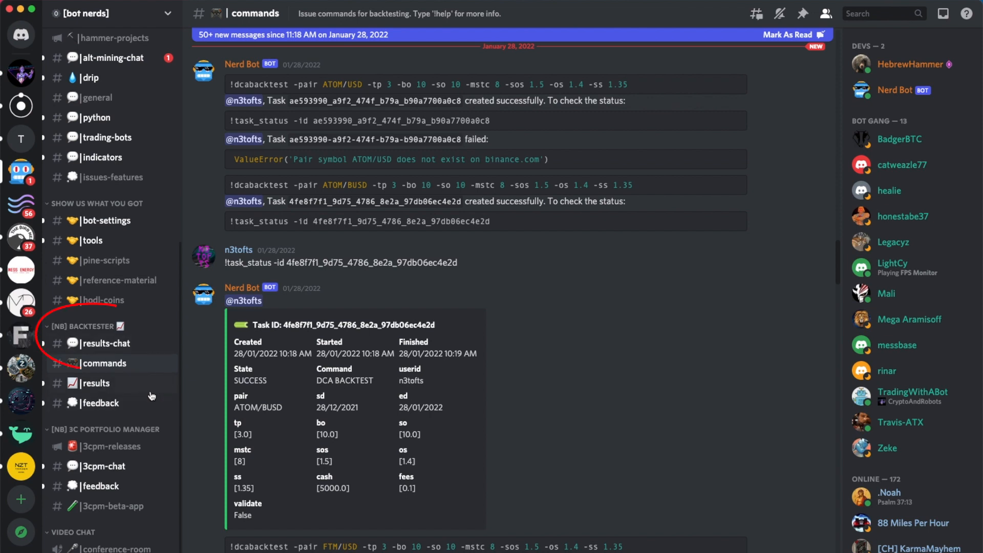
click(106, 343)
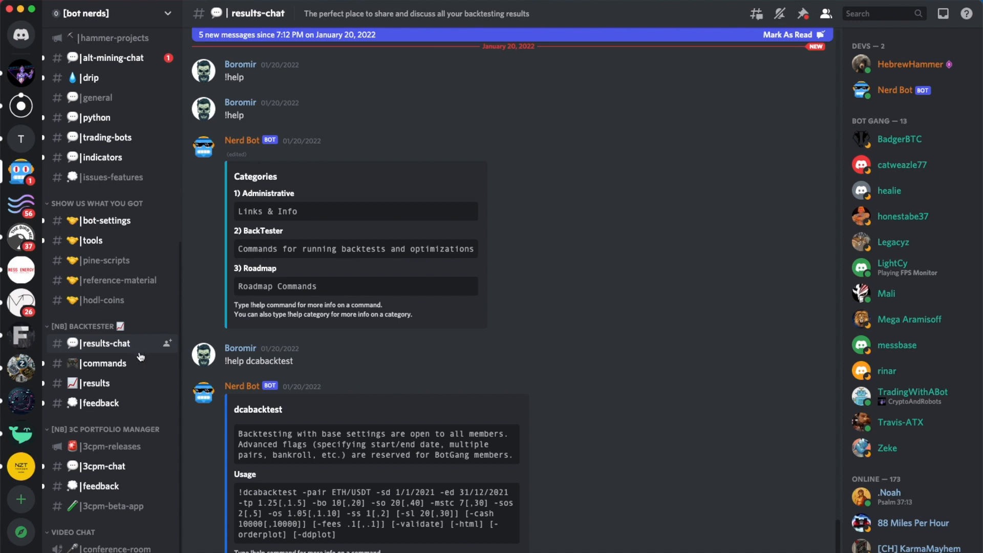
mouse_move(702, 238)
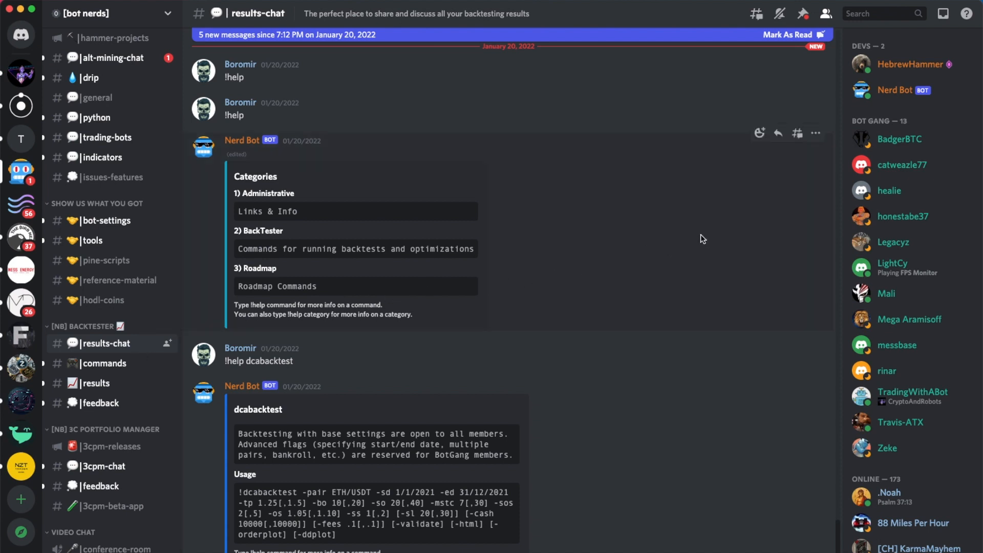
mouse_move(875, 216)
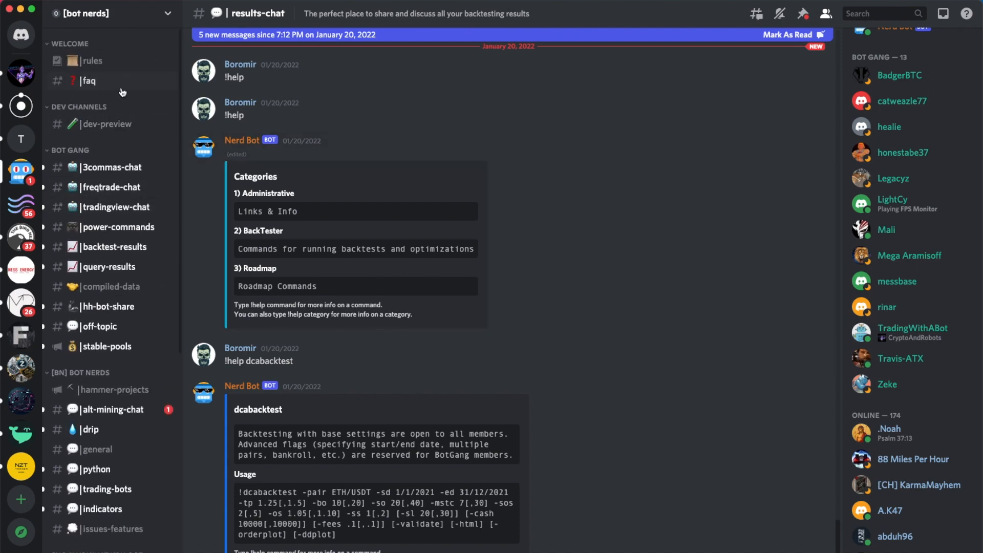
Scroll the #faq channel down to the 'What is the Bot Gang?' message
click(89, 80)
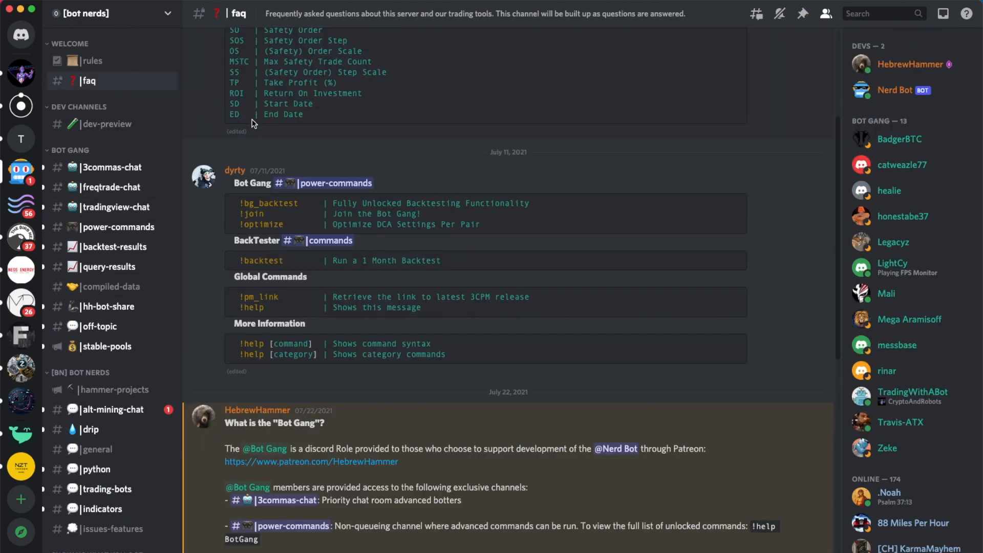
scroll(down, 3)
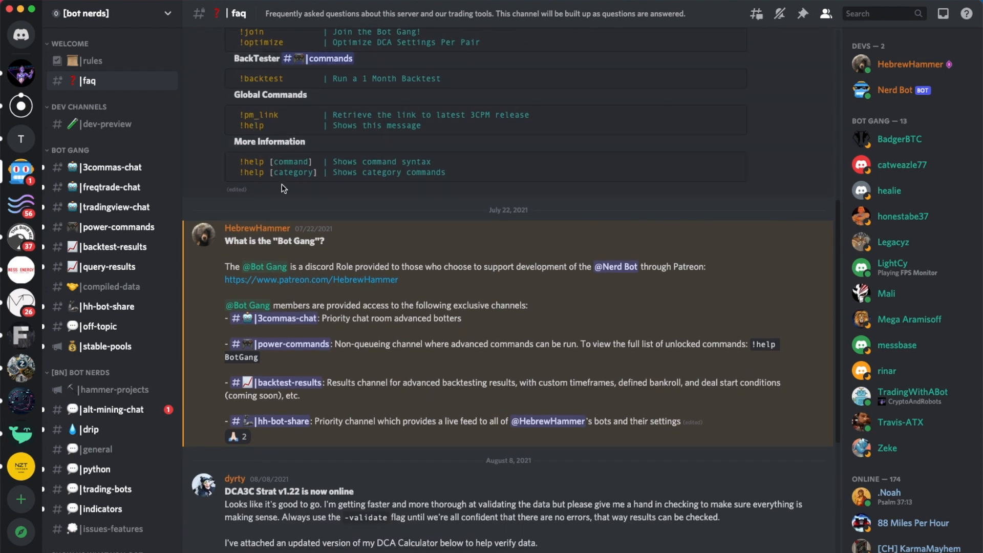
mouse_move(291, 254)
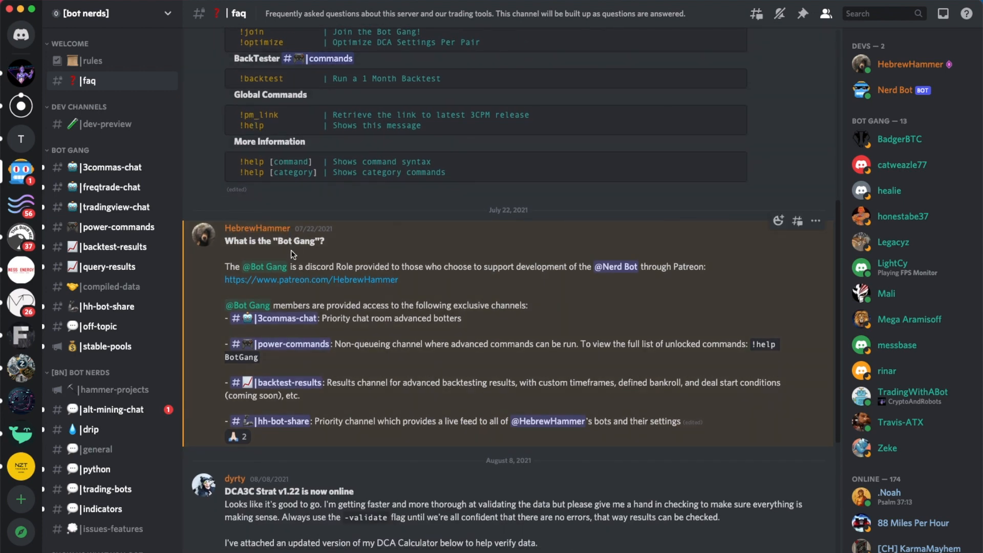
mouse_move(304, 283)
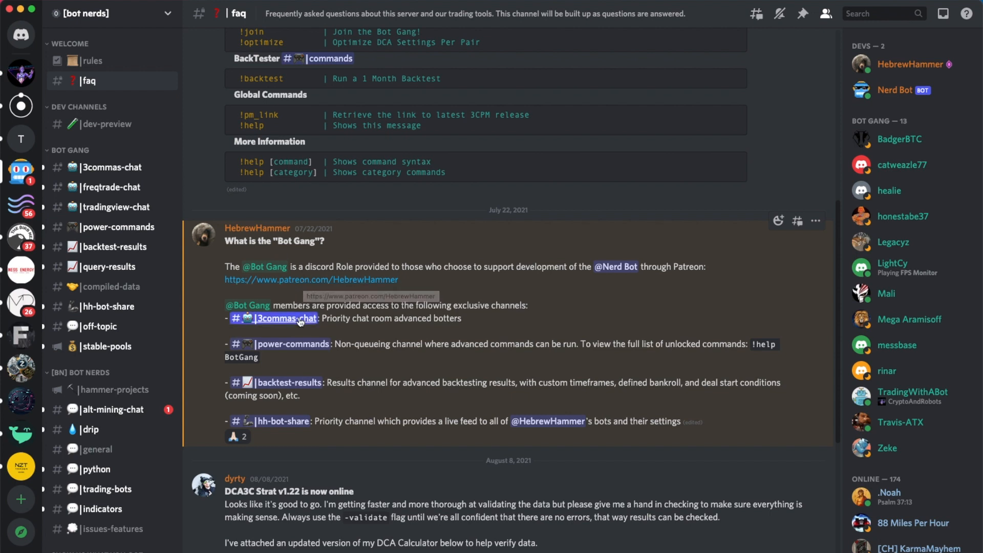
mouse_move(140, 160)
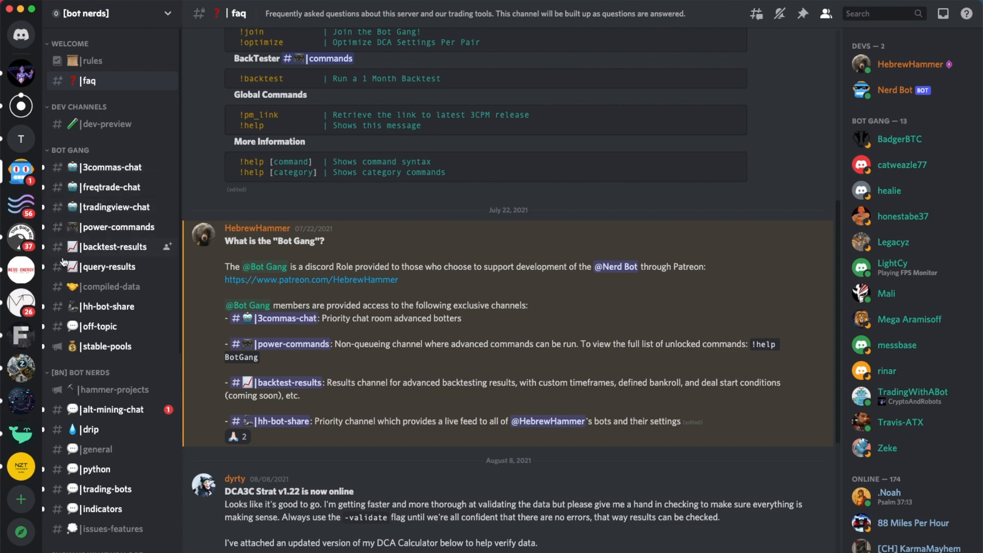
mouse_move(84, 350)
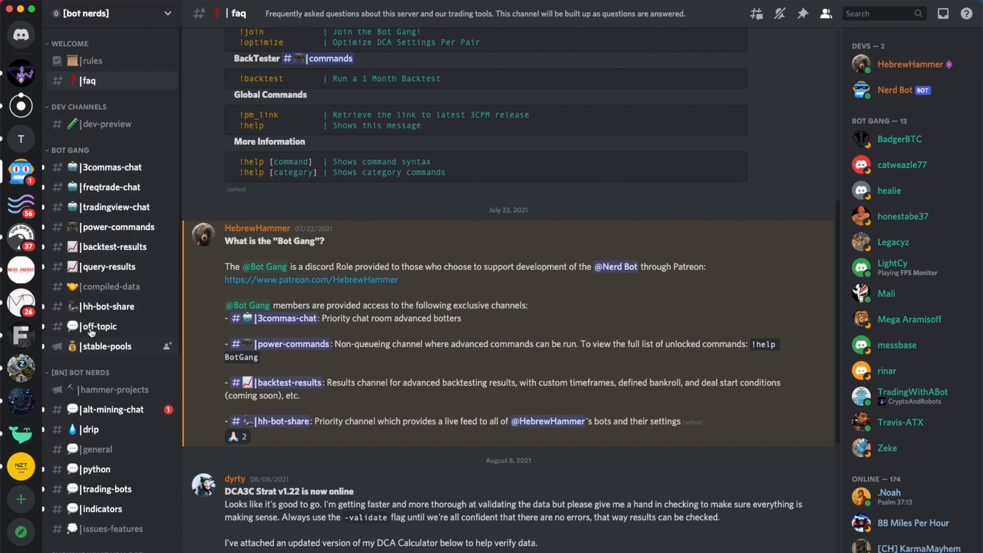
mouse_move(112, 167)
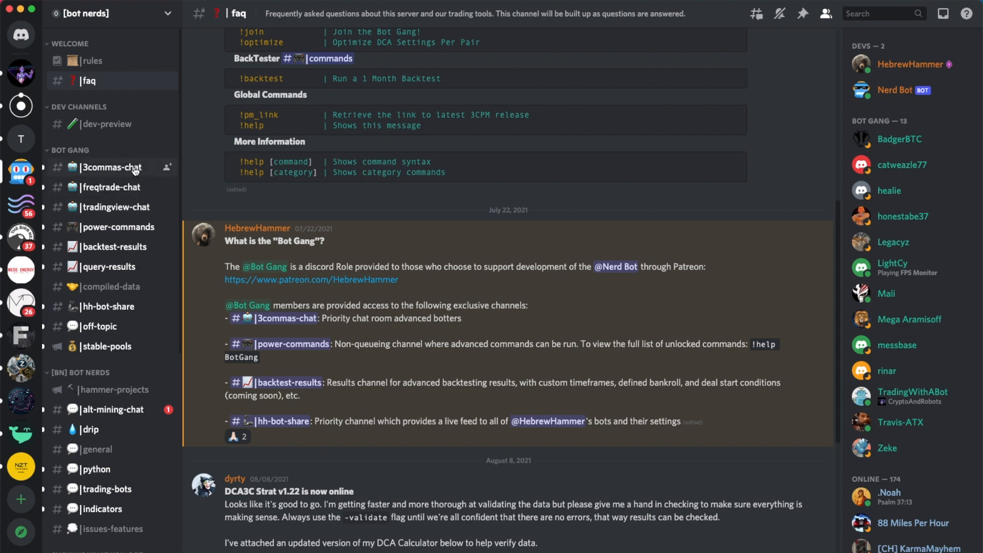
Browse #3commas-chat and the earlier dcabacktest commands in #power-commands, then open #faq
click(115, 168)
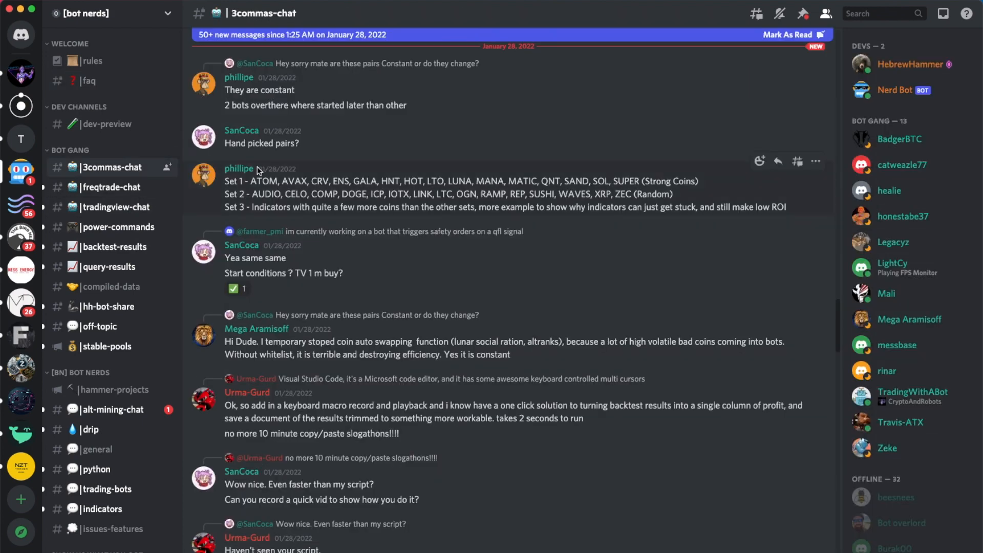
scroll(down, 3)
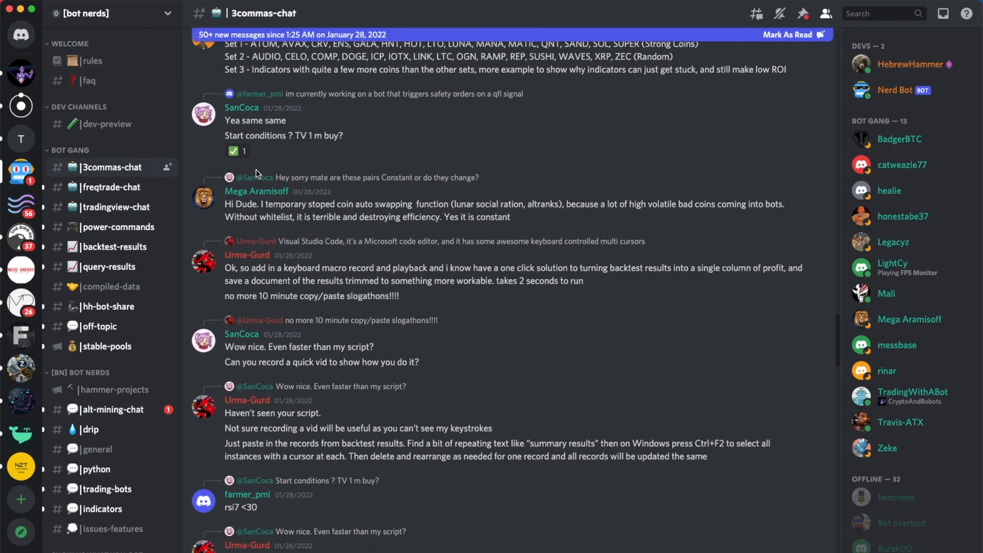
mouse_move(132, 232)
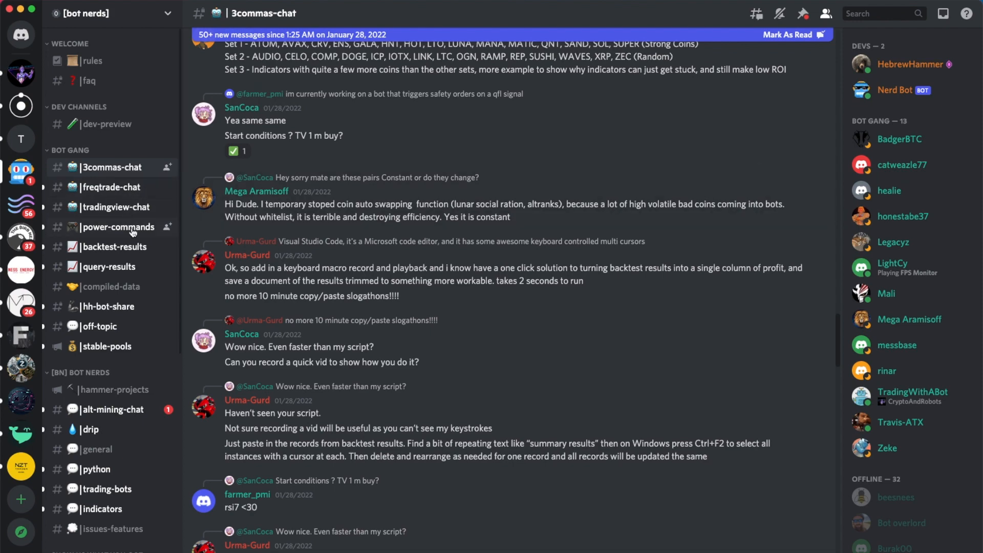
click(117, 226)
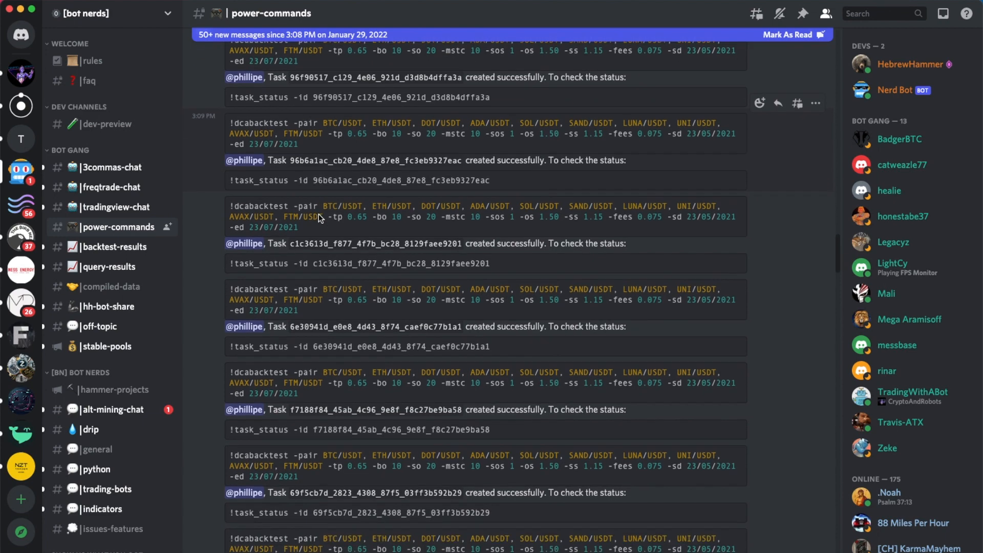
scroll(down, 3)
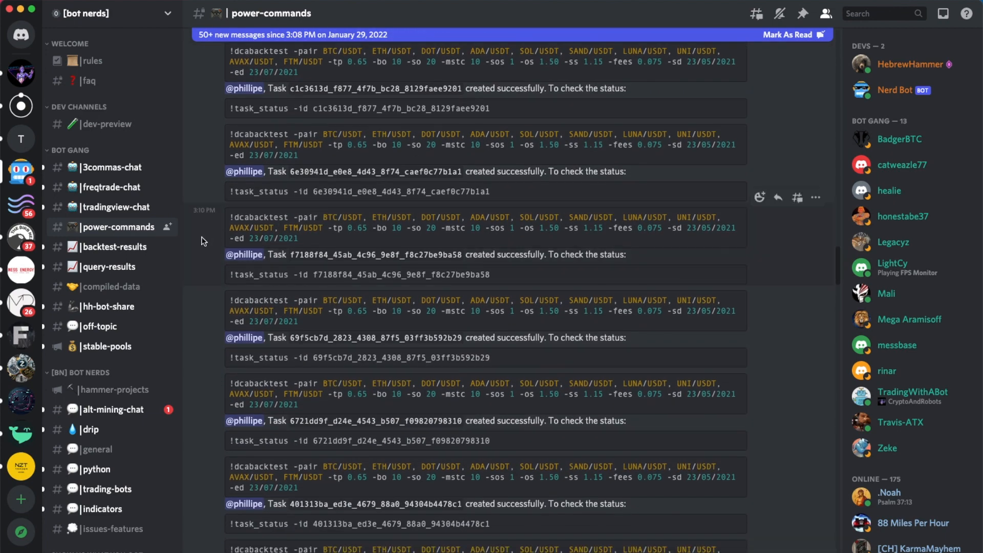
click(115, 246)
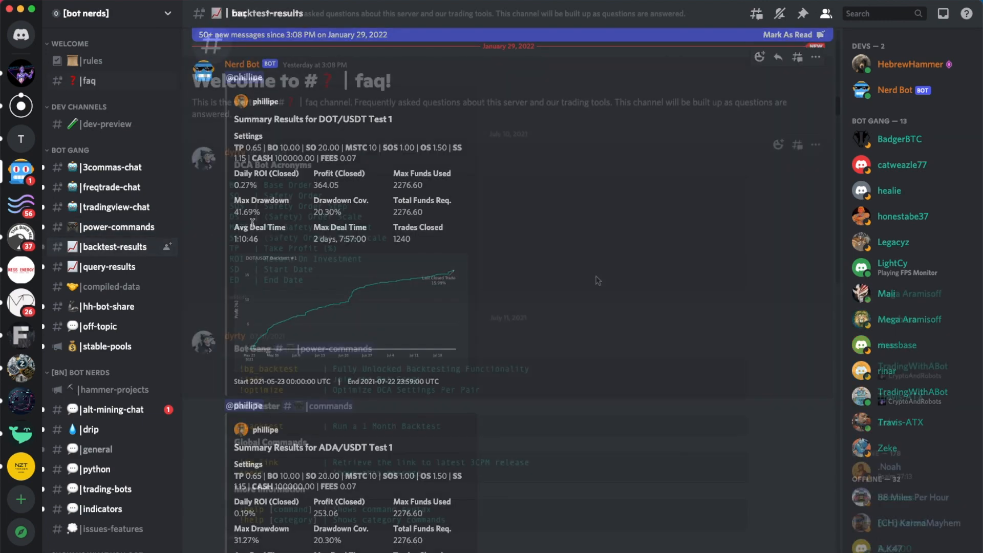
Read the faq's bot acronym and command tables, then go back to #power-commands
click(90, 80)
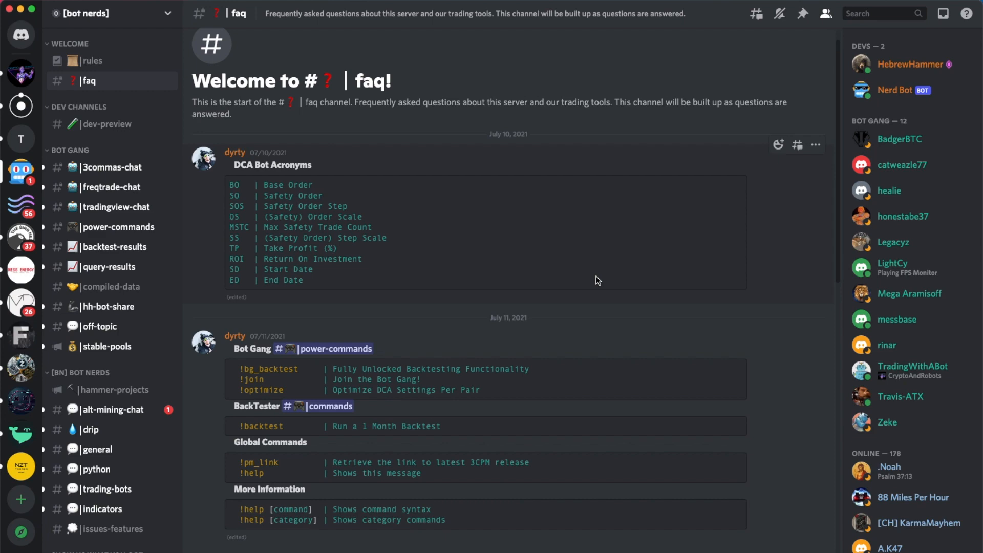
click(119, 227)
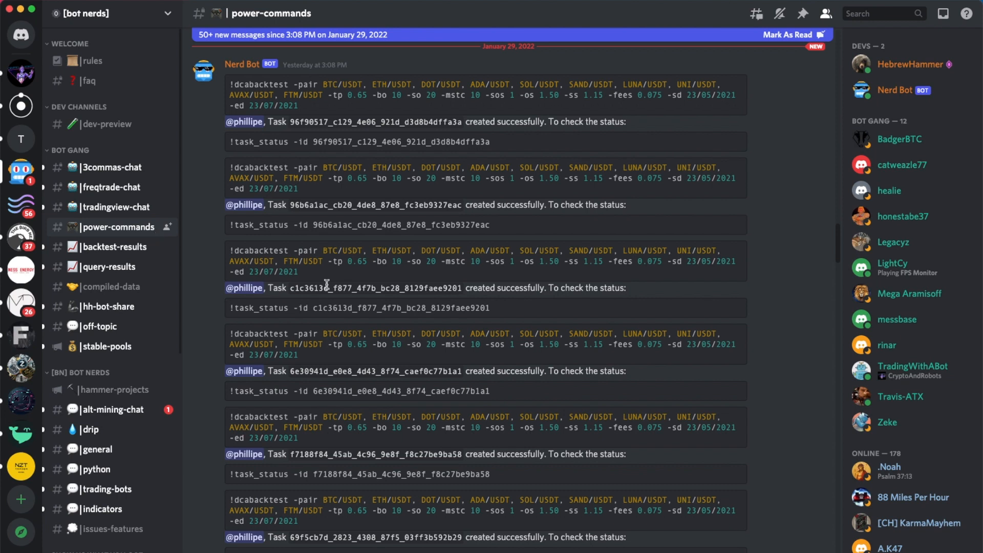
mouse_move(741, 354)
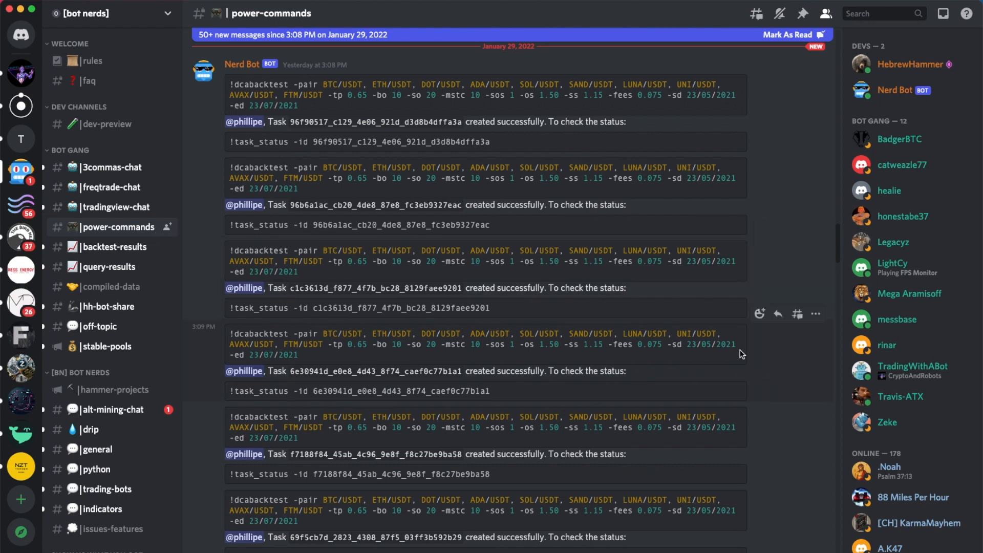
Mark #power-commands as read and select the pair in the newest eth/USDT dcabacktest command
click(786, 34)
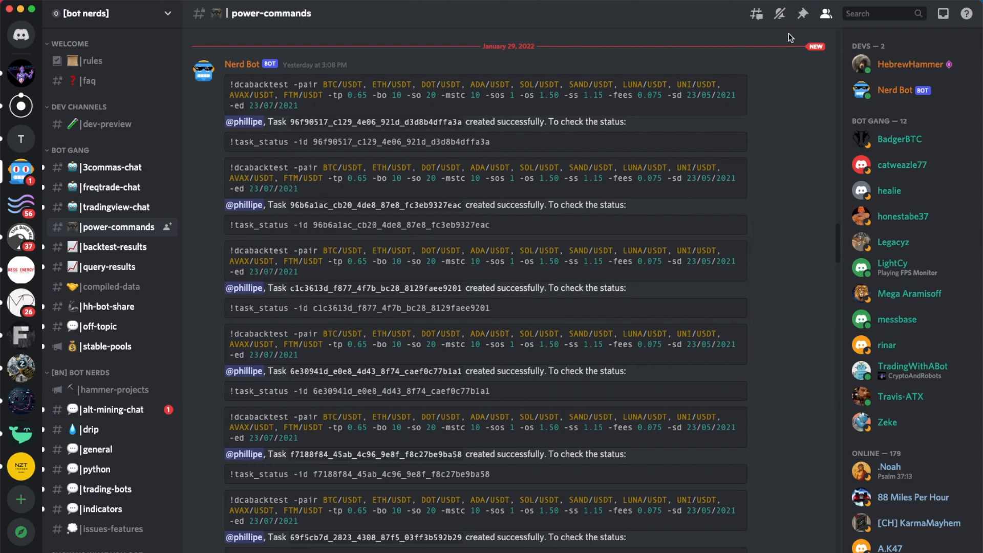
scroll(down, 3)
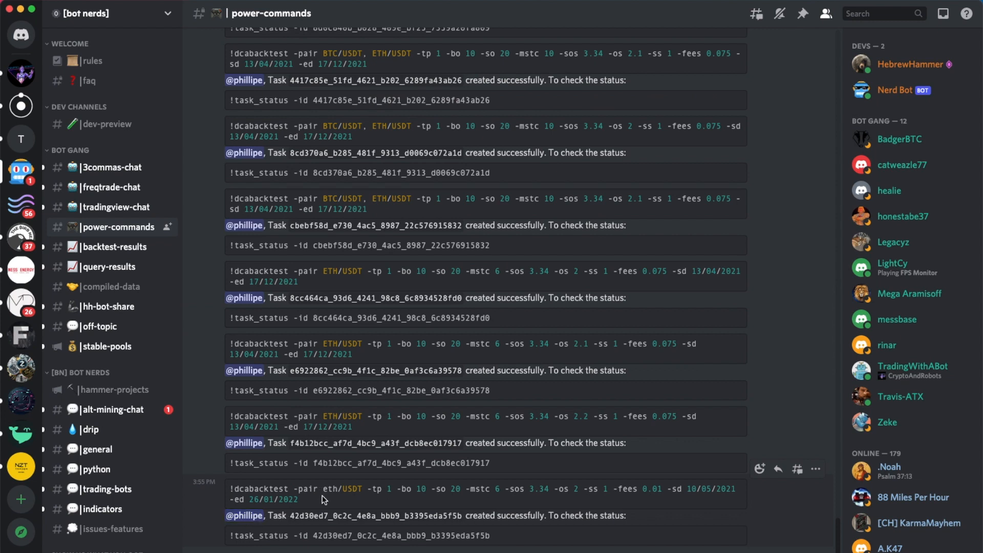
mouse_move(270, 492)
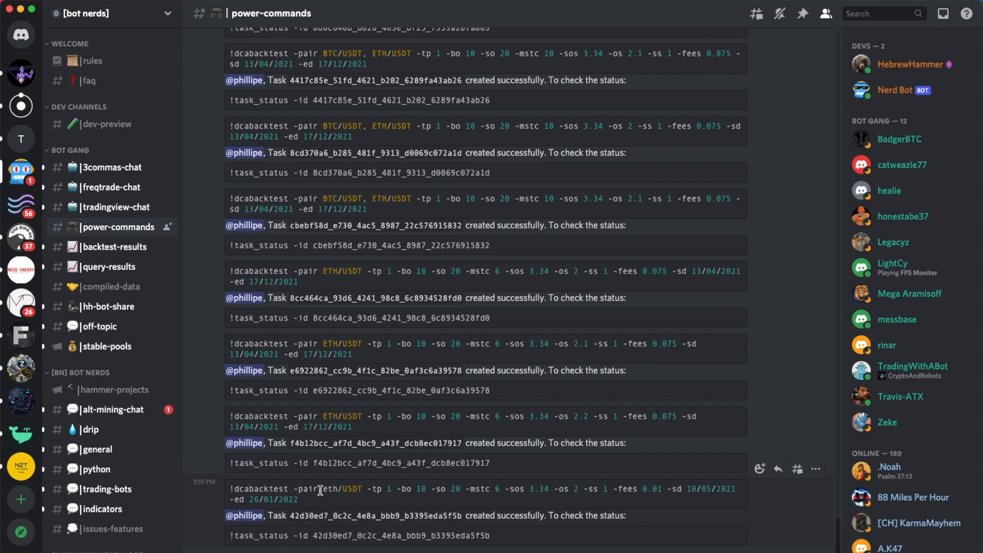
double_click(344, 489)
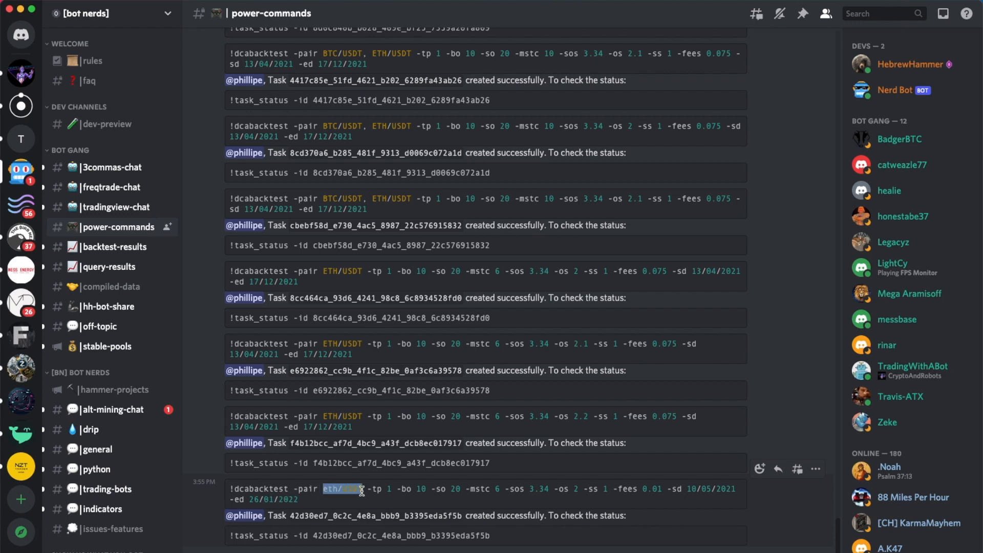
mouse_move(362, 505)
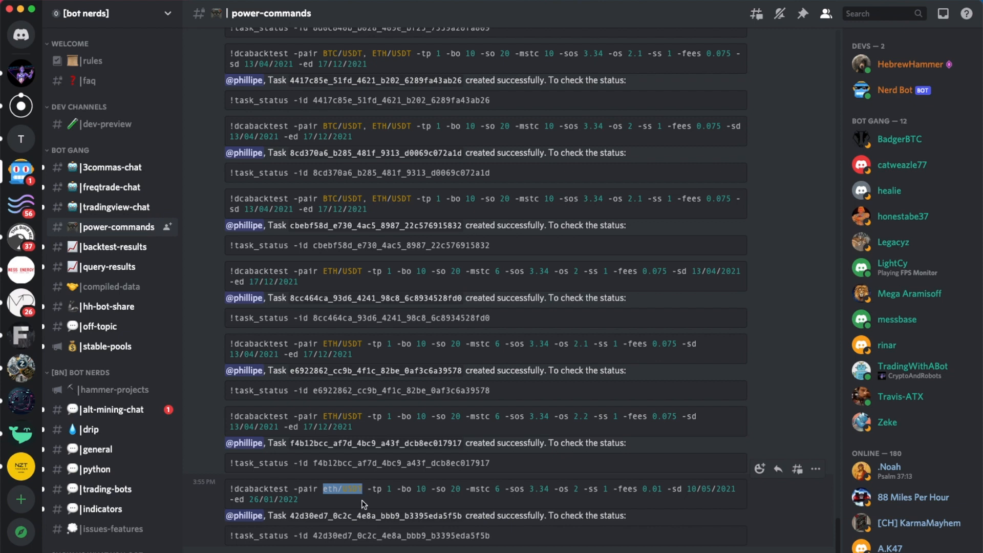
mouse_move(643, 488)
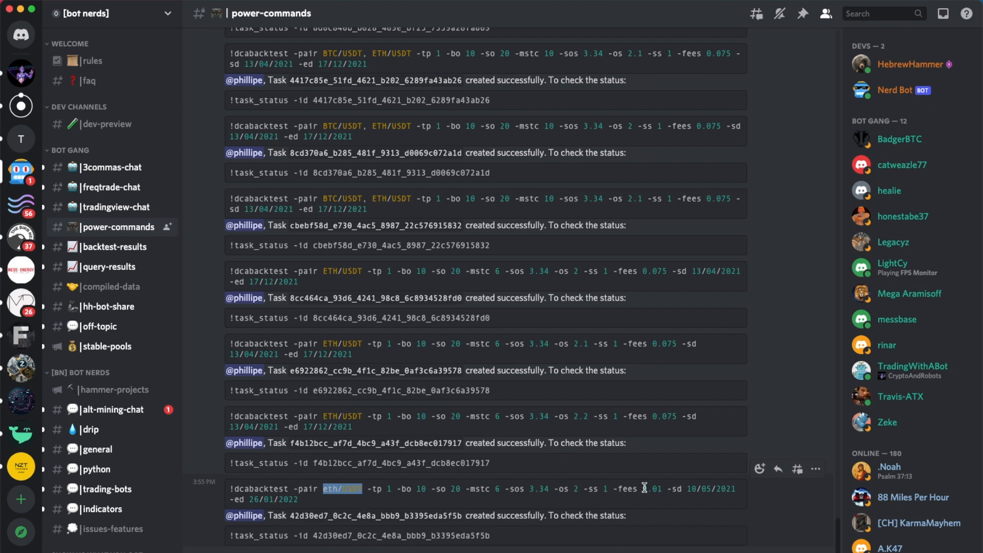
mouse_move(635, 509)
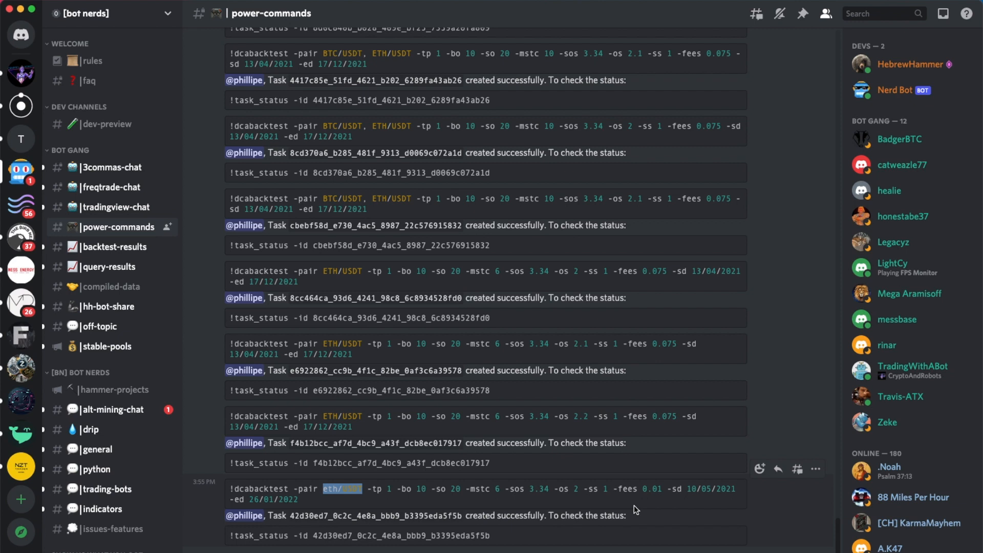
mouse_move(695, 500)
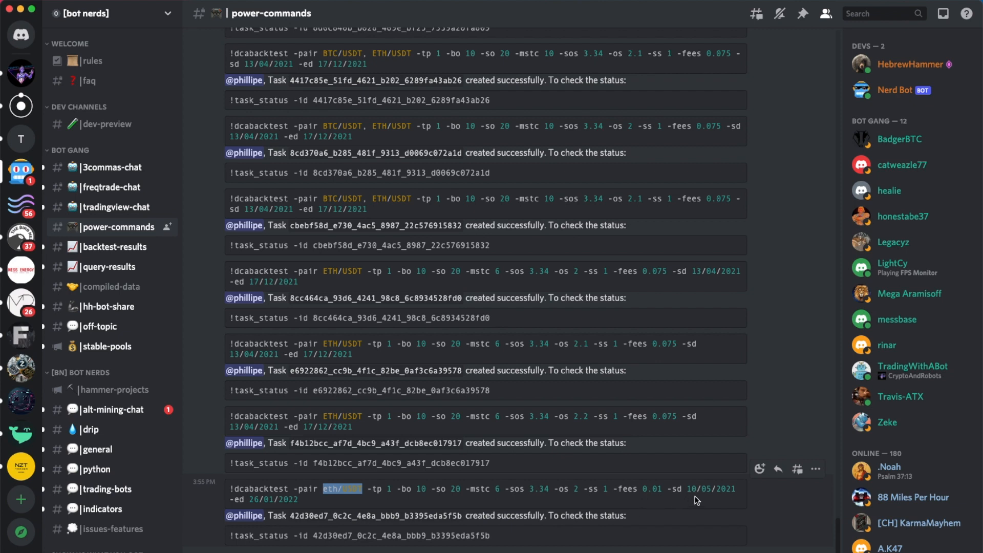
mouse_move(503, 491)
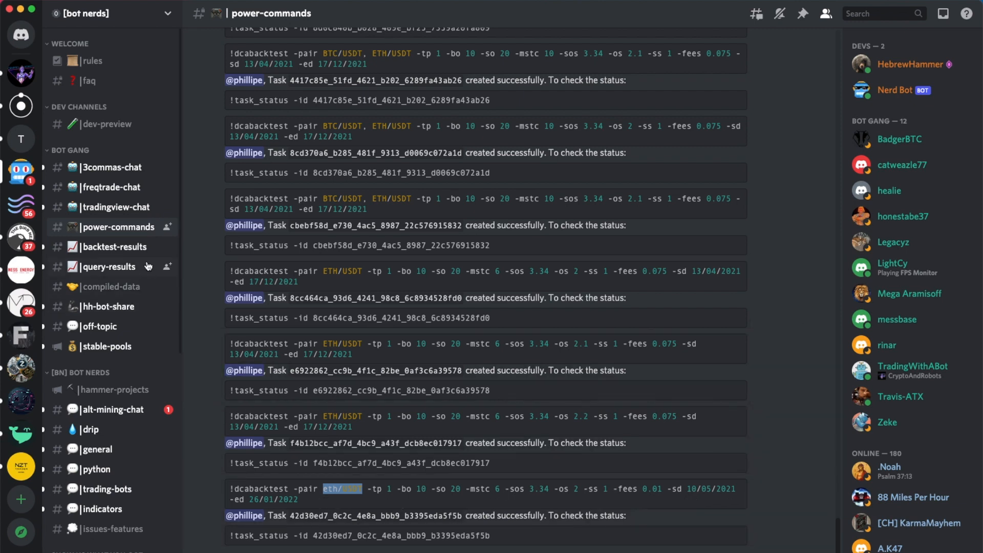
Open #backtest-results and scroll through the summaries down to the eth/USDT Test 1 chart
click(115, 246)
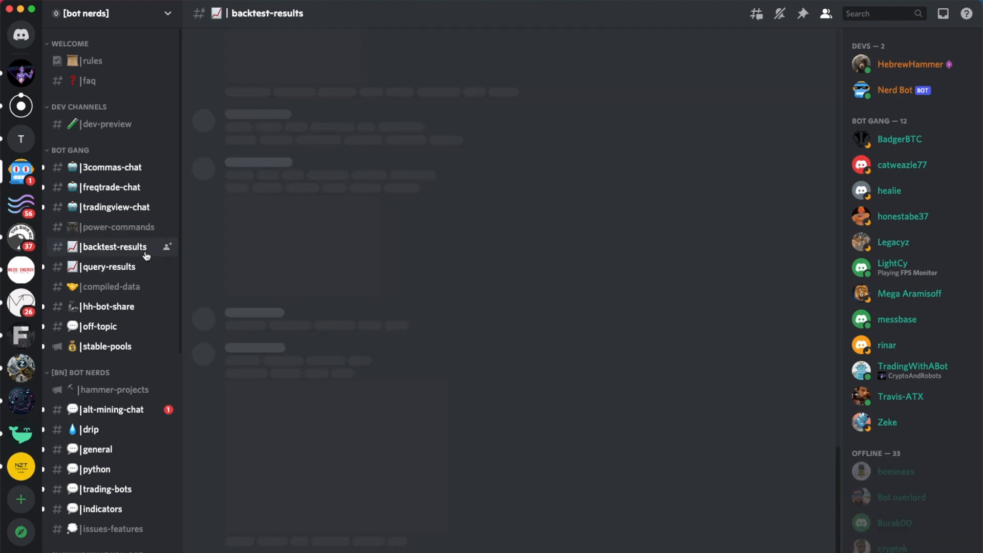
click(114, 246)
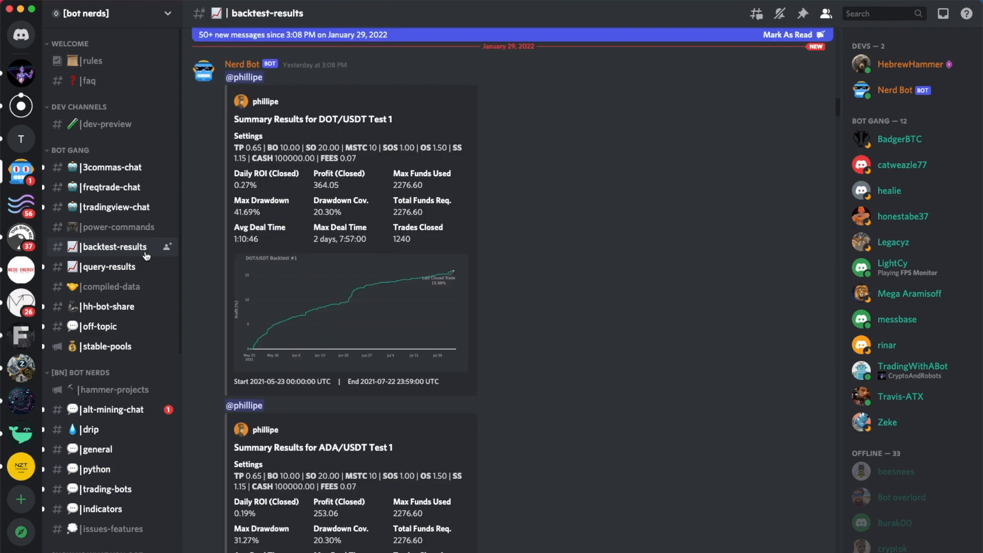
scroll(down, 3)
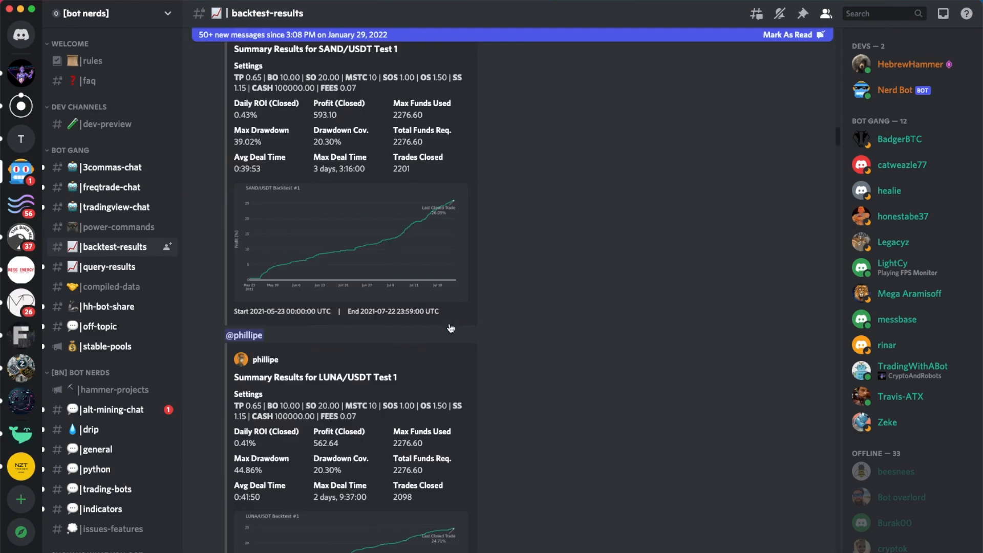
scroll(down, 3)
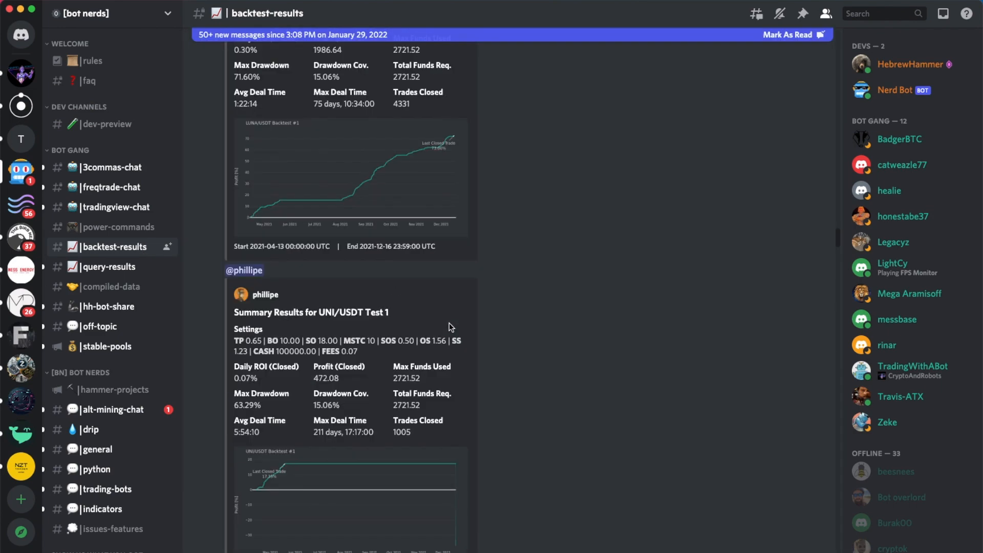
scroll(down, 3)
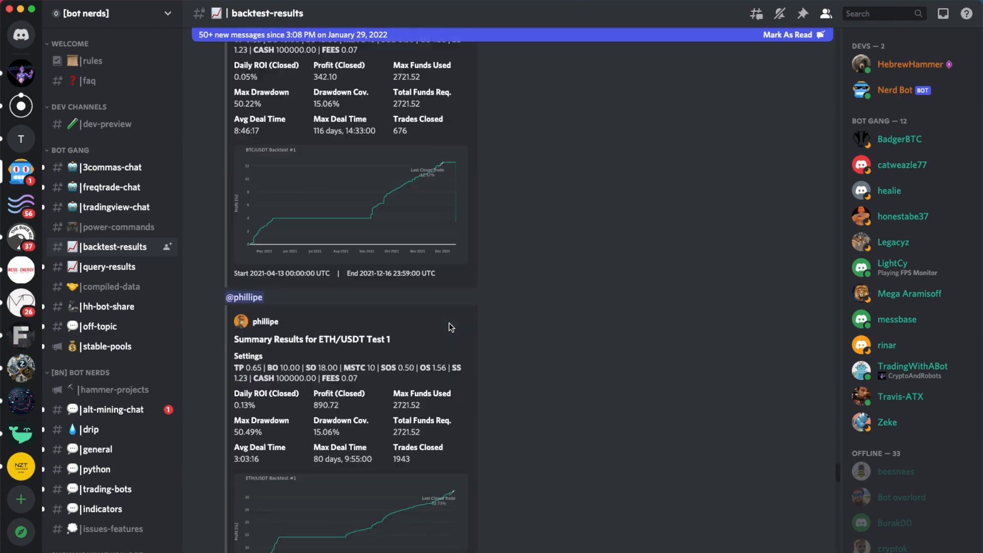
scroll(down, 3)
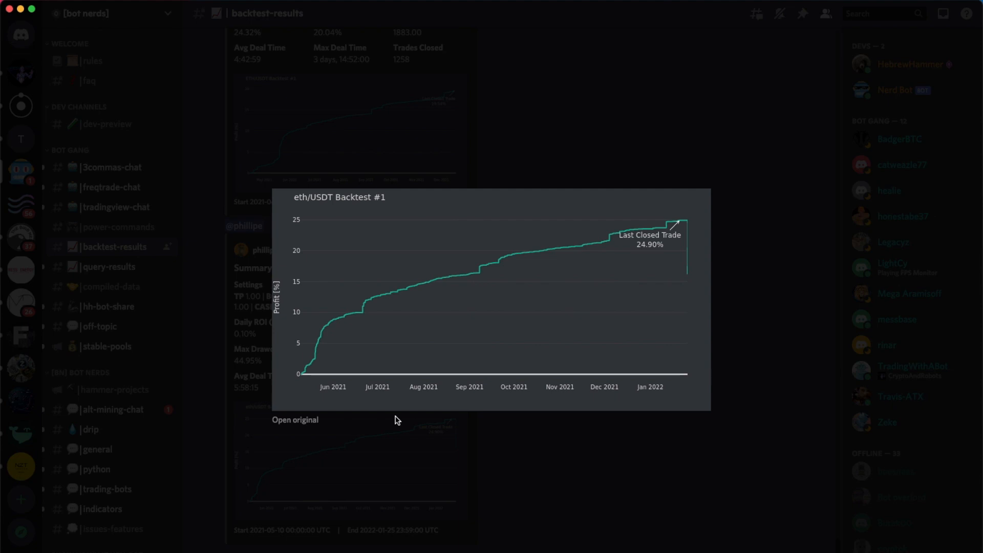
mouse_move(397, 437)
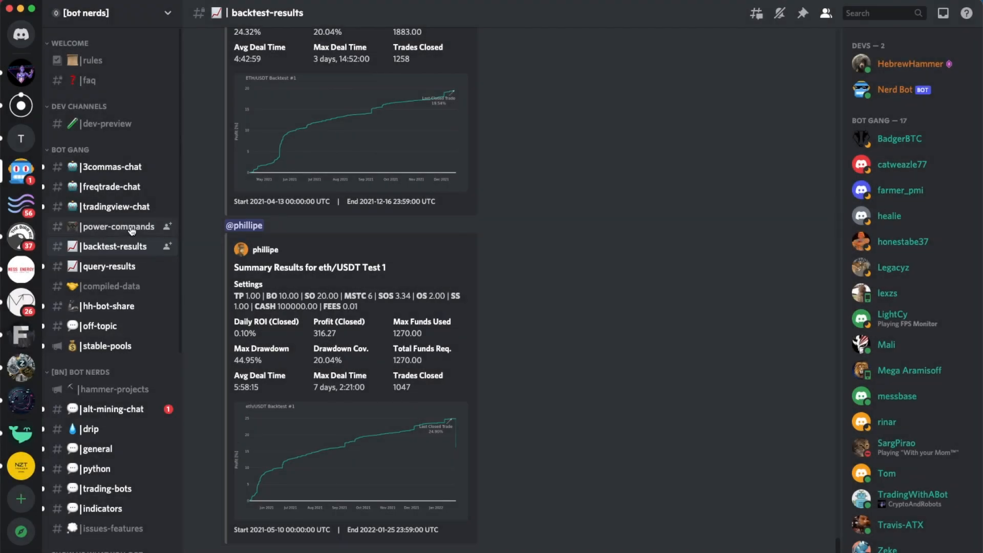
Draft a DOGE/USDT !dcabacktest command with take profit 0.35 in #power-commands
click(118, 226)
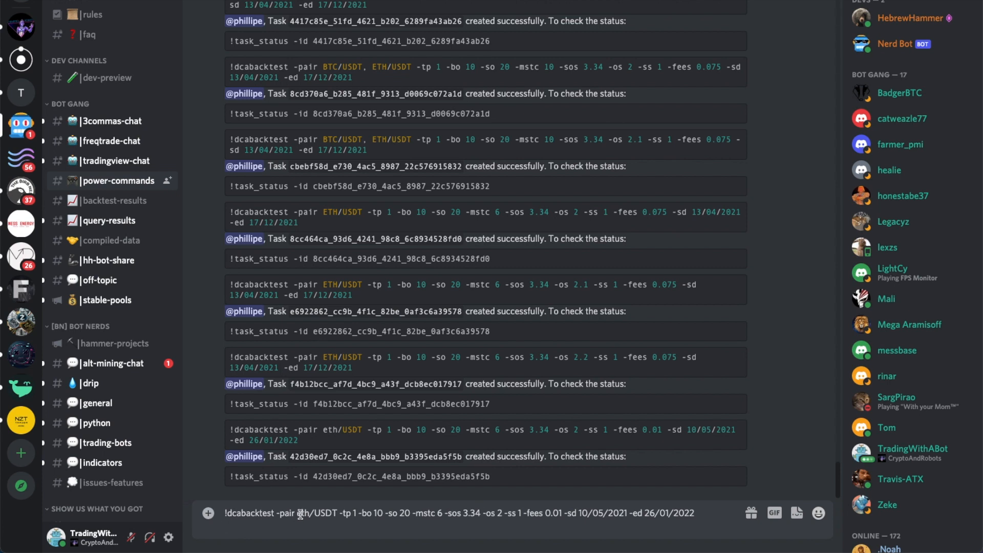
text(D)
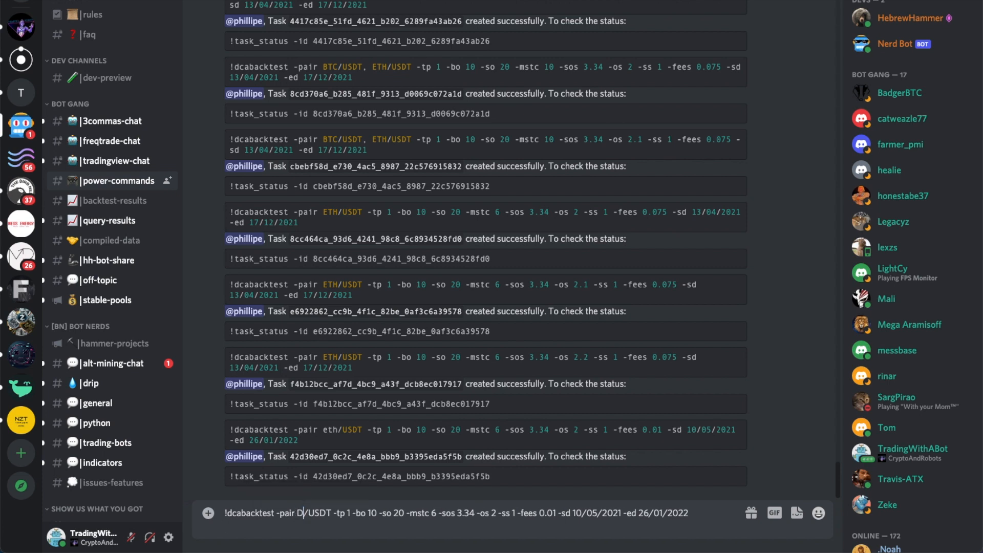
text(OGE)
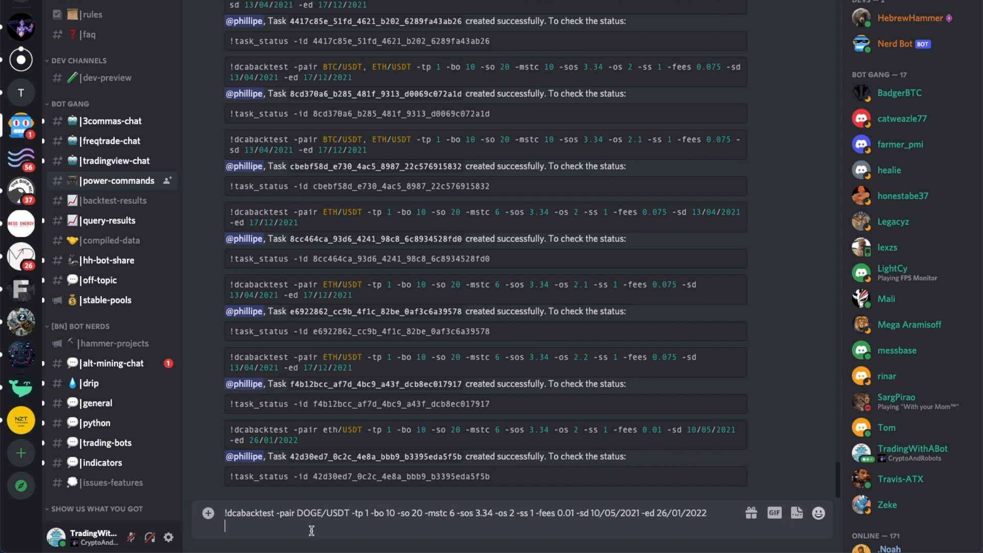
mouse_move(365, 511)
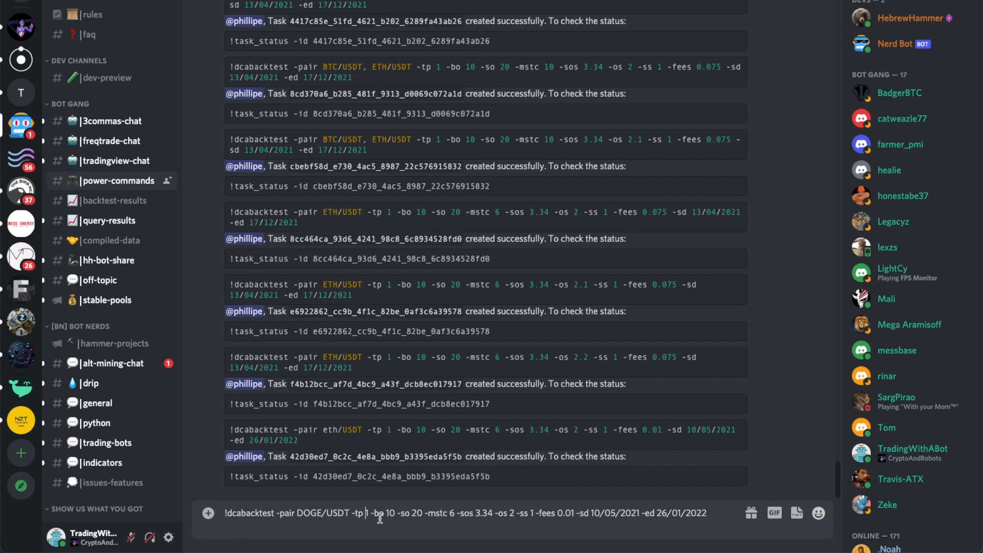
text(0)
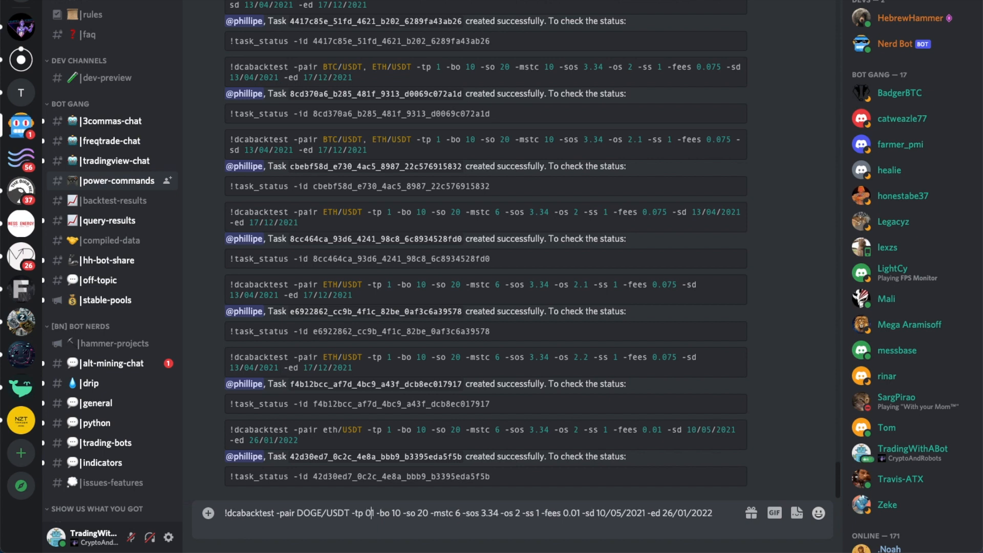
text(.351)
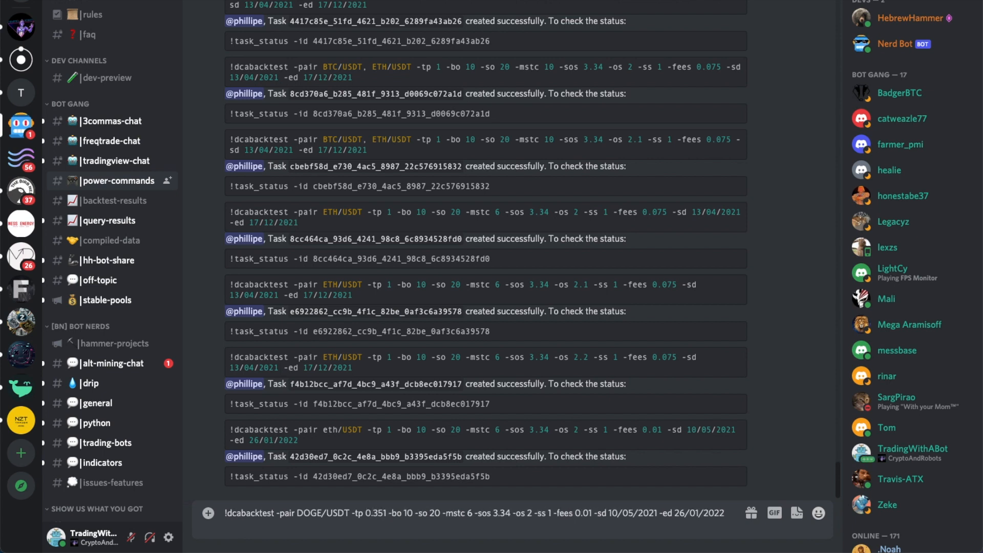
key(Backspace)
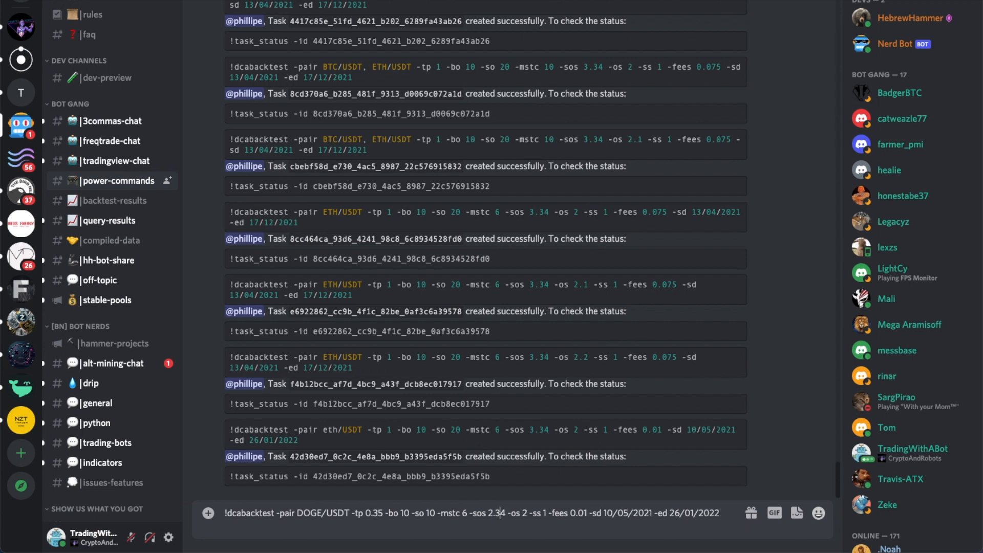
key(Backspace)
text(7)
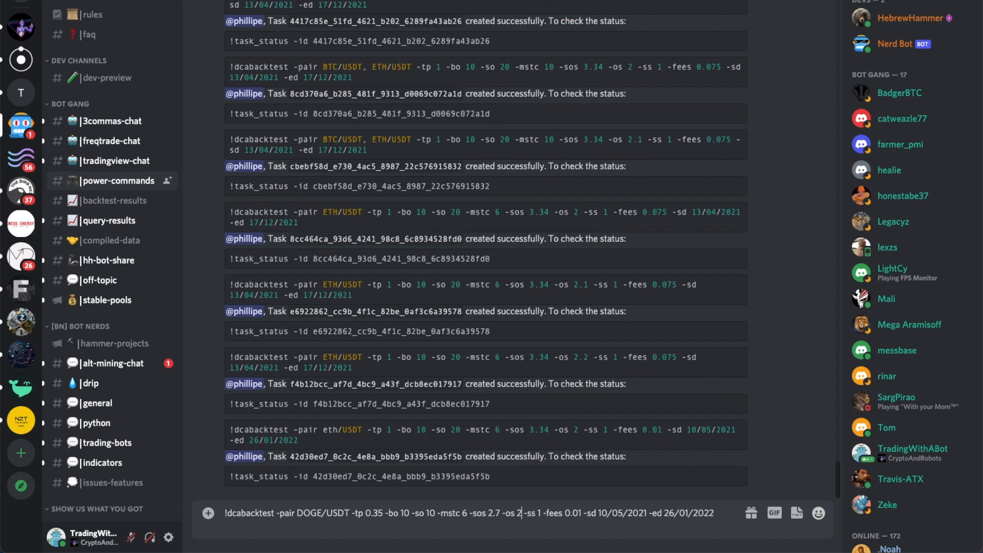
text(1.)
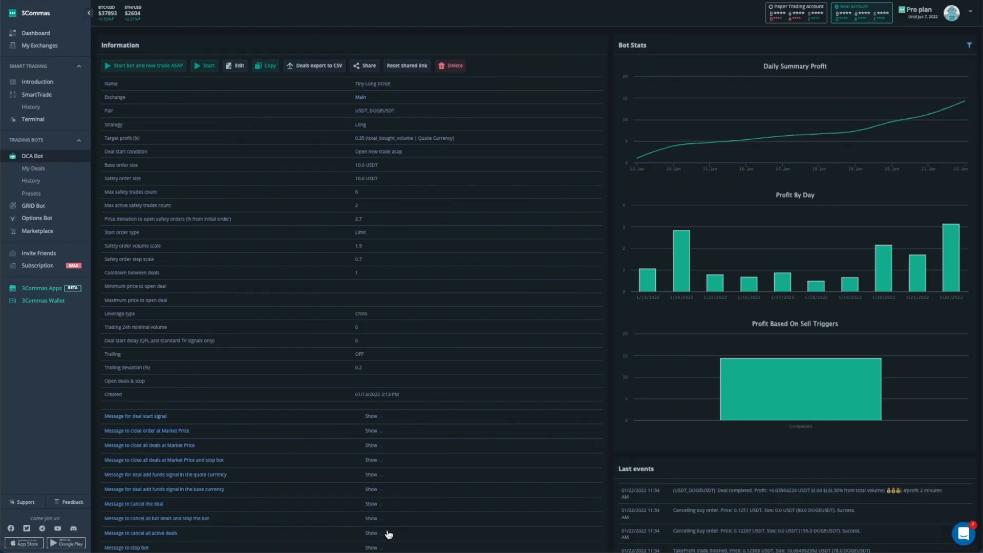
mouse_move(447, 306)
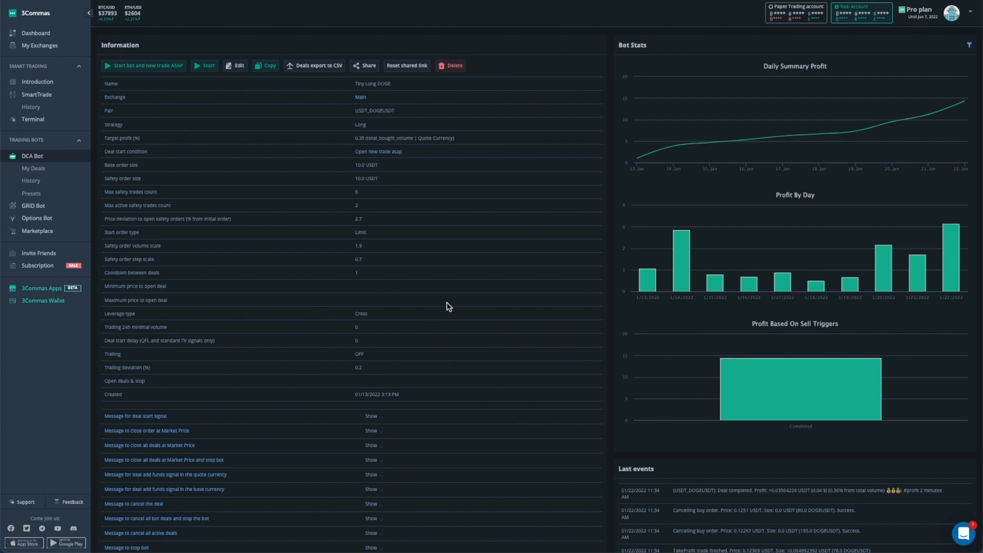
scroll(down, 3)
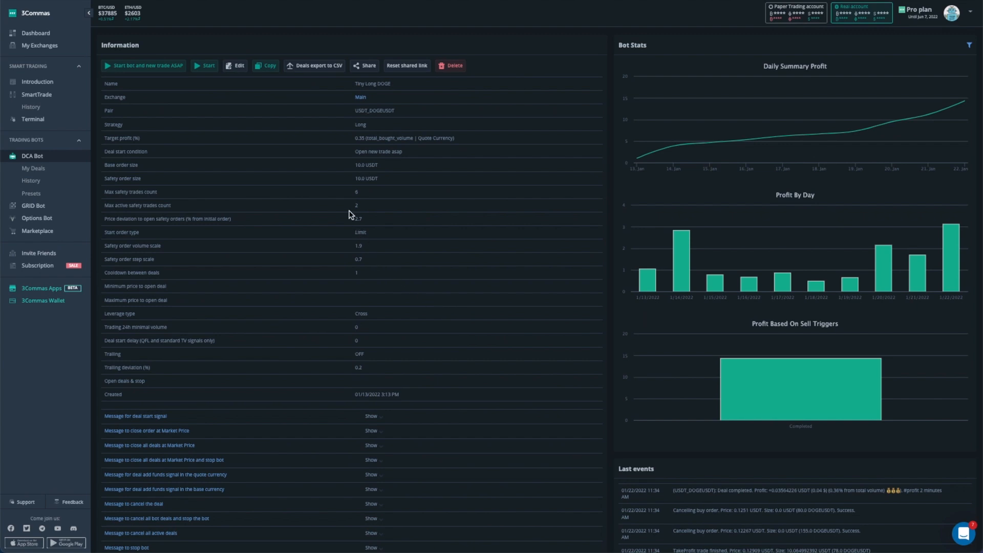
mouse_move(350, 180)
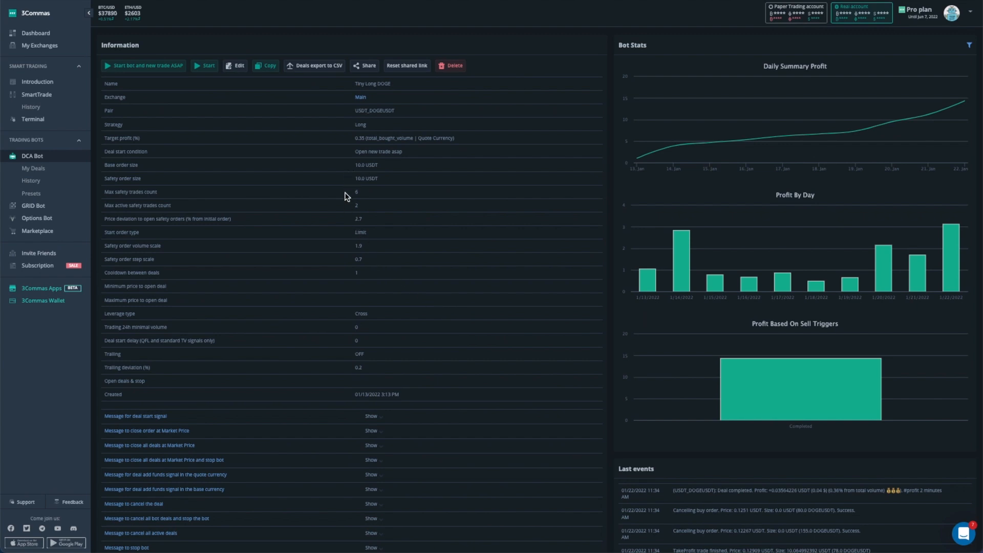
mouse_move(345, 225)
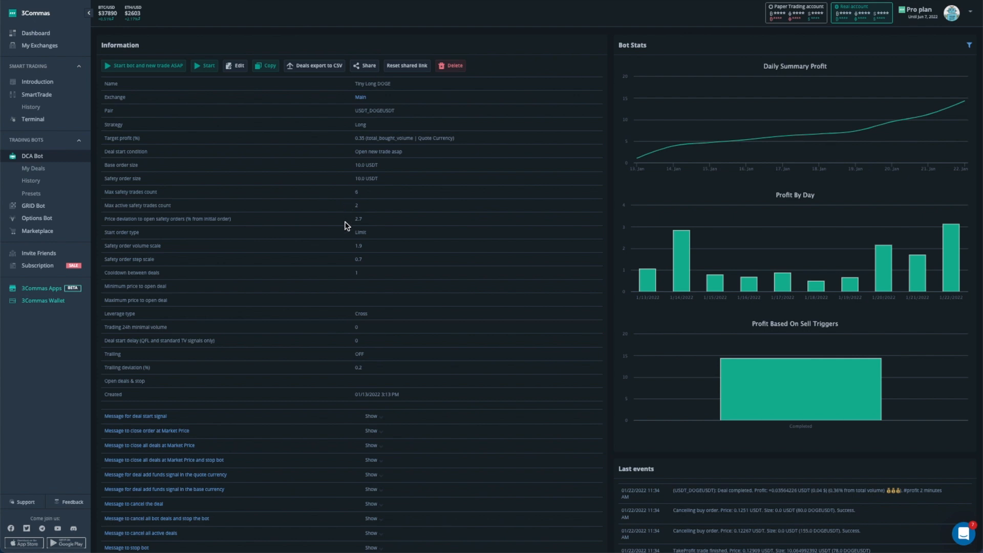
mouse_move(345, 255)
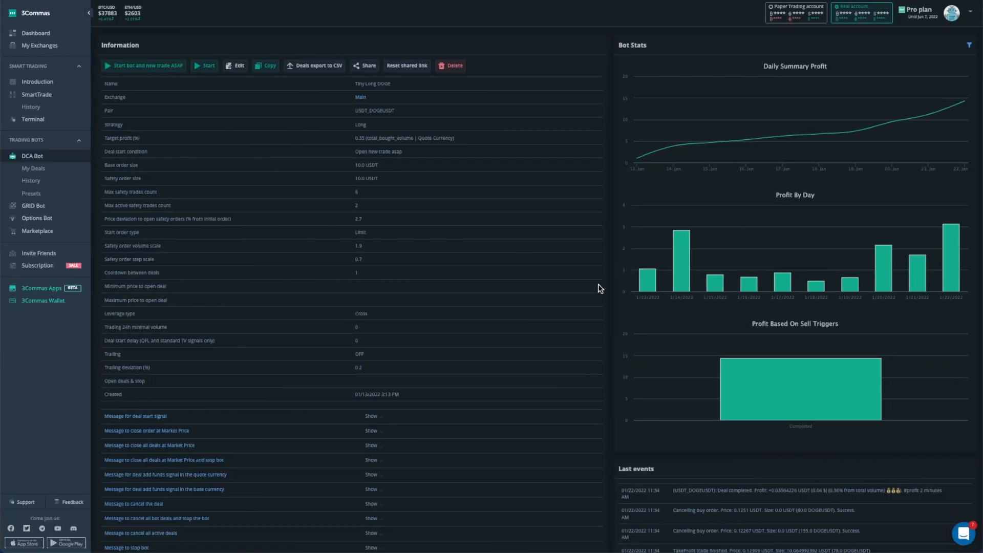
mouse_move(647, 288)
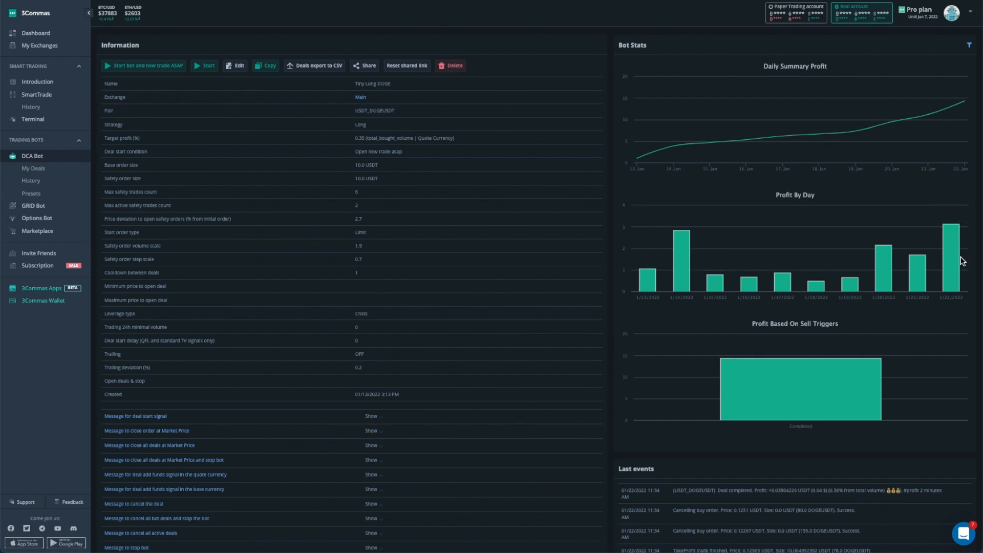
mouse_move(949, 251)
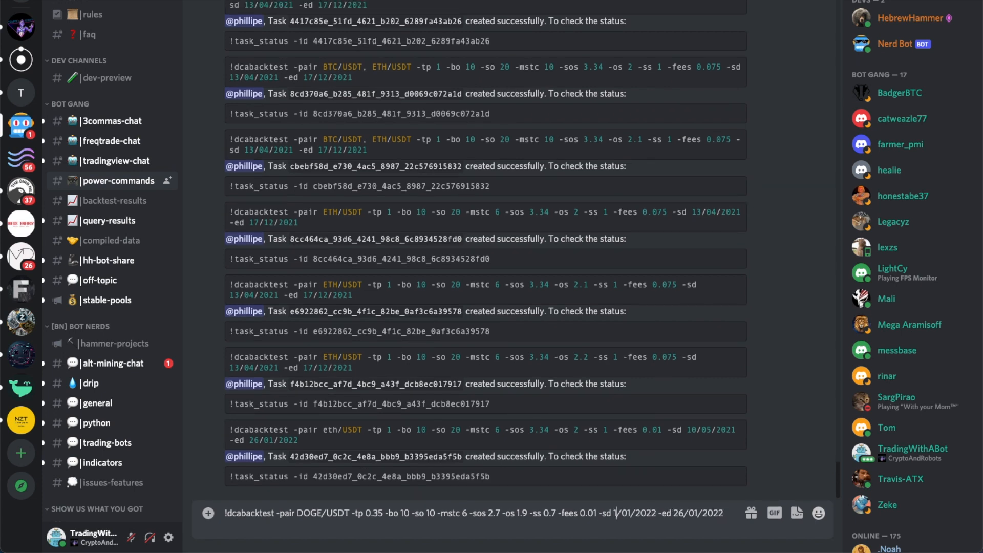
Finish the DOGE/USDT command for 13/01/2022–22/01/2022 and send it to Nerd Bot
text(3)
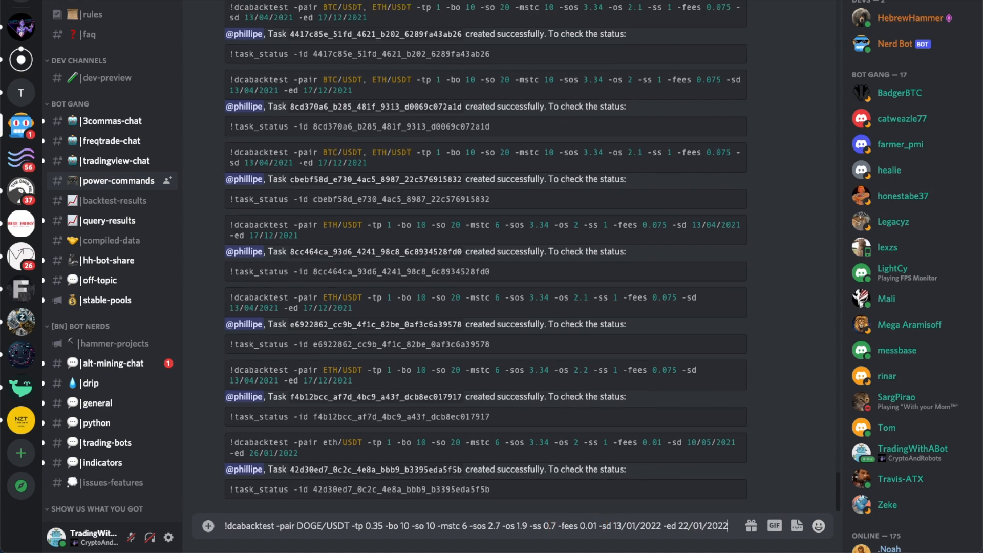
key(enter)
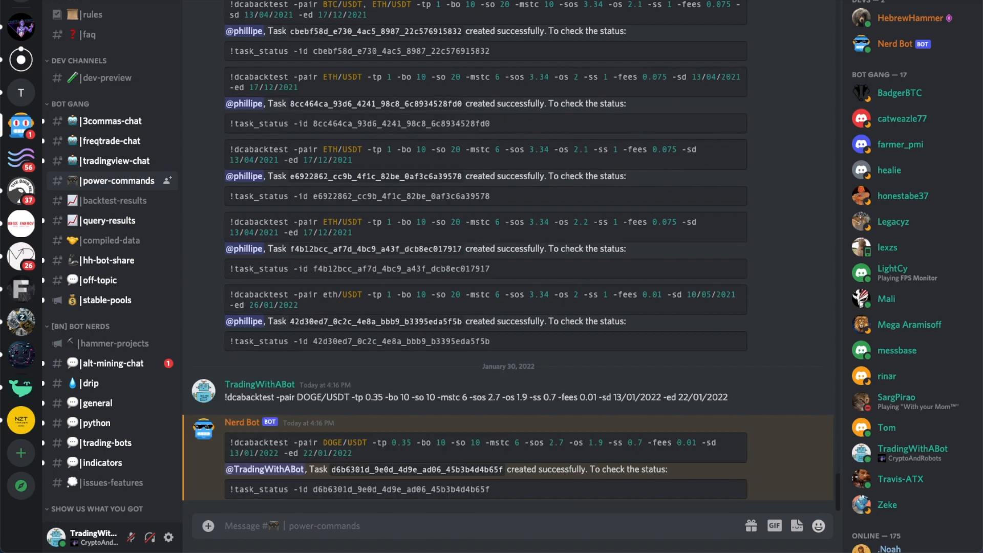
mouse_move(642, 516)
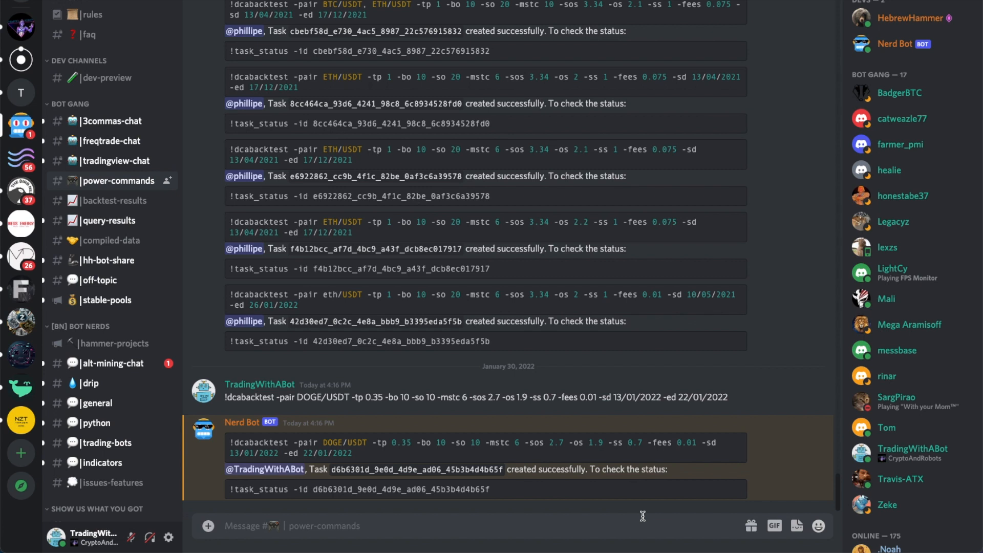
mouse_move(629, 461)
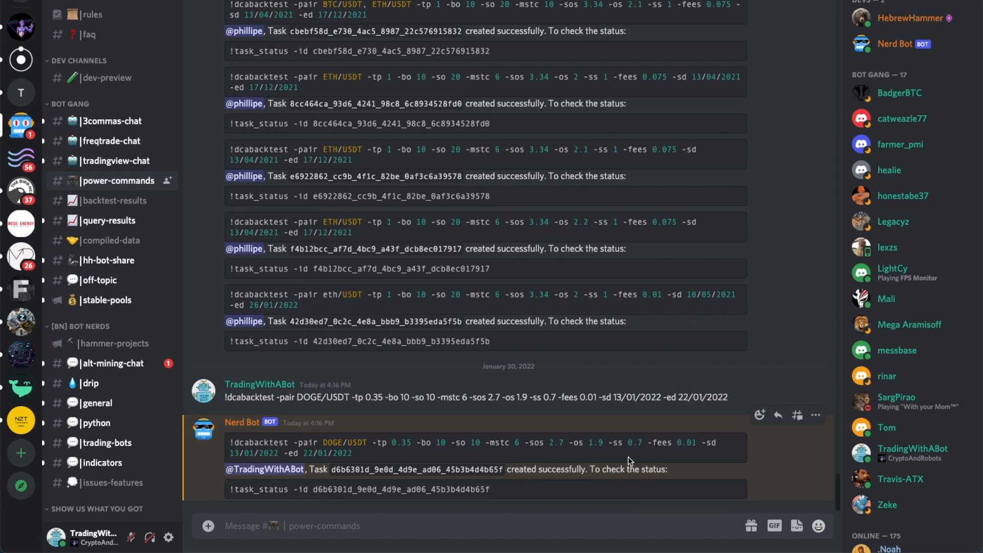
mouse_move(629, 462)
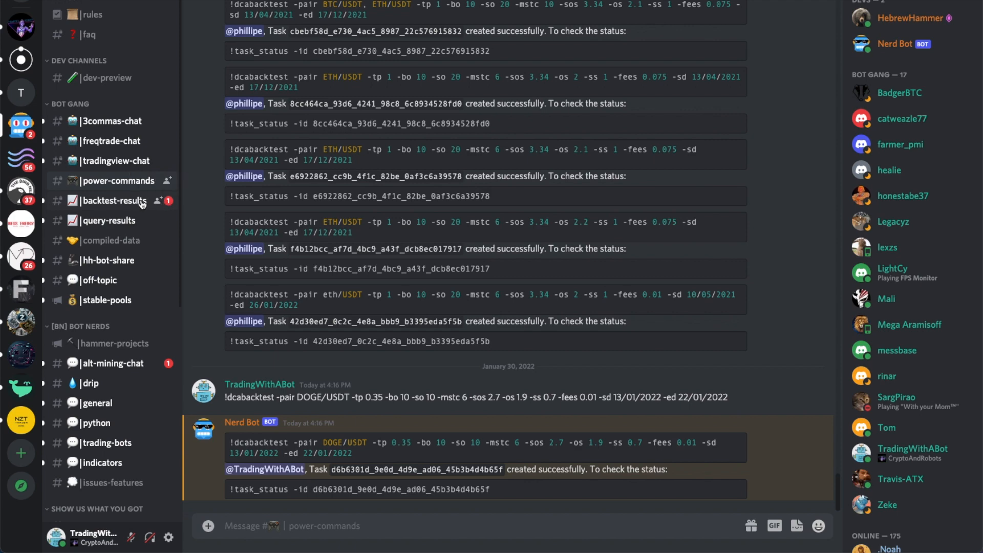
Open #backtest-results to view Nerd Bot's DOGE/USDT Test 1 summary (16.56 profit, 226 trades)
click(119, 200)
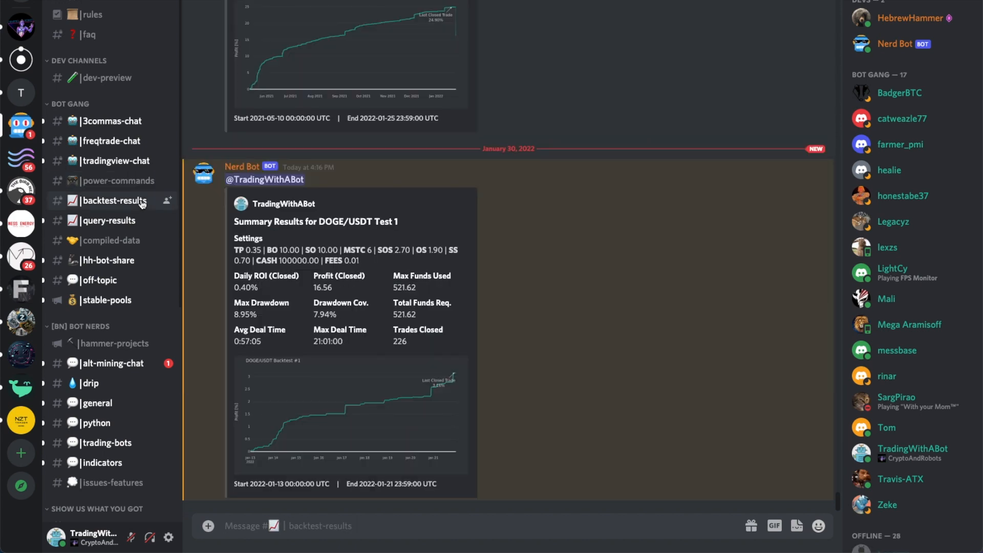
mouse_move(338, 178)
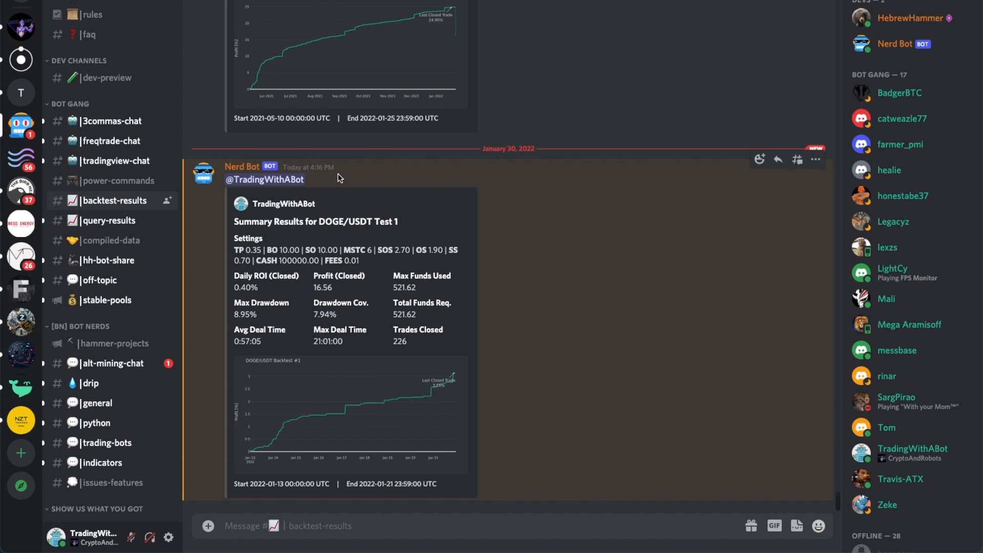
mouse_move(514, 285)
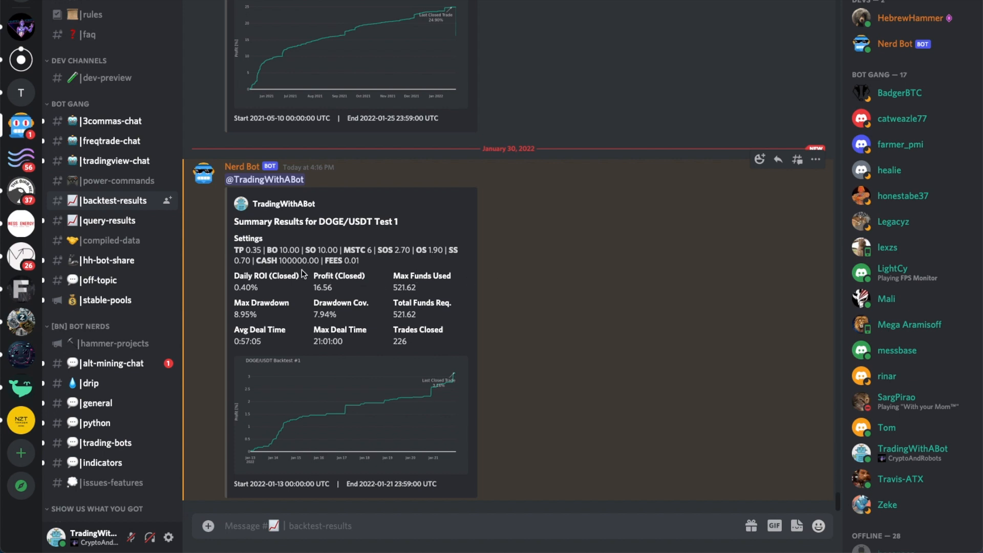
mouse_move(257, 260)
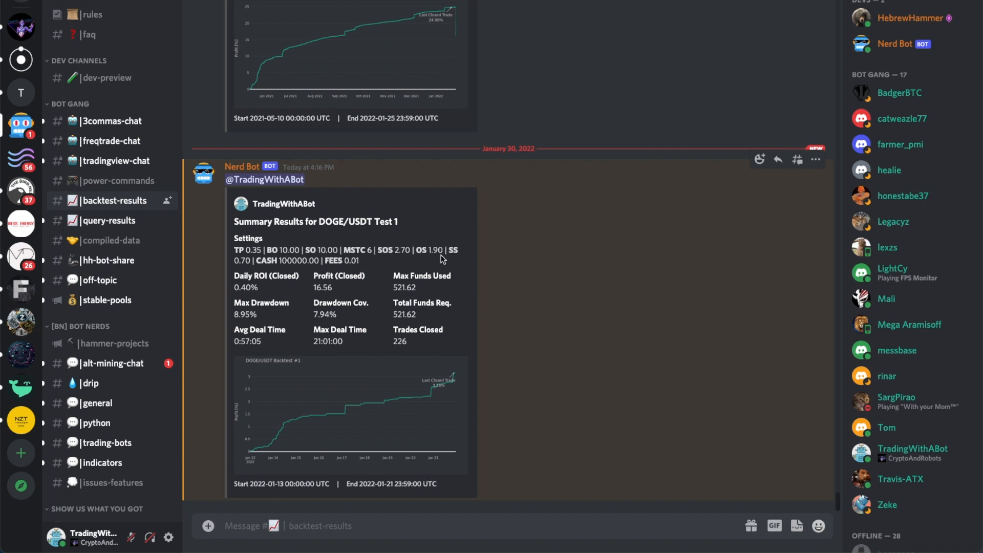
mouse_move(436, 262)
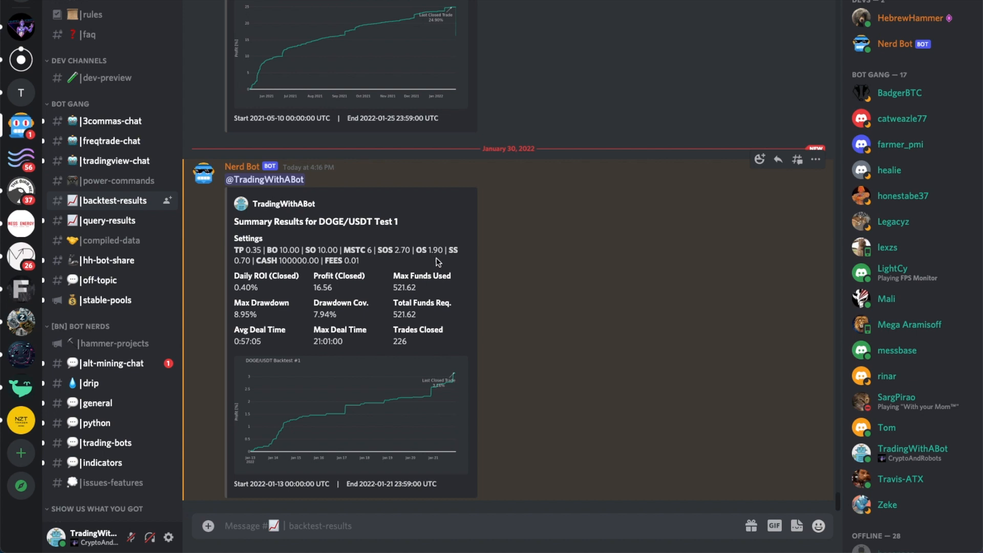
mouse_move(267, 496)
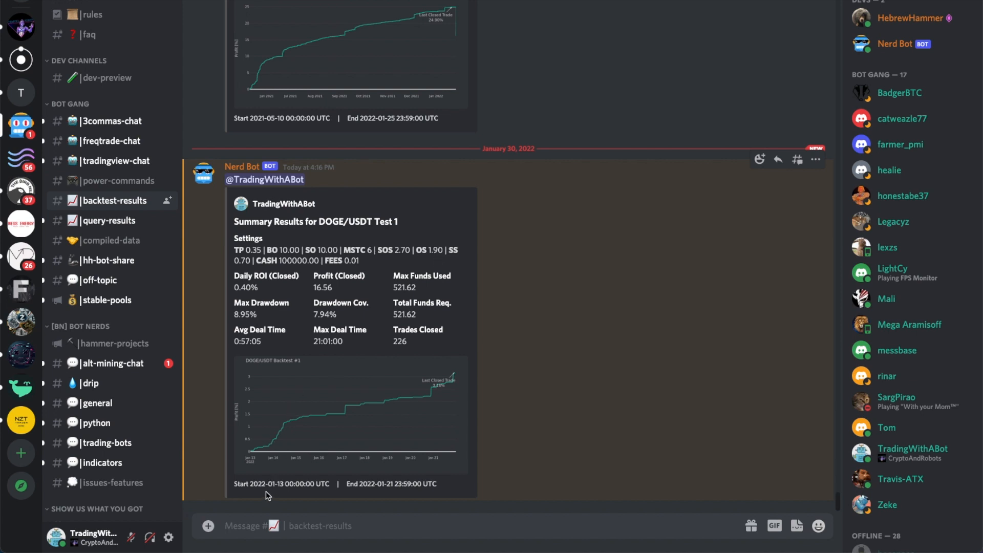
mouse_move(282, 491)
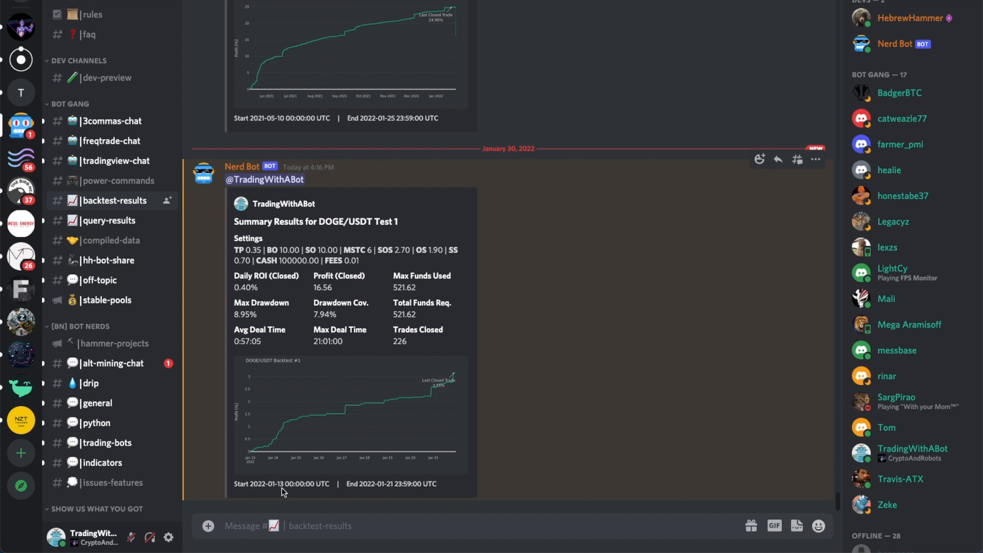
mouse_move(384, 492)
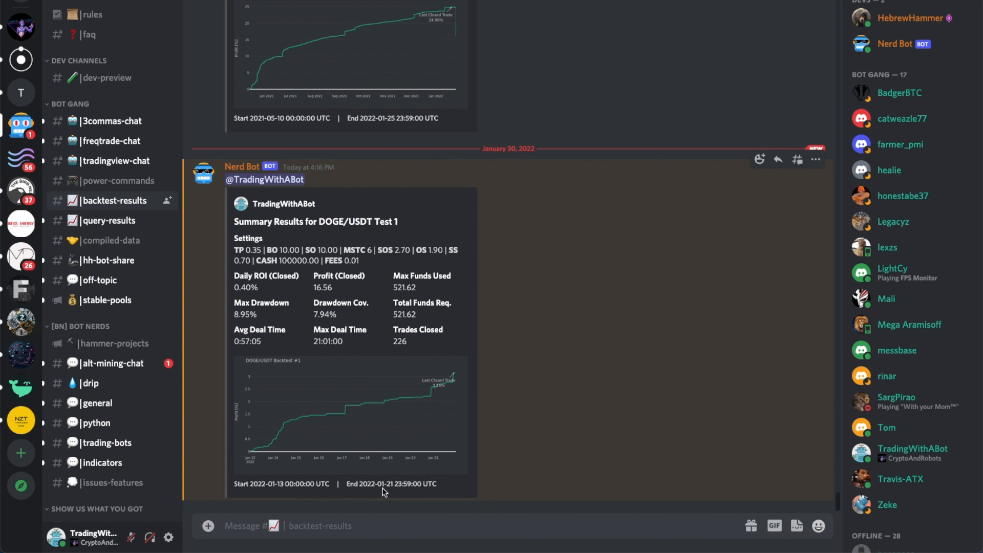
mouse_move(385, 491)
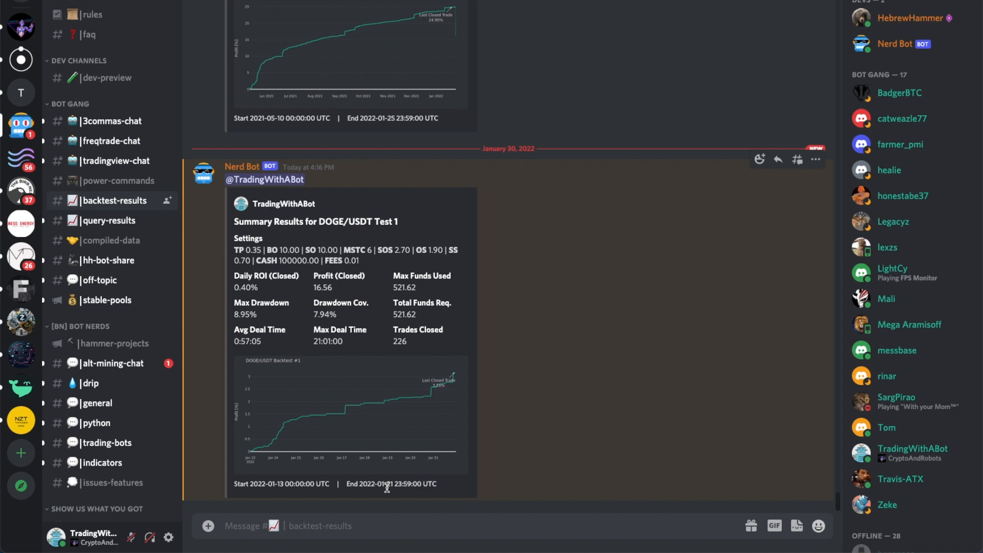
mouse_move(262, 299)
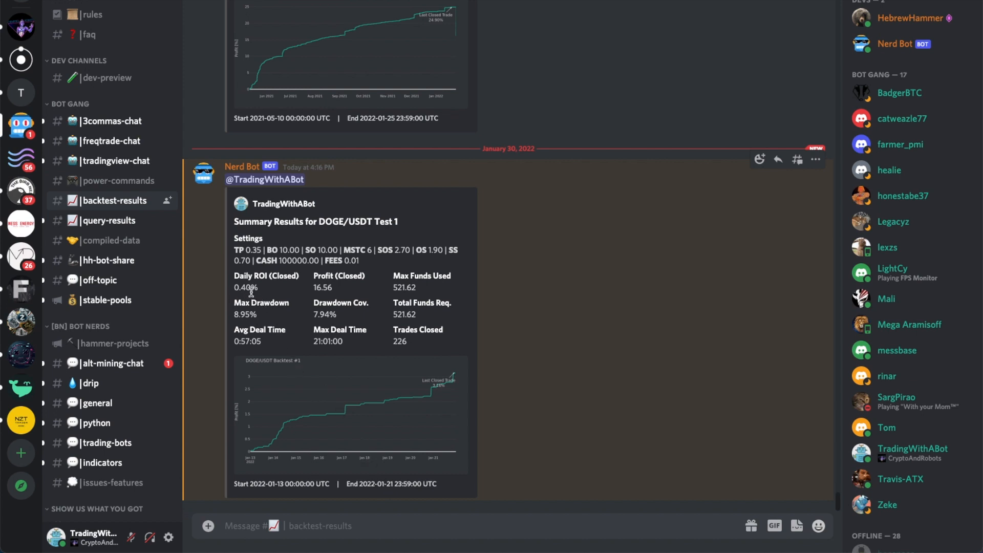
mouse_move(248, 385)
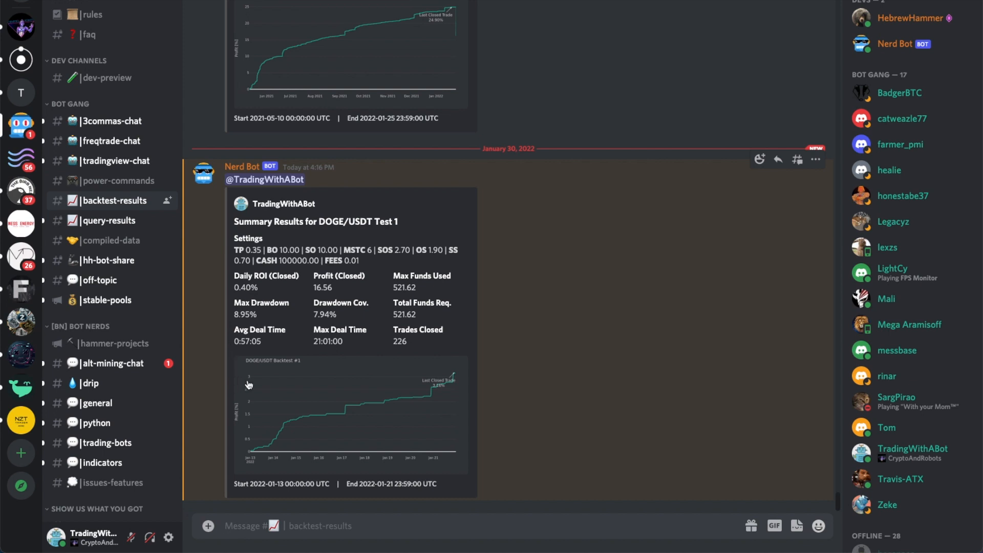
mouse_move(262, 386)
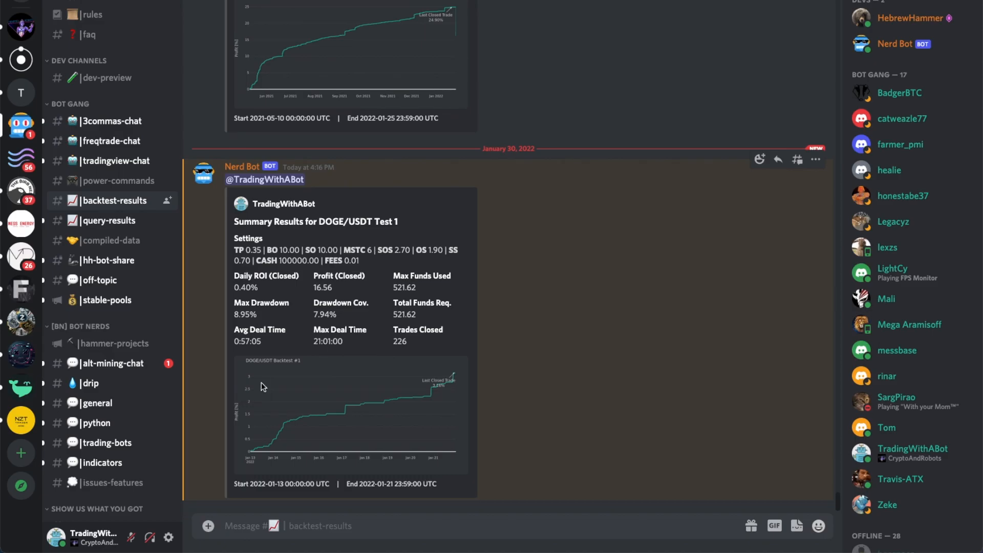
click(350, 414)
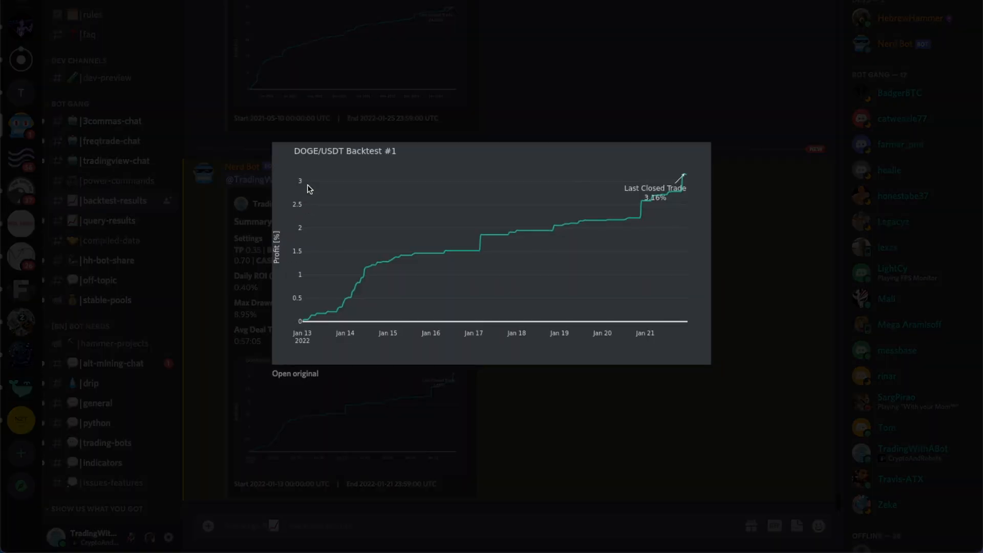
mouse_move(298, 190)
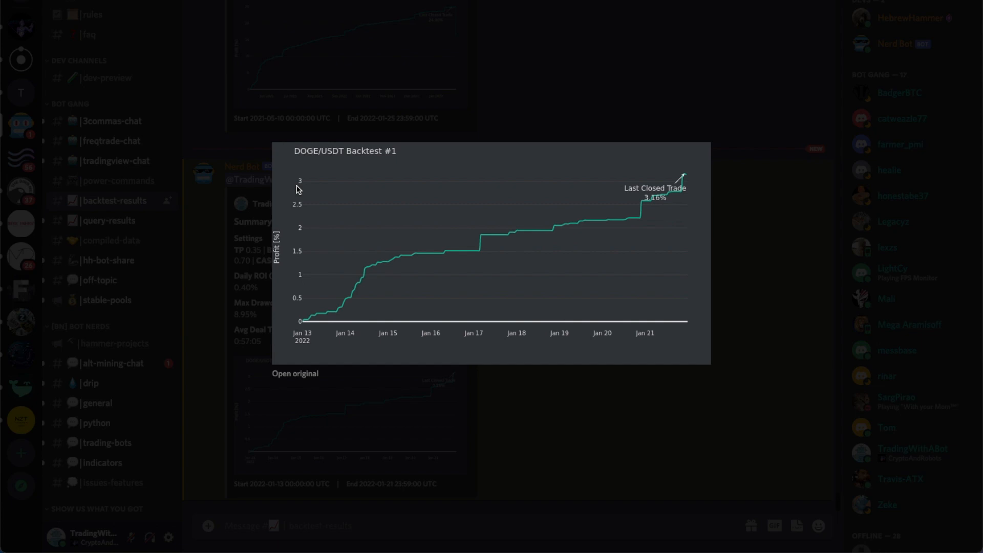
mouse_move(396, 261)
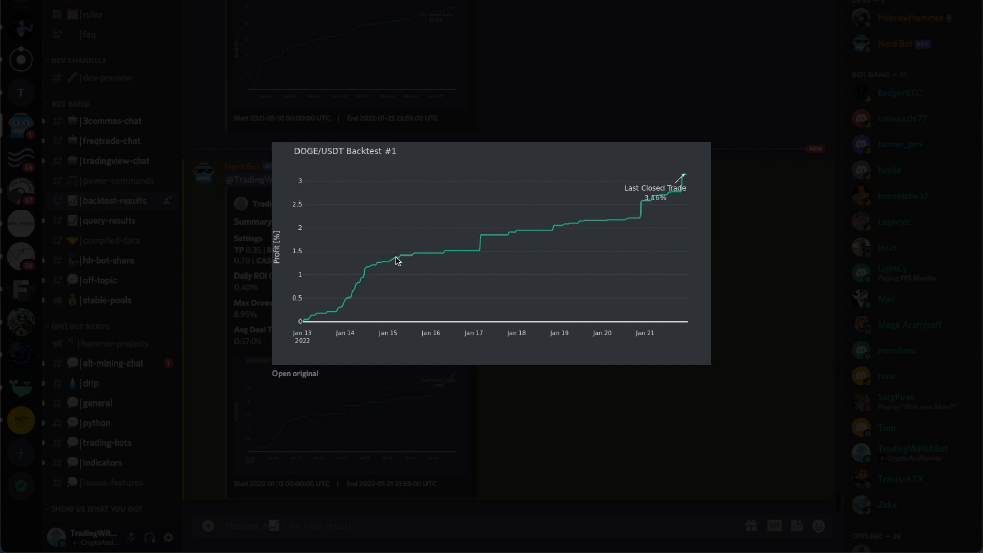
mouse_move(449, 256)
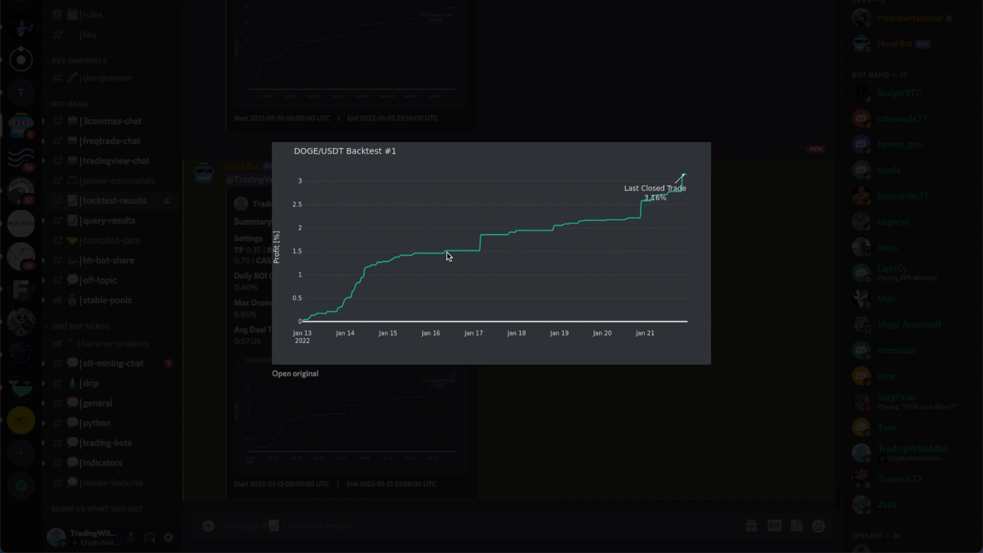
mouse_move(478, 254)
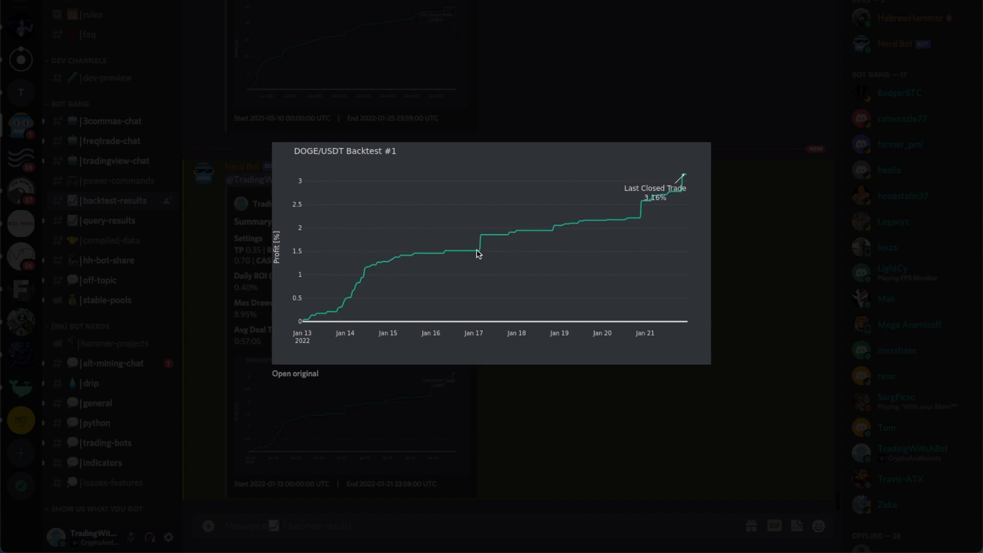
mouse_move(501, 241)
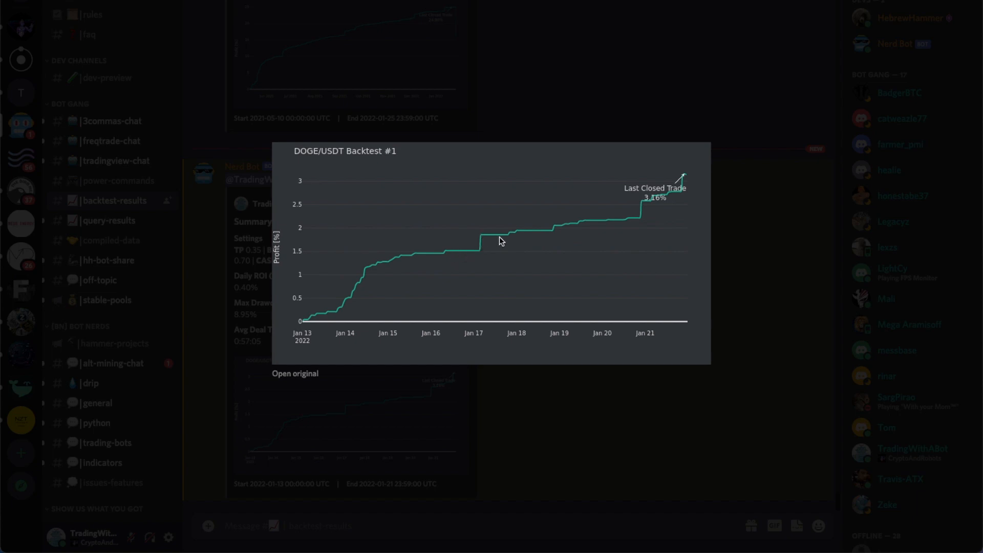
mouse_move(550, 237)
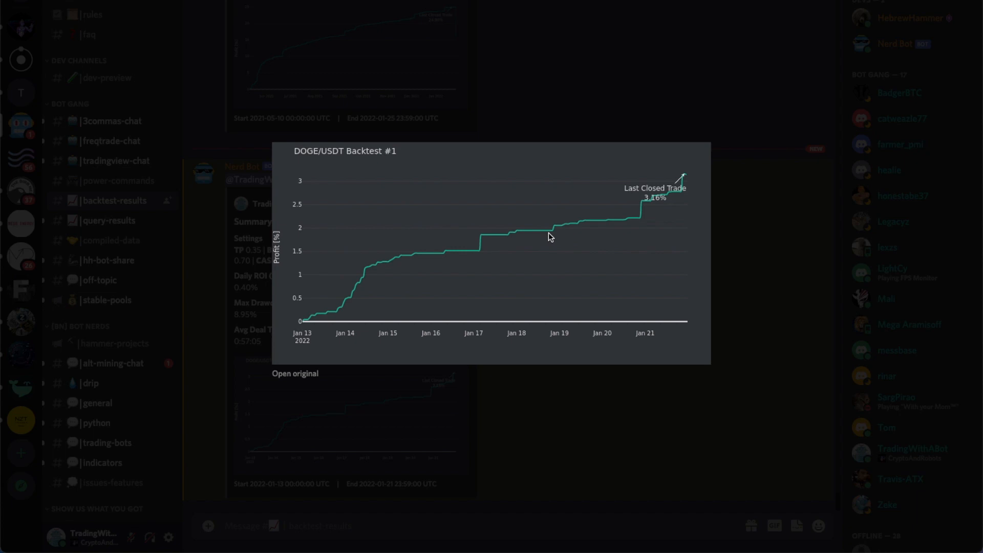
mouse_move(520, 404)
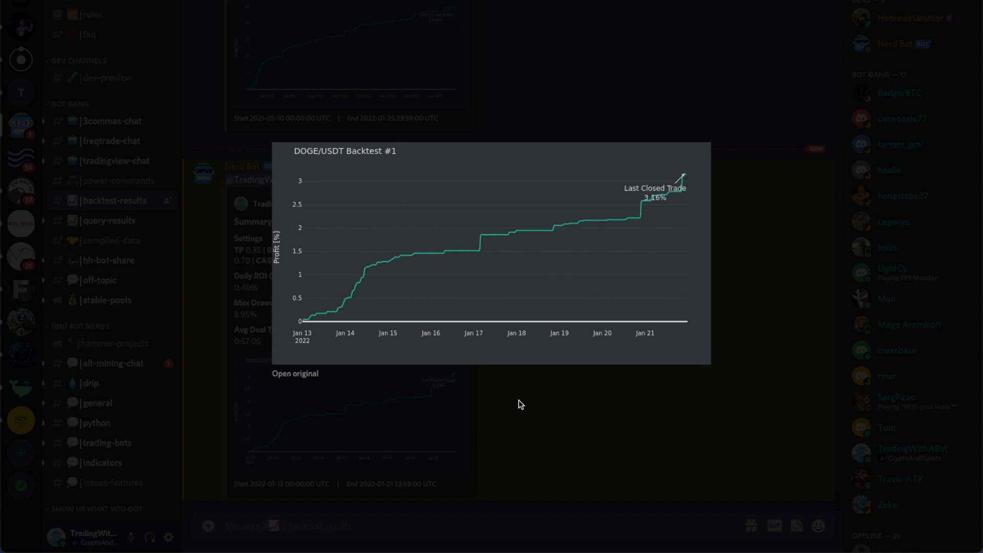
Dismiss the enlarged DOGE/USDT profit chart to see the full Test 1 summary again
click(520, 404)
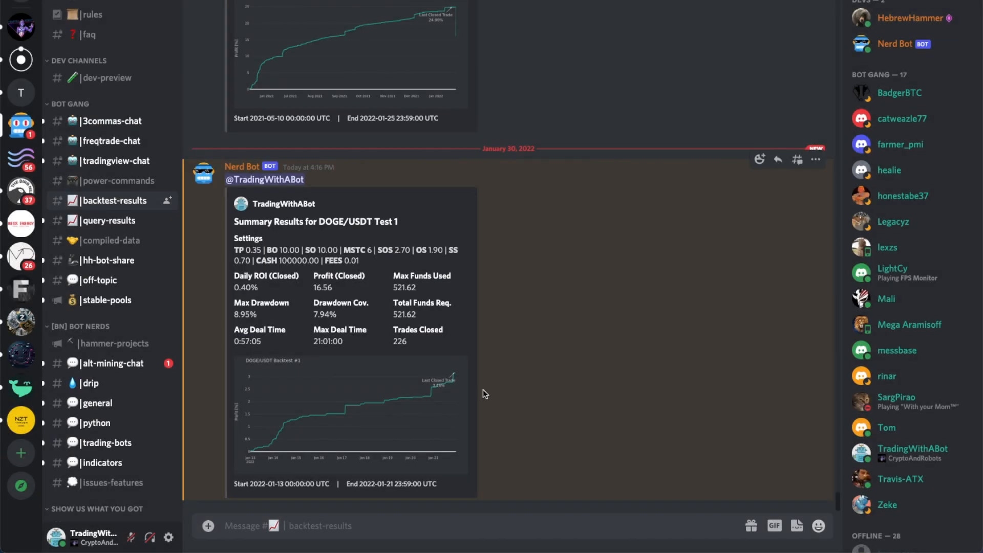
mouse_move(232, 346)
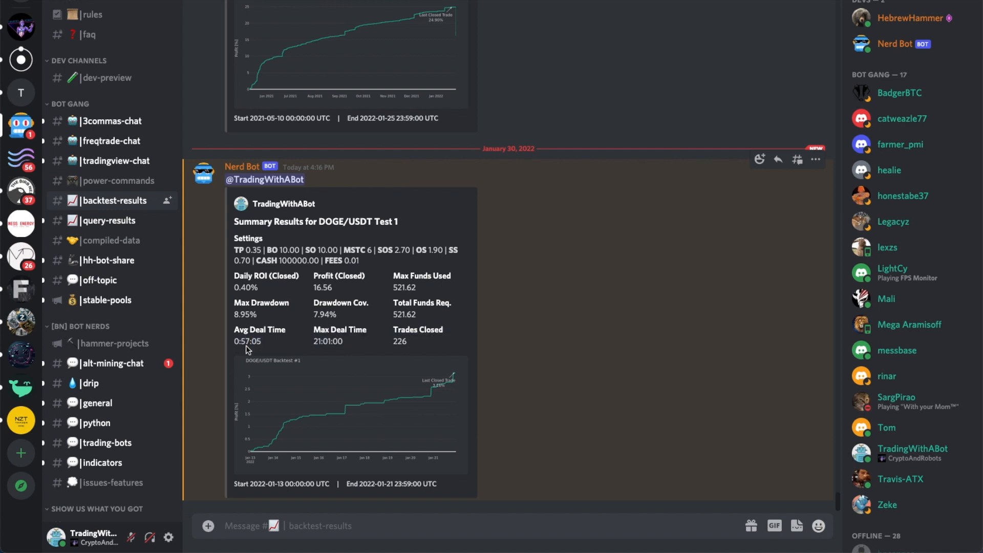
mouse_move(260, 352)
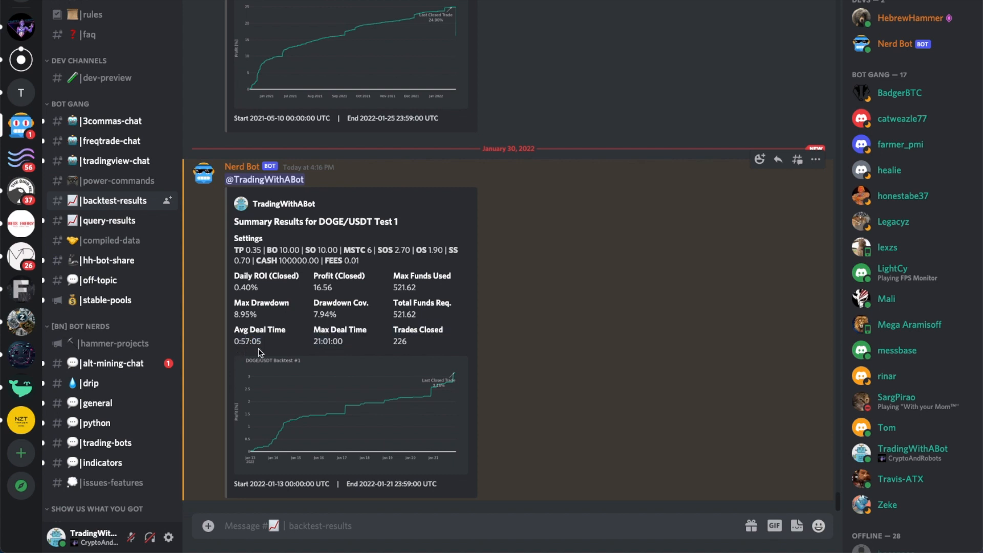
mouse_move(315, 351)
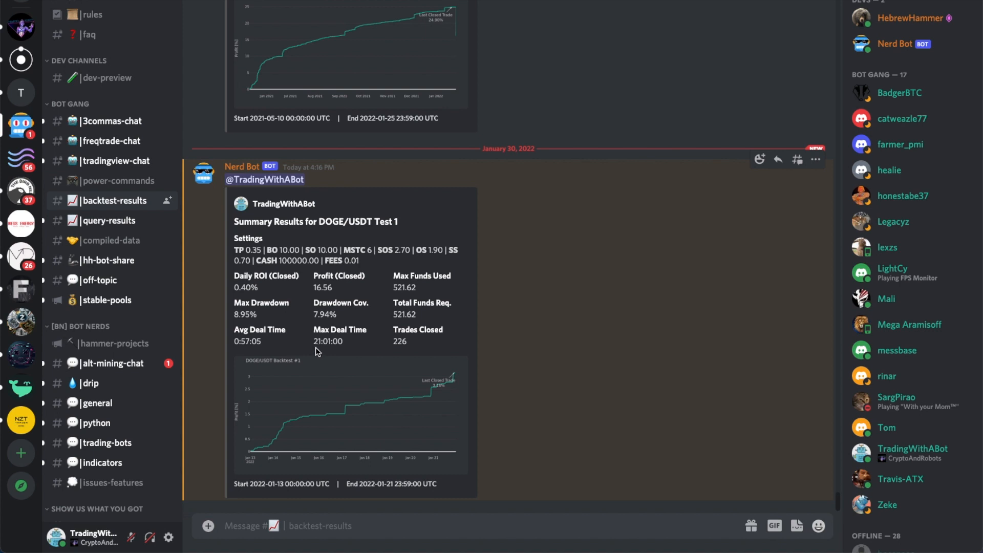
mouse_move(319, 346)
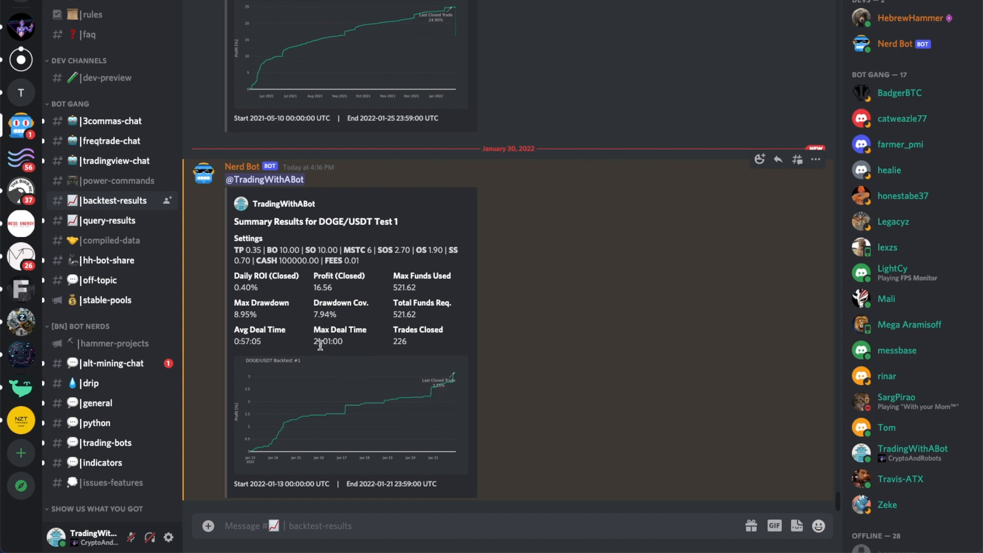
mouse_move(316, 346)
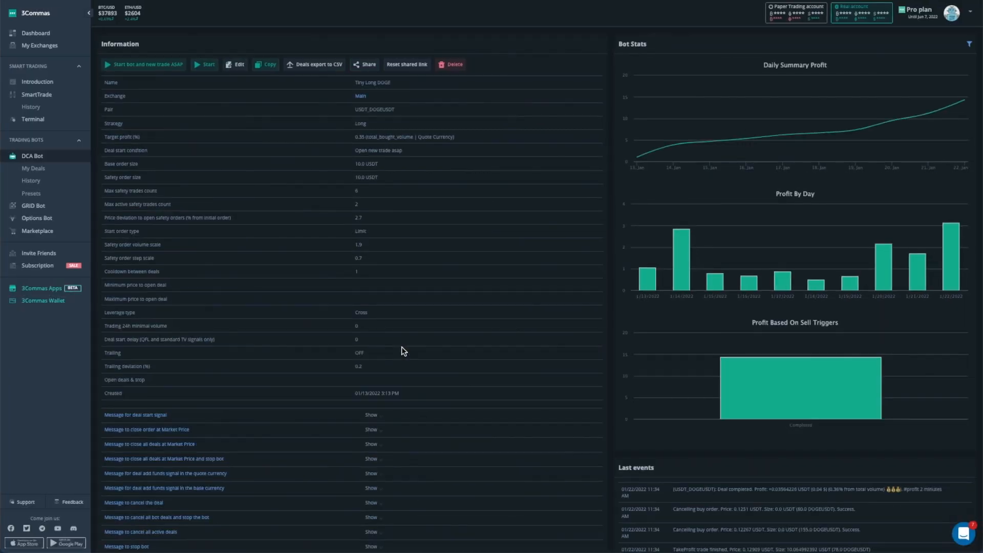
Scroll the Tiny Long DOGE bot page down to its Stats table and Last events log
scroll(down, 3)
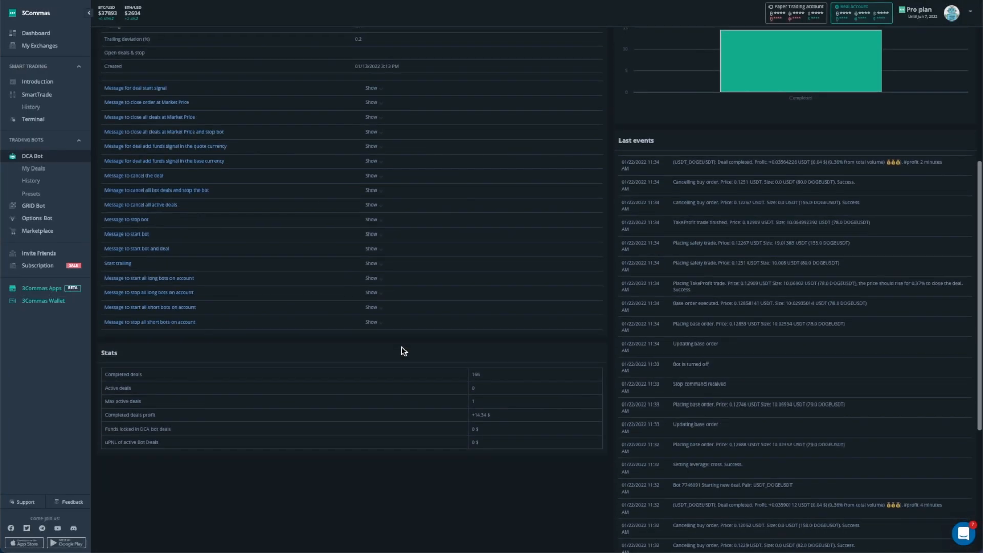
mouse_move(477, 383)
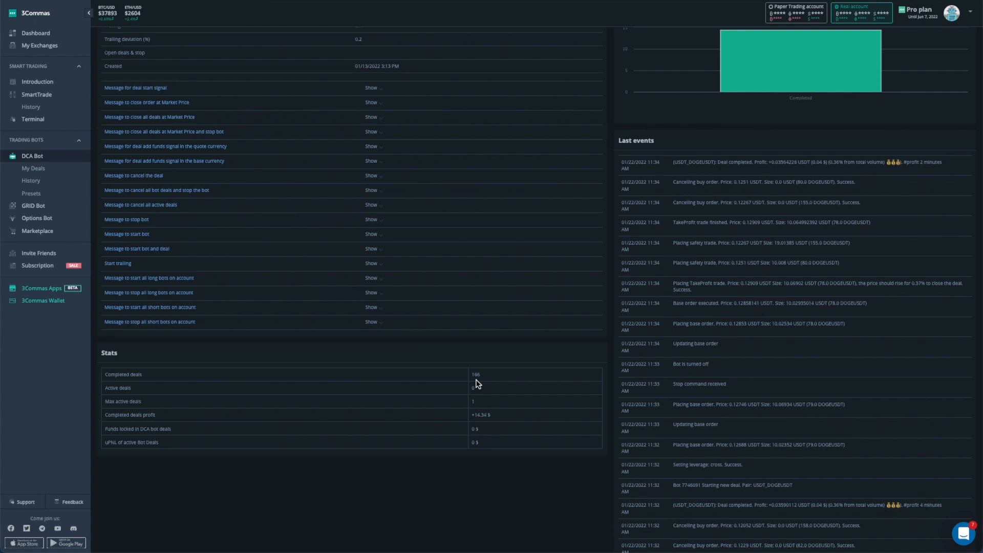
mouse_move(475, 421)
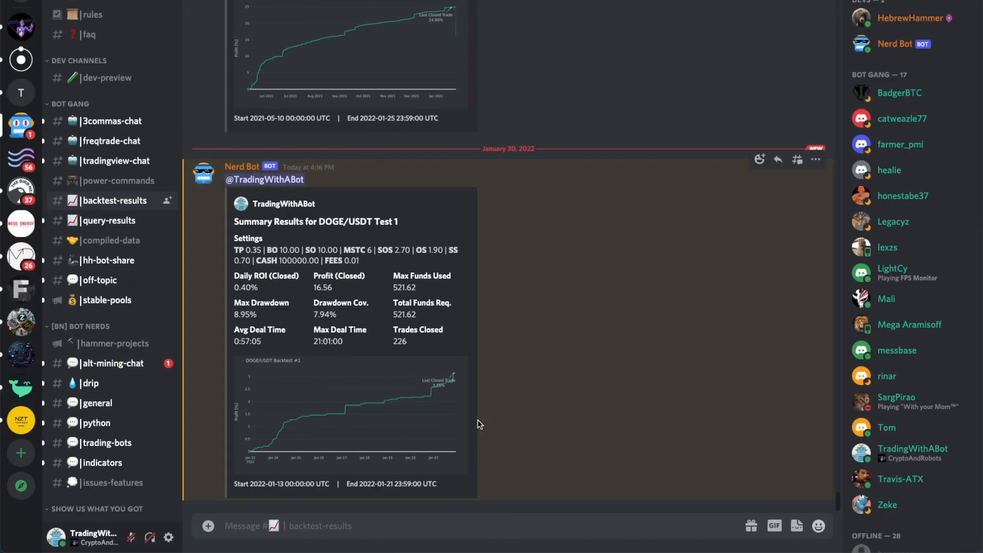
mouse_move(315, 298)
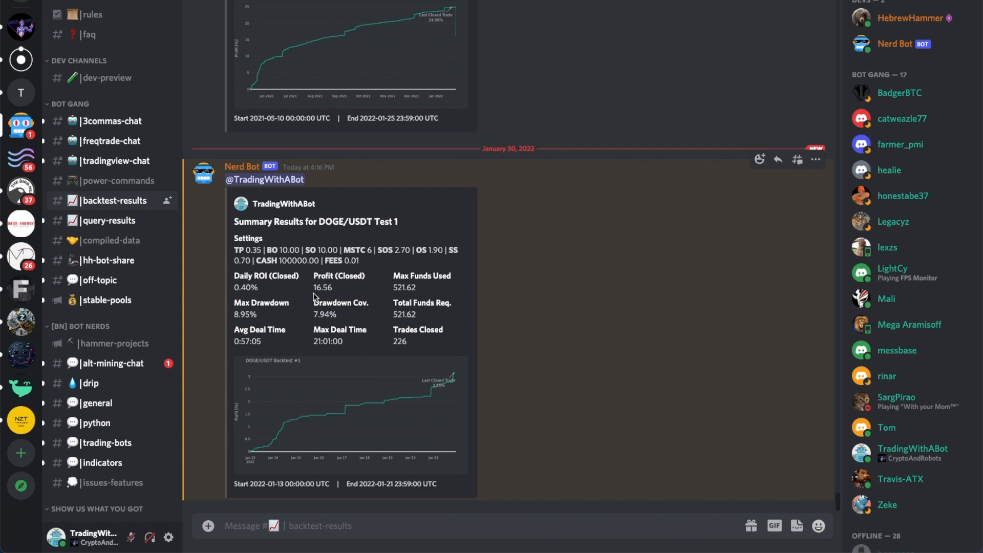
mouse_move(329, 296)
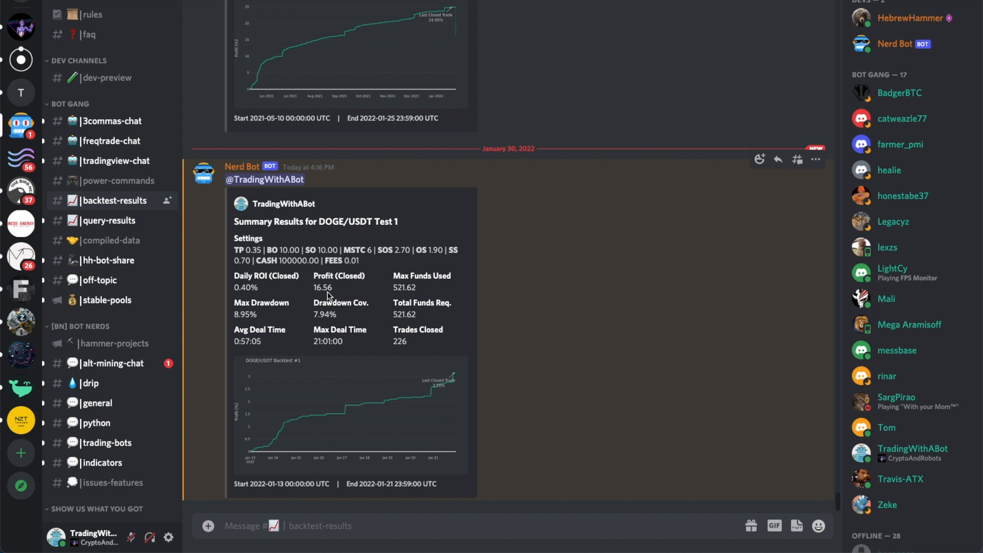
mouse_move(329, 296)
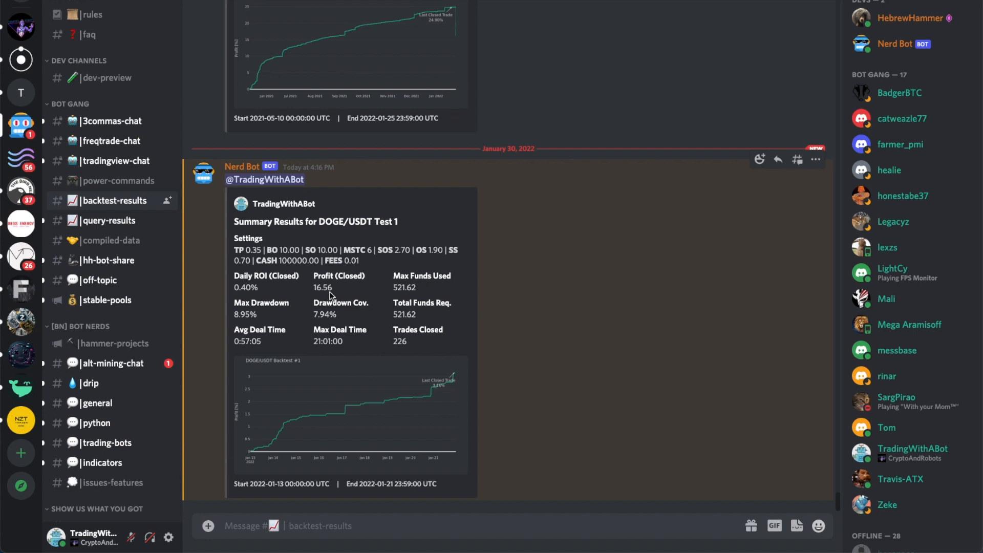
mouse_move(380, 296)
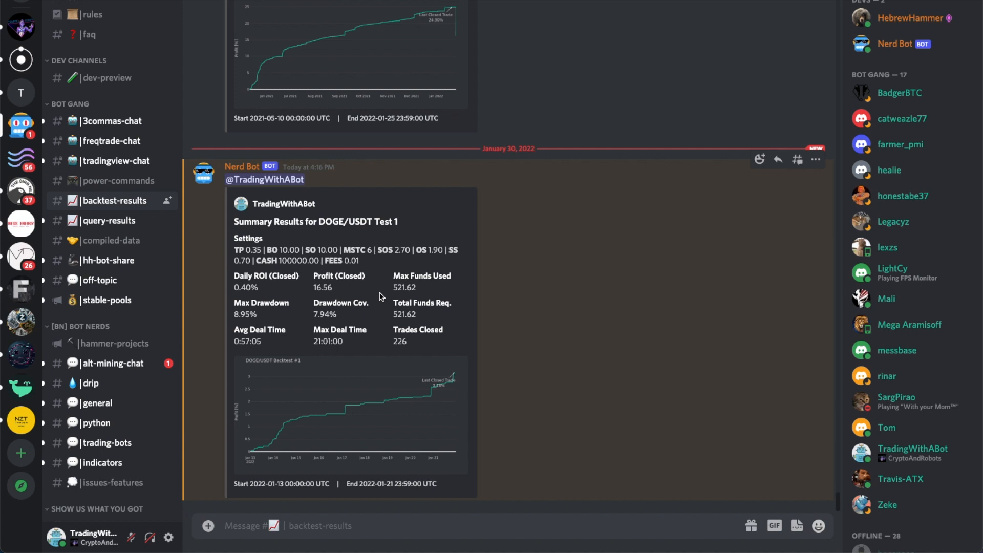
mouse_move(383, 308)
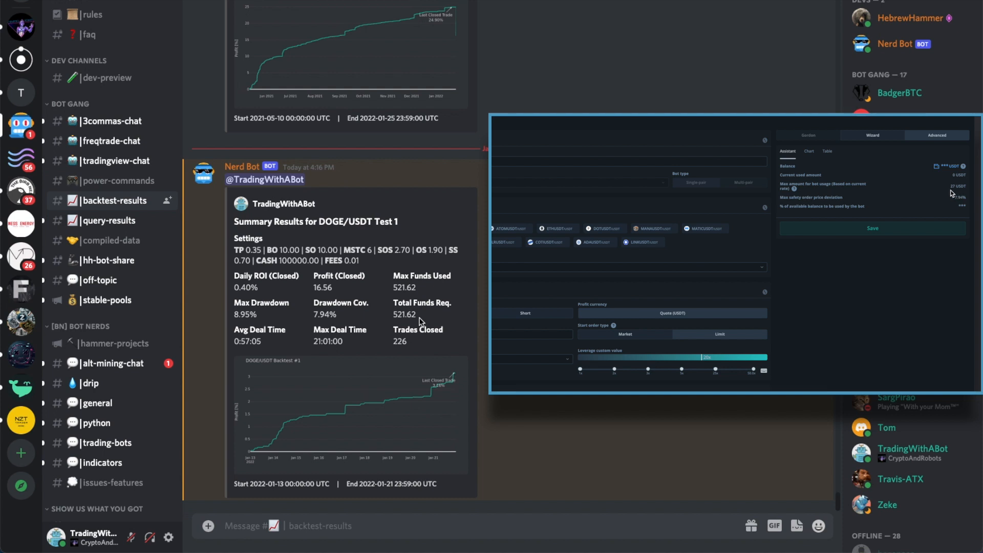
mouse_move(763, 325)
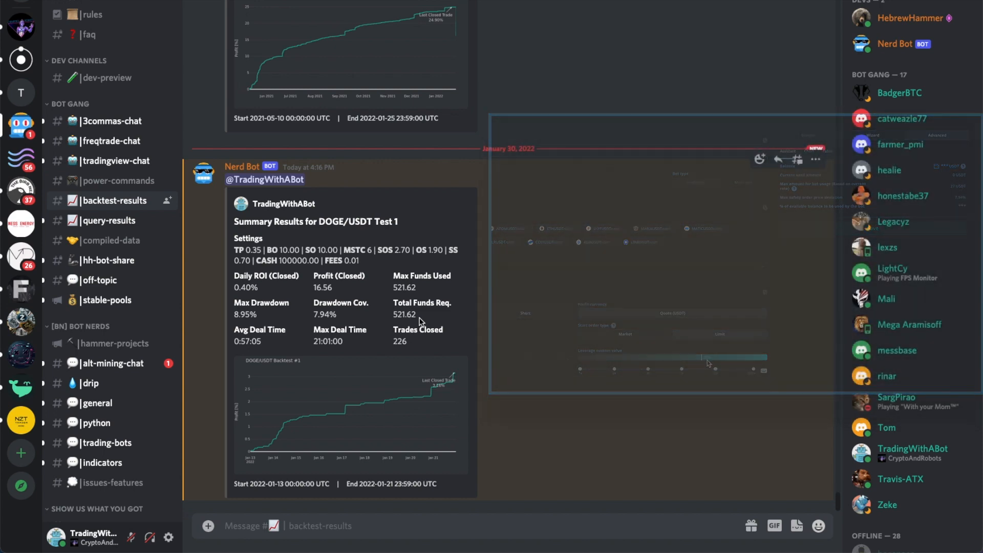
scroll(down, 3)
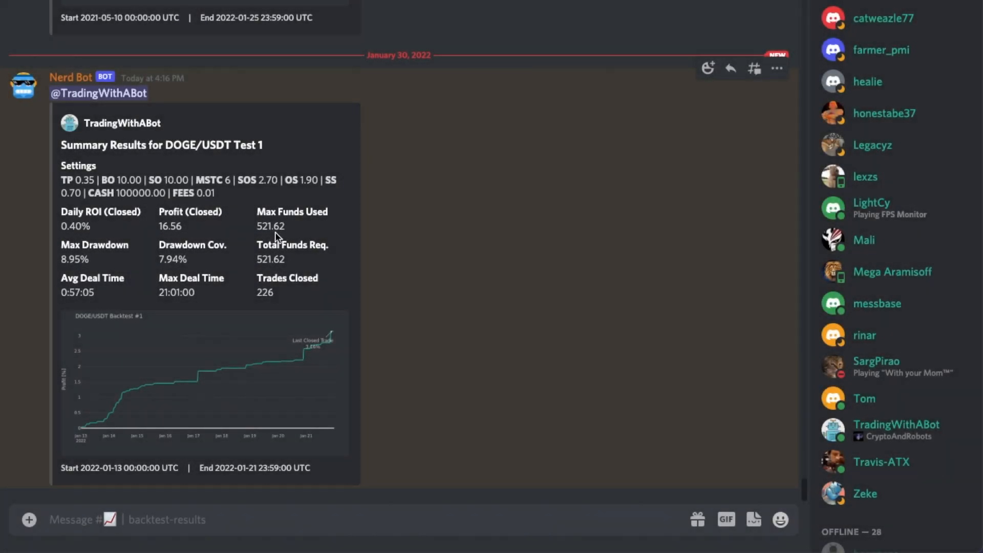
mouse_move(282, 239)
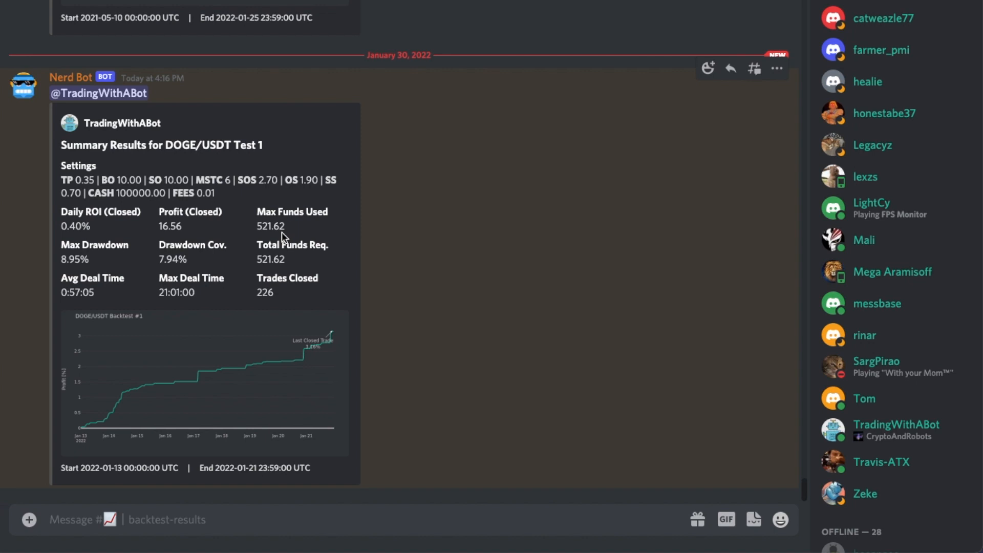
mouse_move(256, 263)
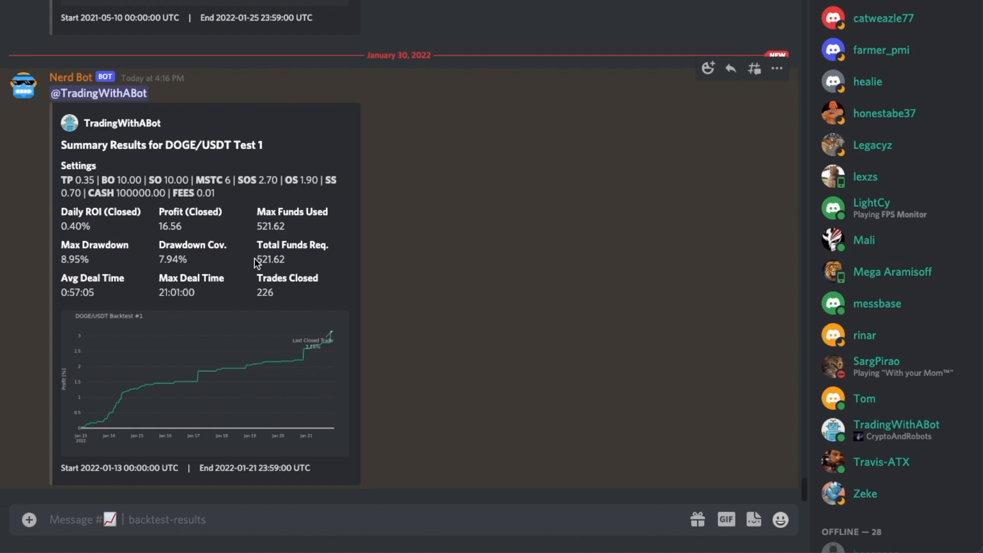
mouse_move(181, 272)
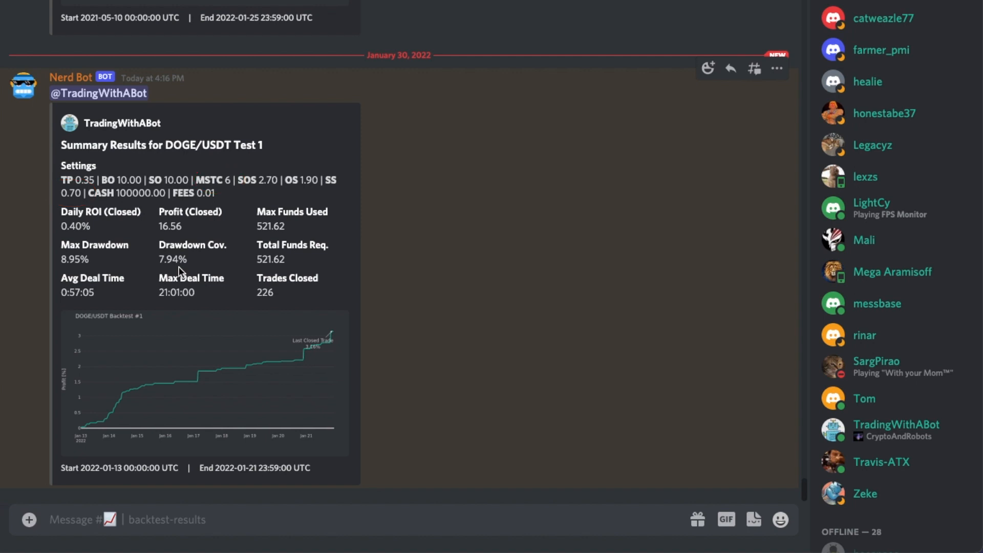
Select the text of the posted DOGE/USDT !dcabacktest command in power-commands
drag(317, 199, 241, 254)
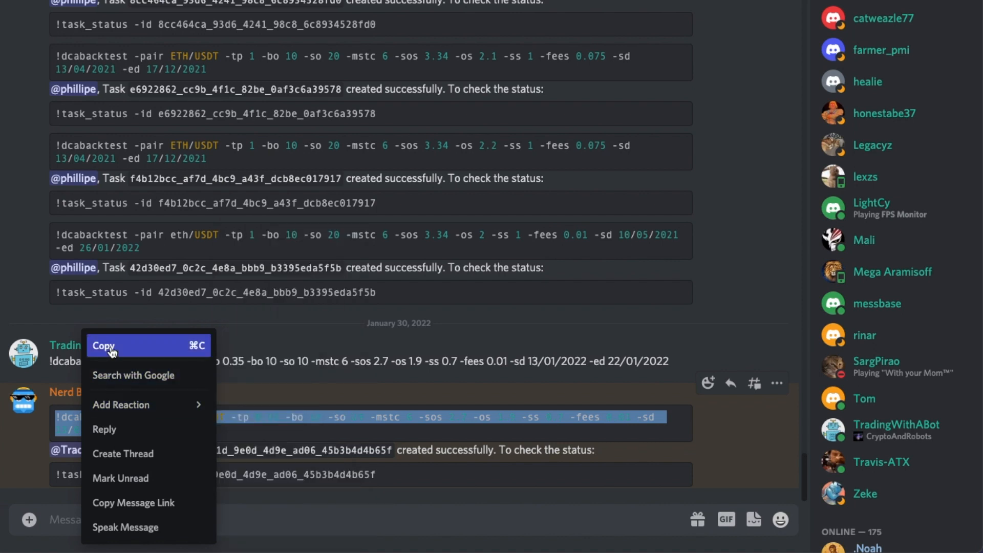
Copy the DOGE/USDT backtest command, change the end day to 29, and send it
click(103, 346)
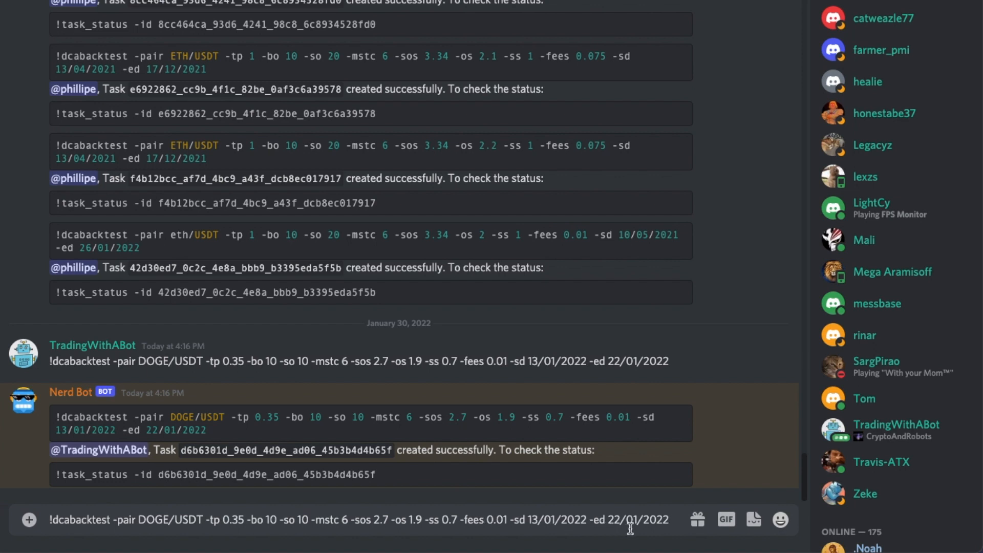
double_click(614, 519)
text(9)
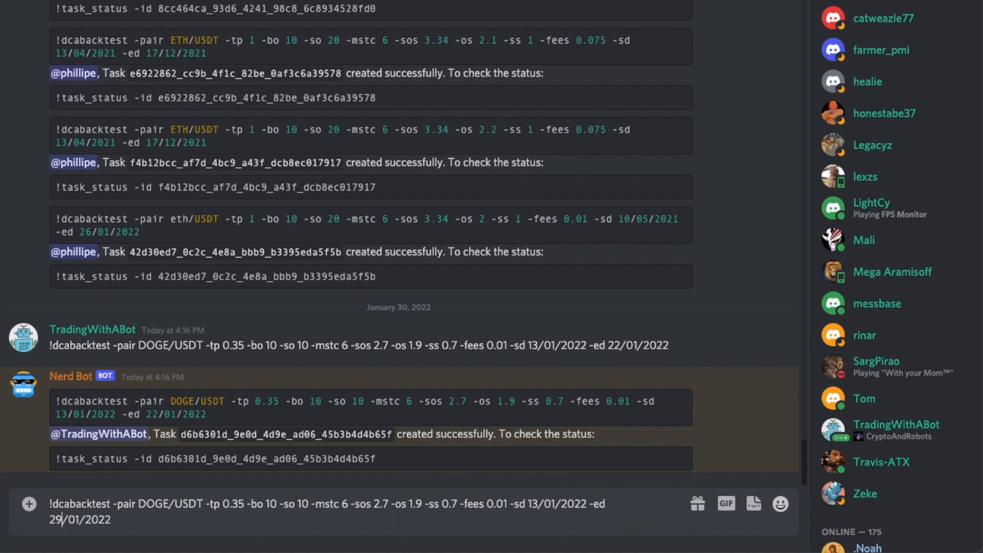
key(enter)
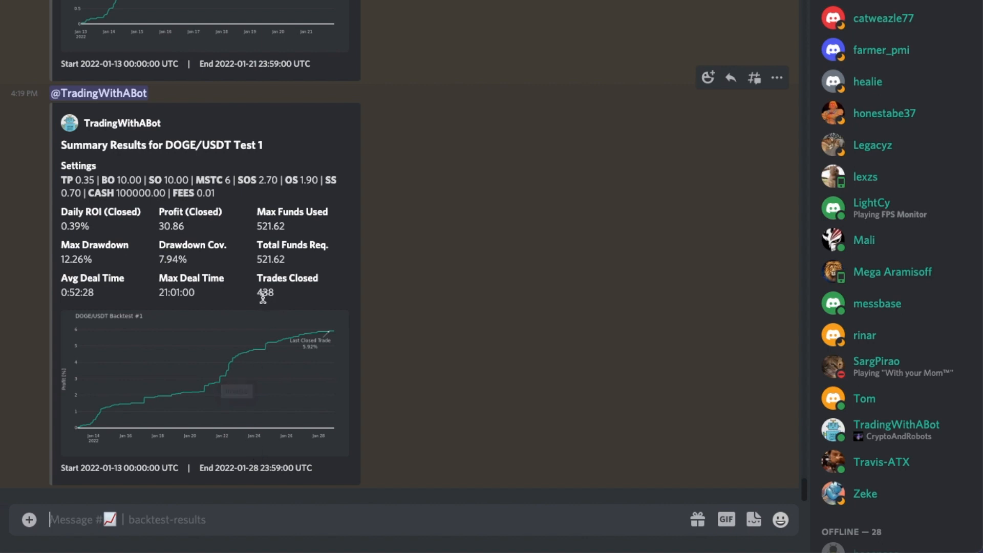
double_click(264, 293)
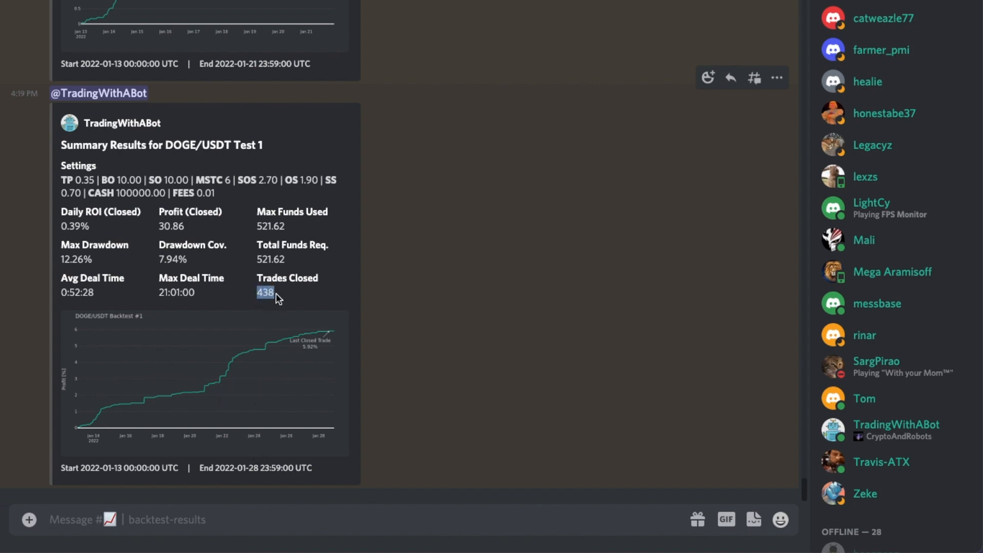
mouse_move(221, 264)
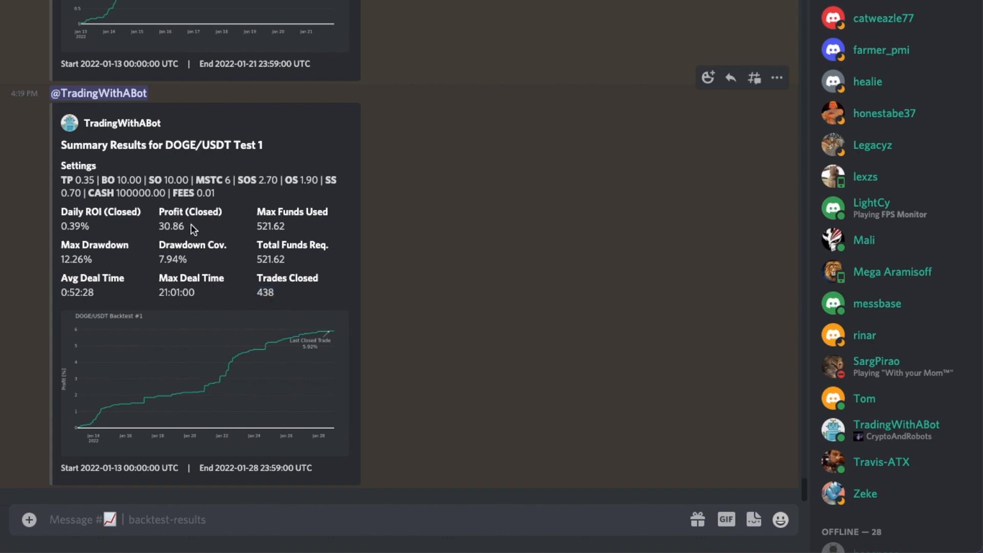
mouse_move(193, 237)
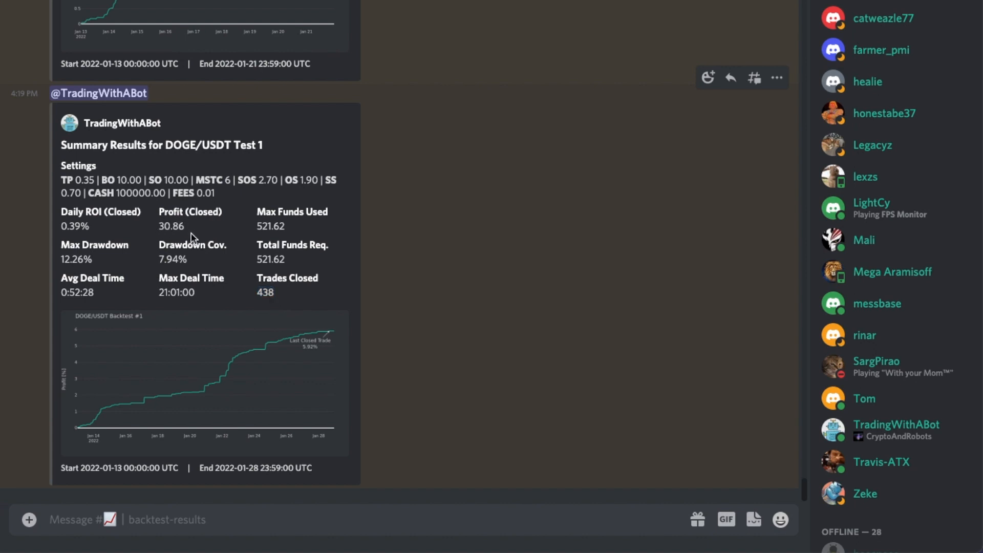
mouse_move(97, 274)
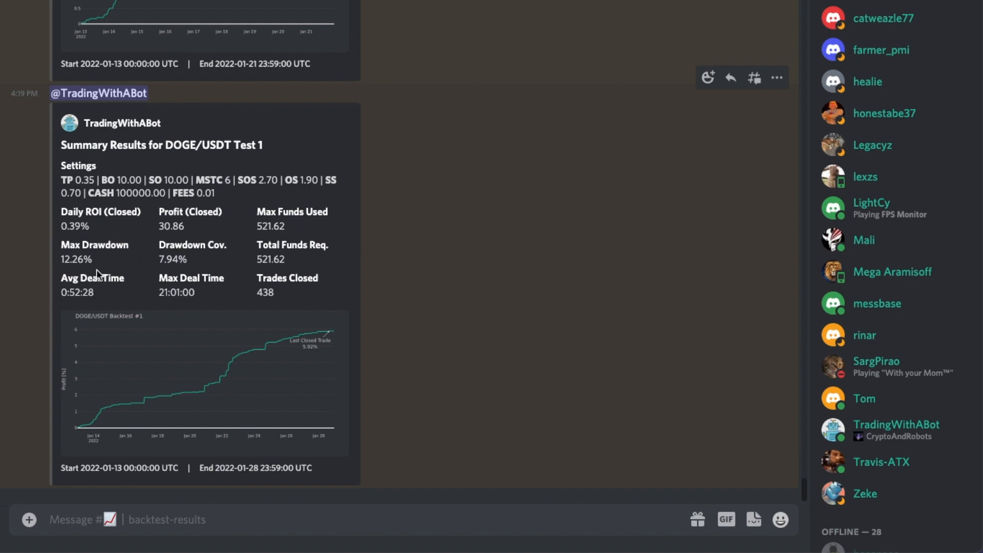
mouse_move(84, 276)
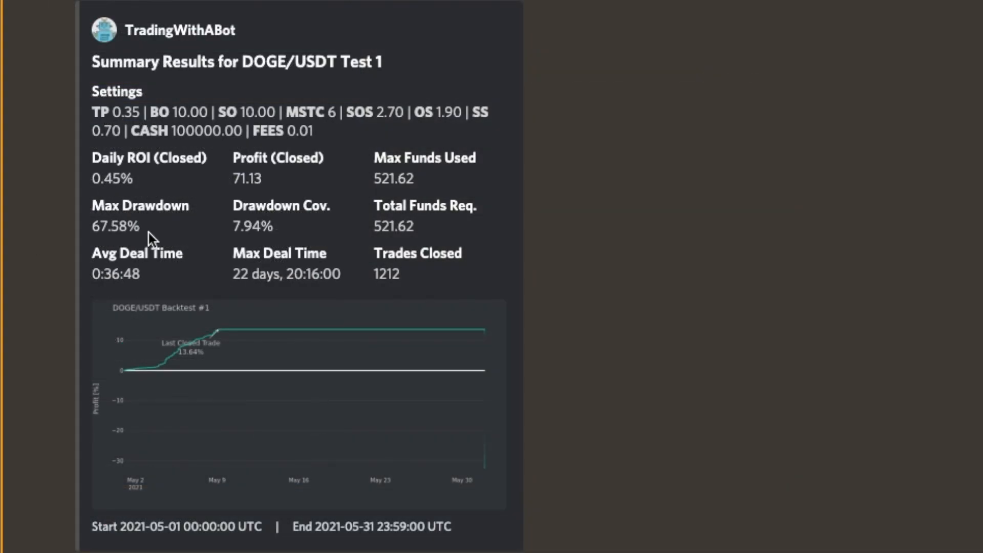
mouse_move(326, 339)
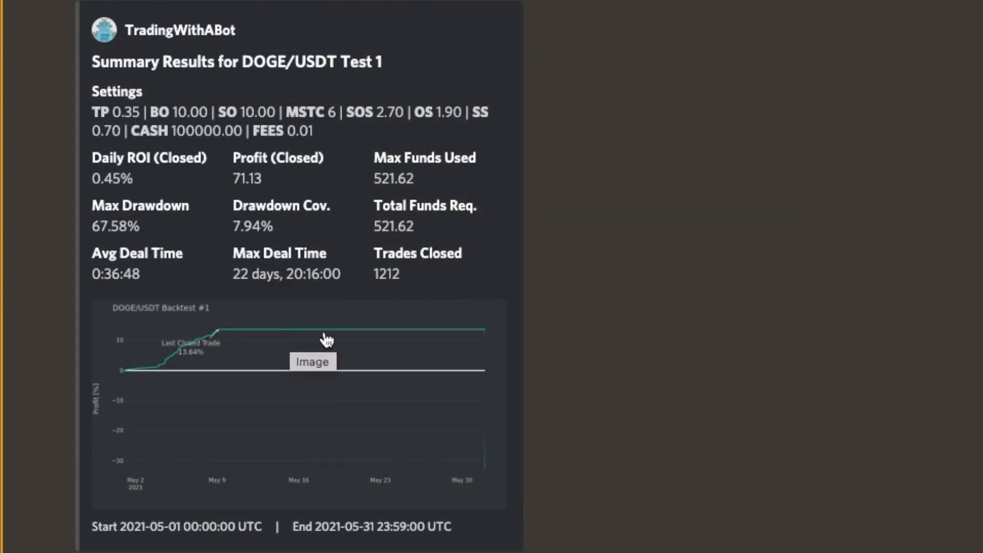
mouse_move(360, 340)
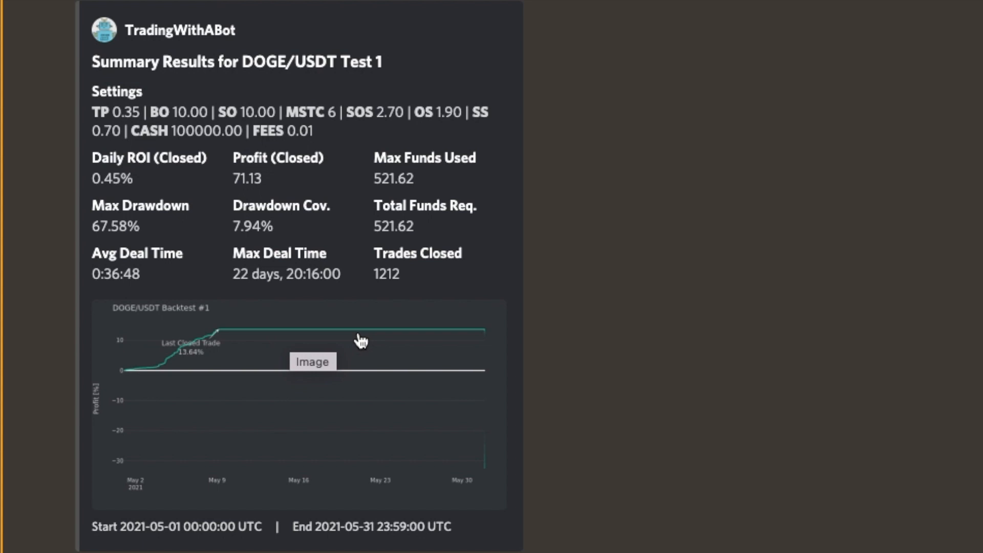
mouse_move(245, 301)
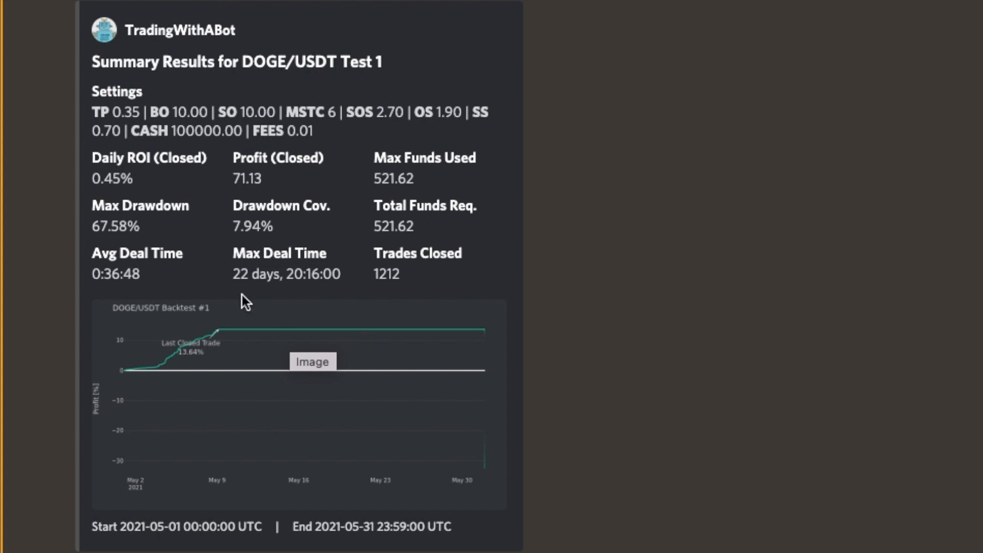
mouse_move(107, 245)
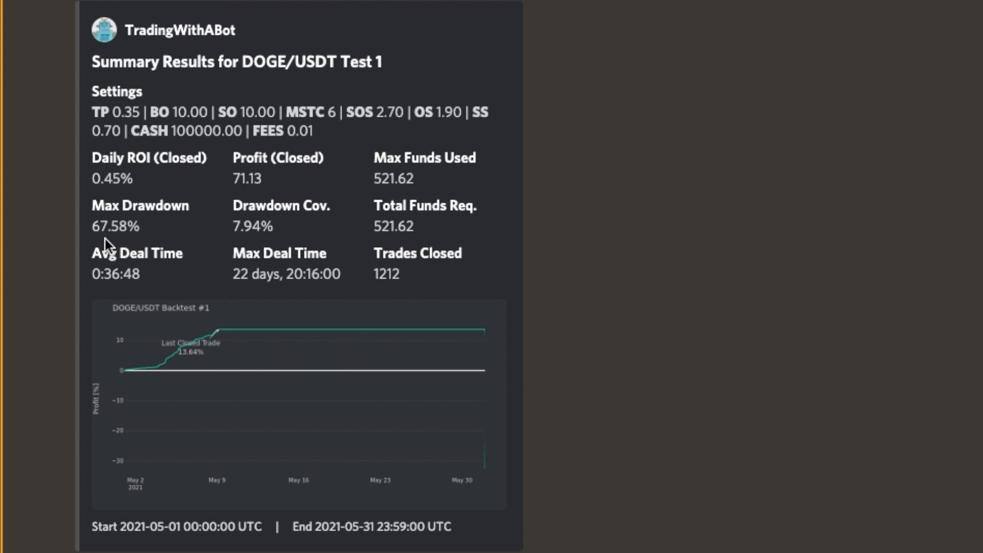
Highlight the 67.58% Max Drawdown value in the May 2021 DOGE/USDT summary
double_click(114, 225)
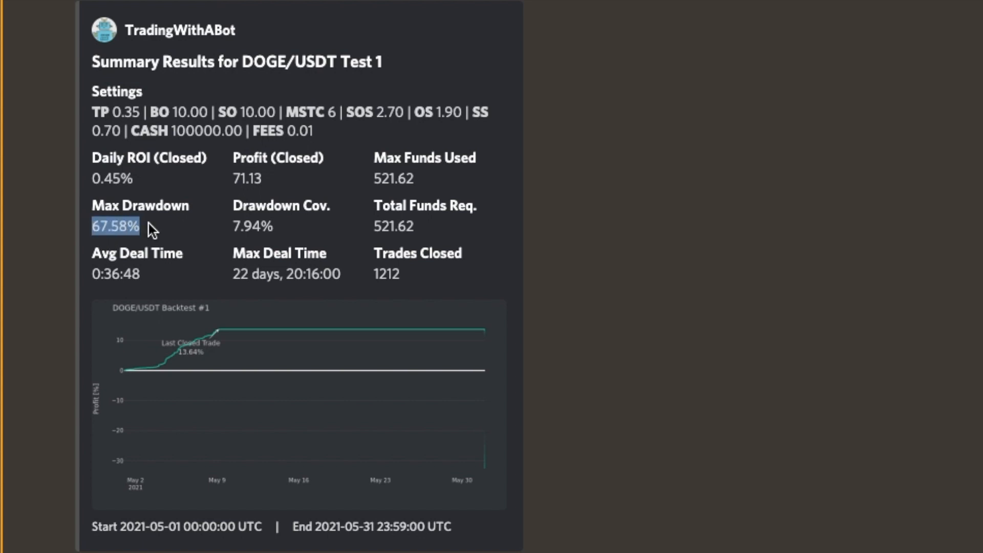
mouse_move(153, 235)
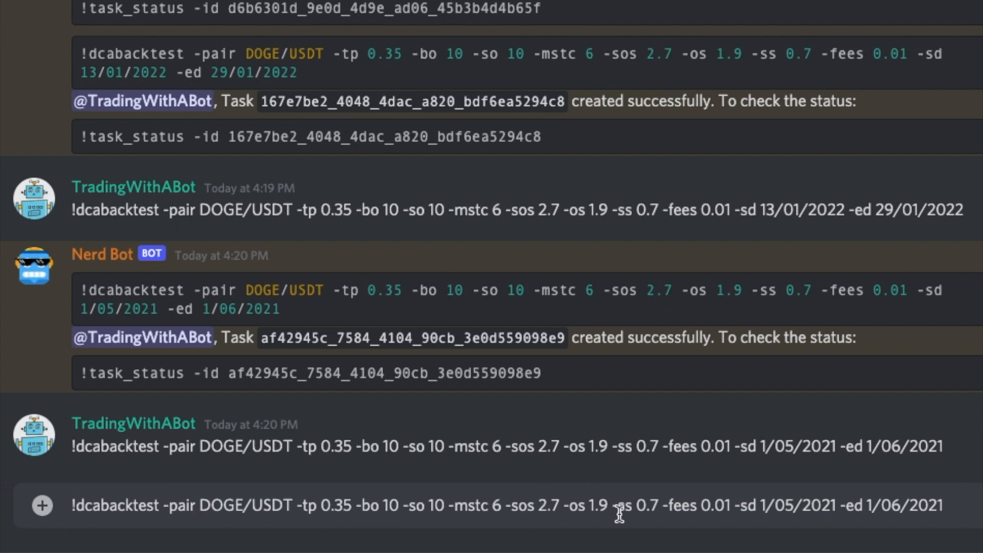
Replace the -ss value 0.7 with 1.2 in the recalled May 2021 backtest command
double_click(648, 505)
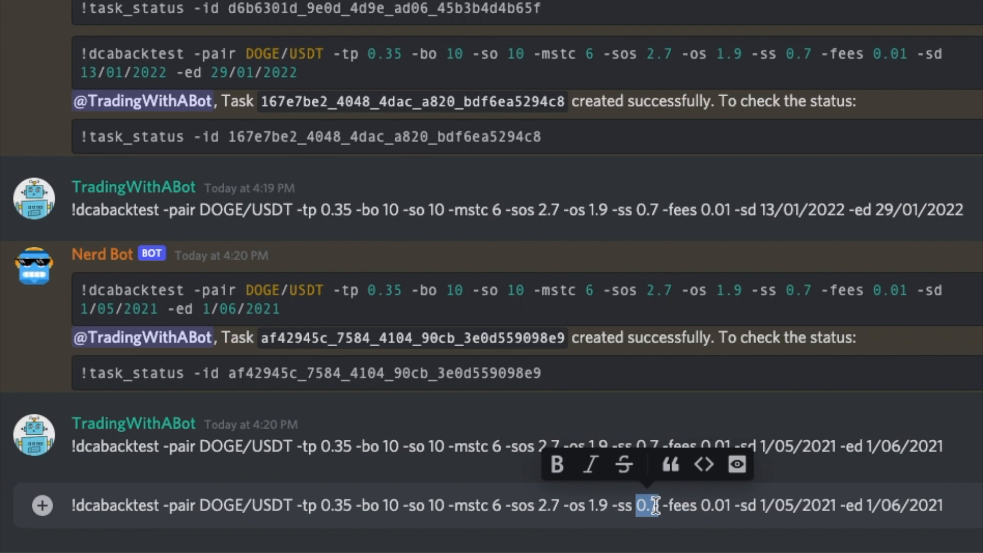
text(1.2)
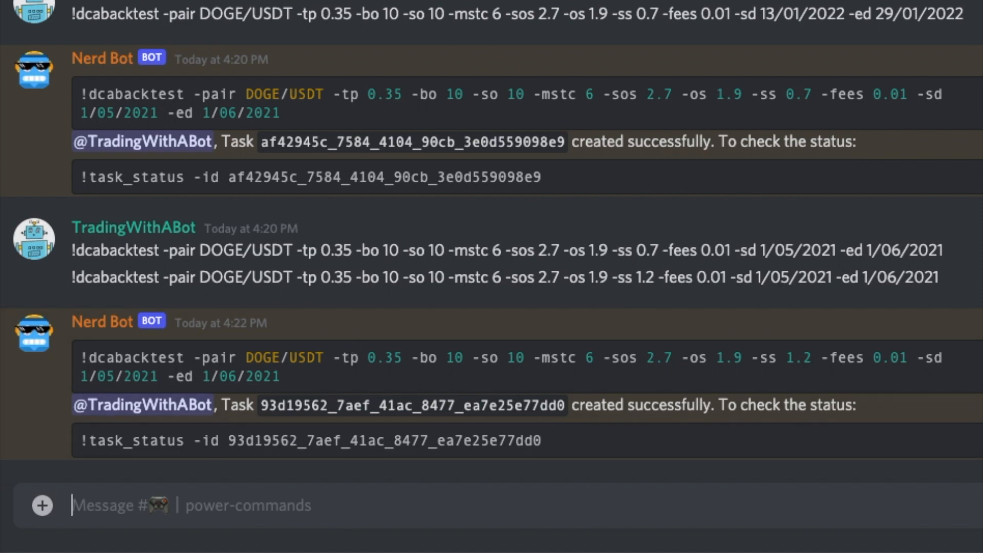
scroll(down, 3)
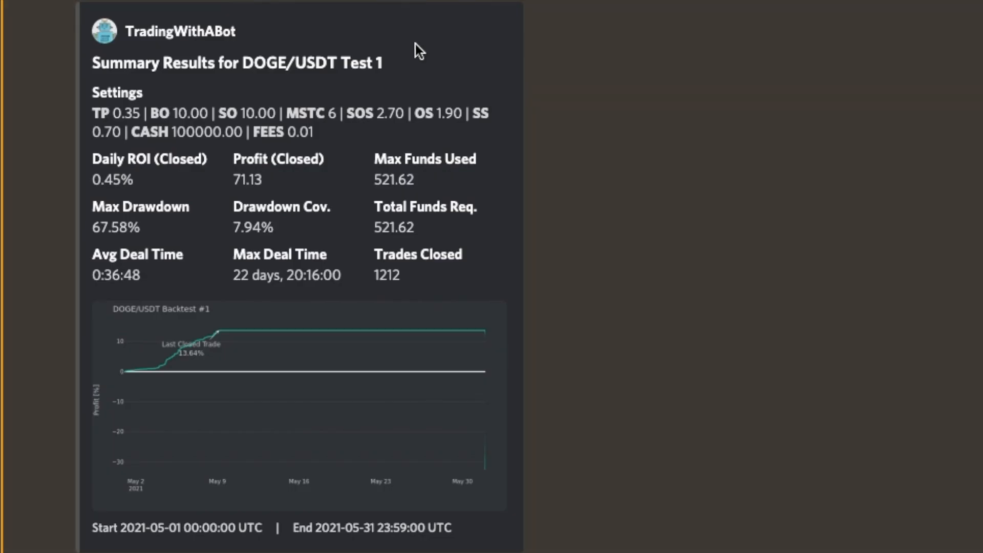
mouse_move(576, 181)
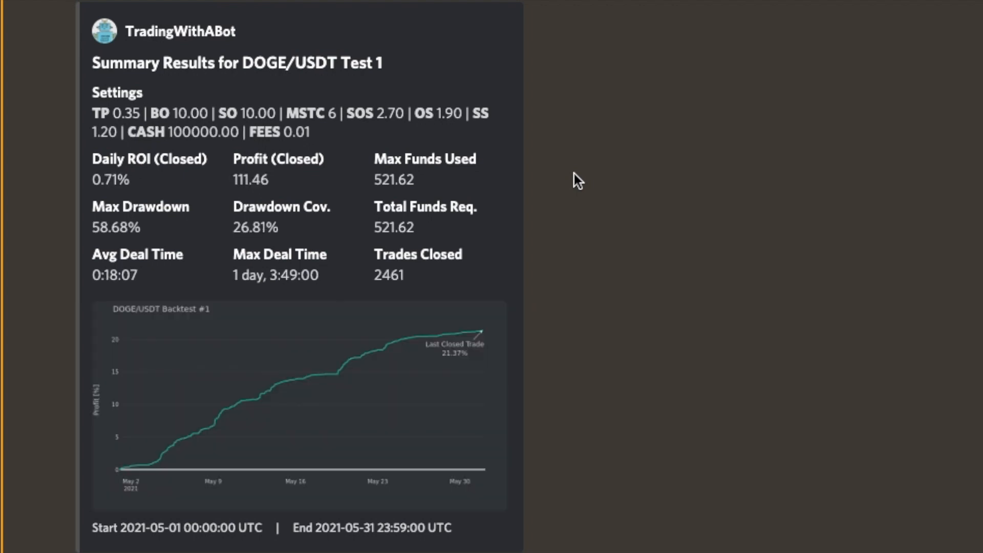
mouse_move(473, 197)
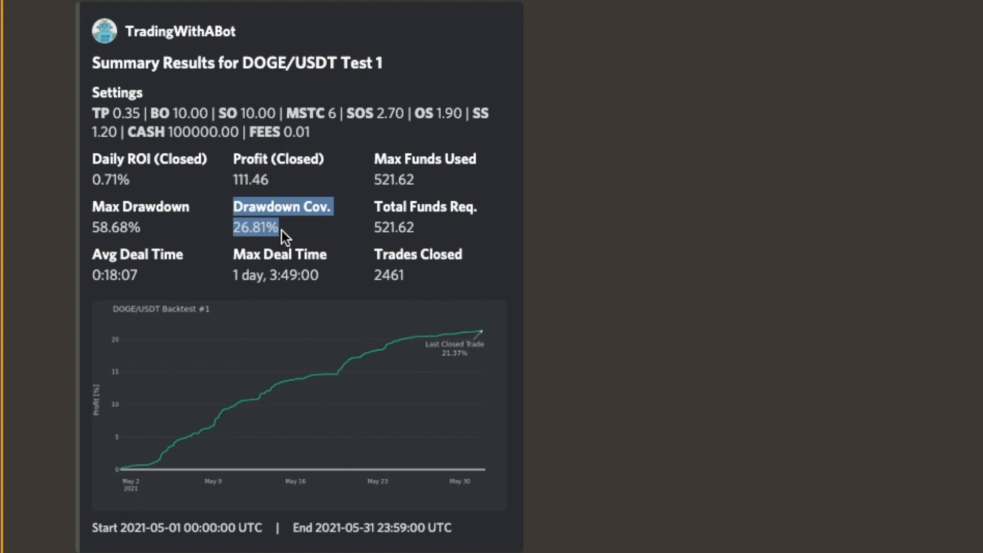
mouse_move(122, 196)
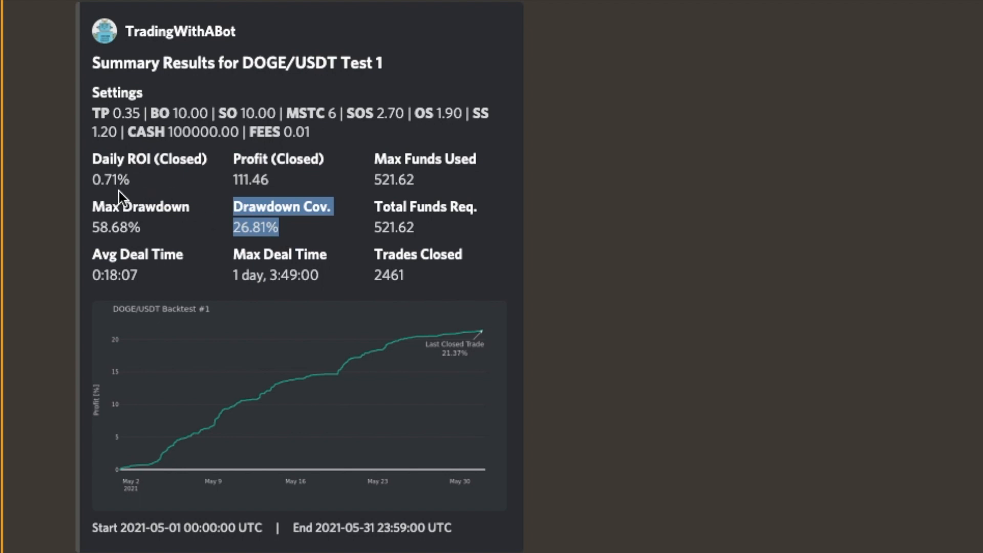
mouse_move(257, 194)
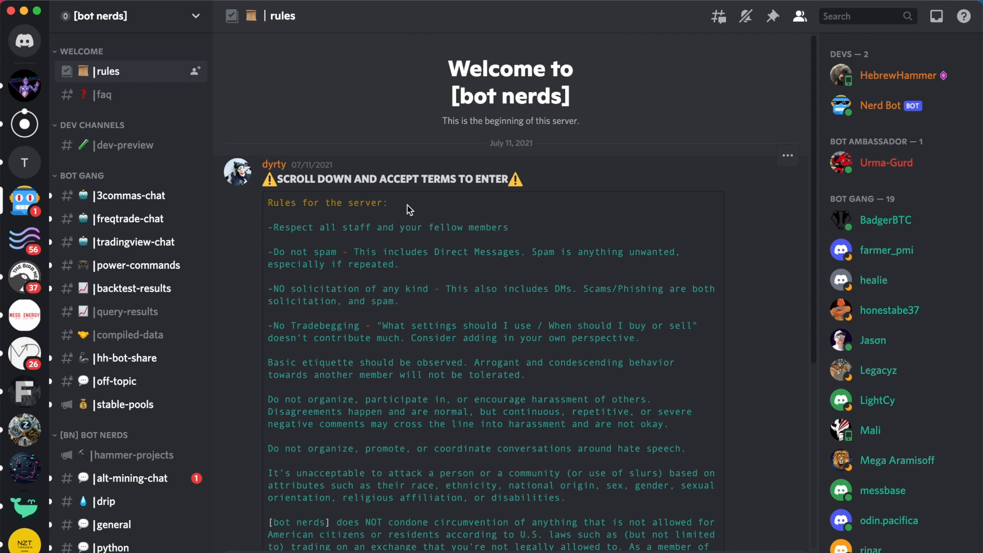
Scroll through the #rules channel, then open #commands under [NB] BACKTESTER
scroll(down, 3)
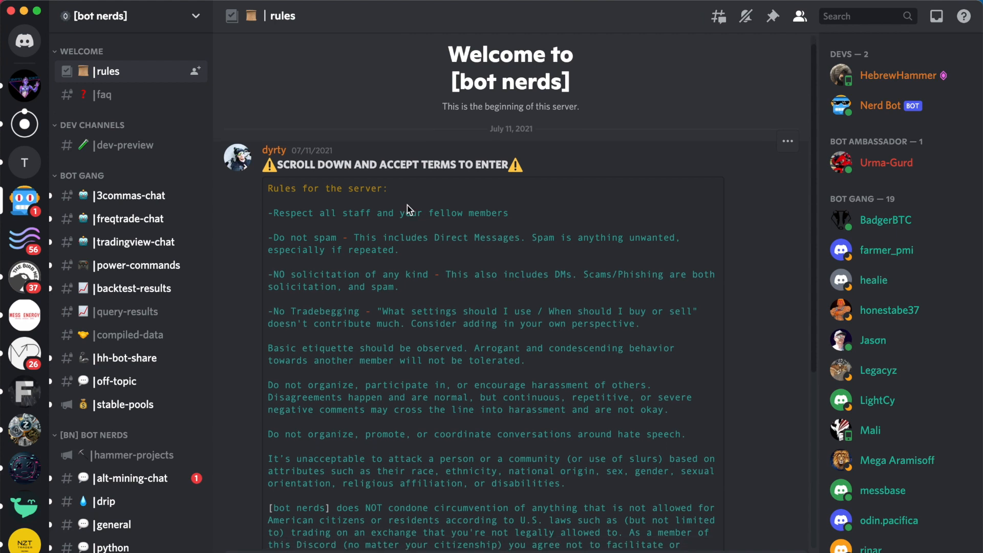
scroll(down, 3)
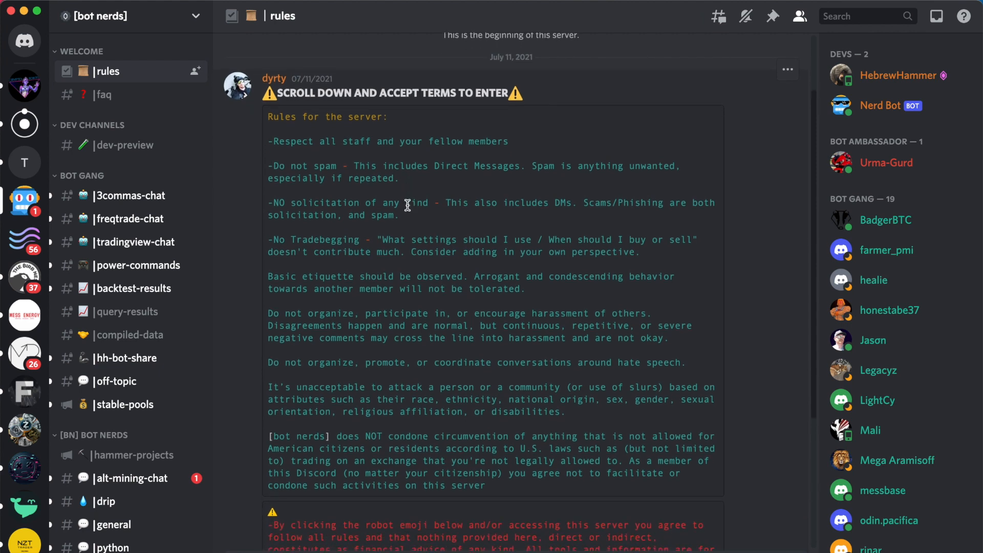
scroll(down, 3)
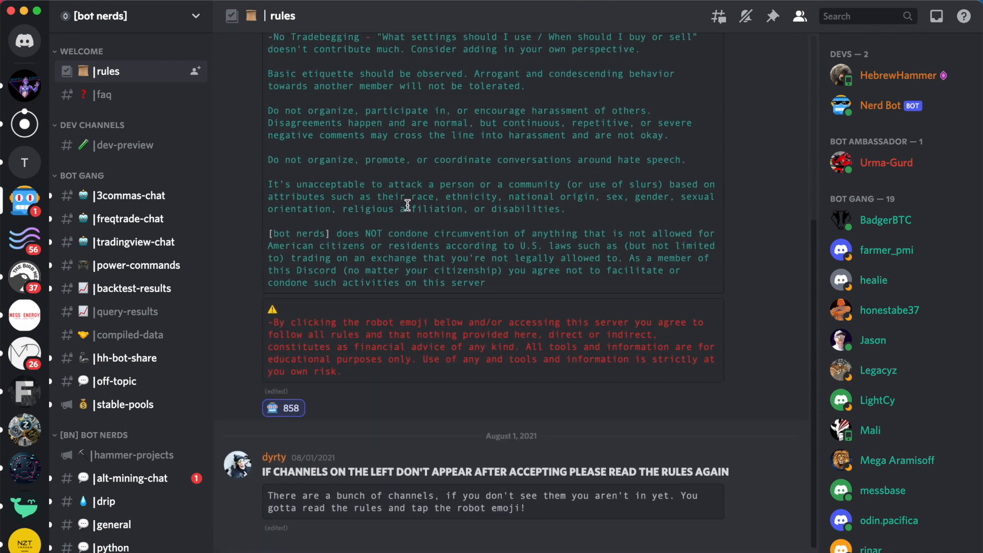
mouse_move(223, 343)
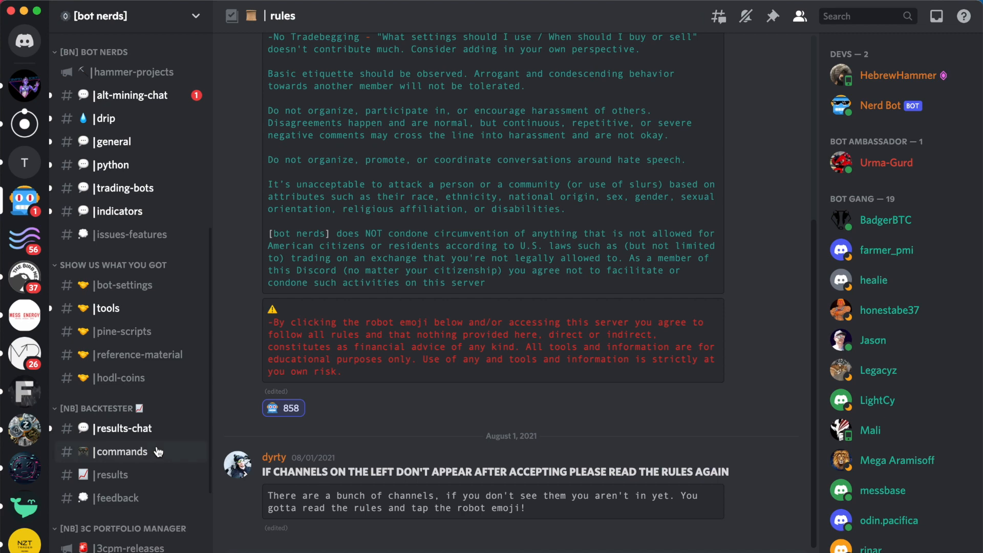
click(120, 452)
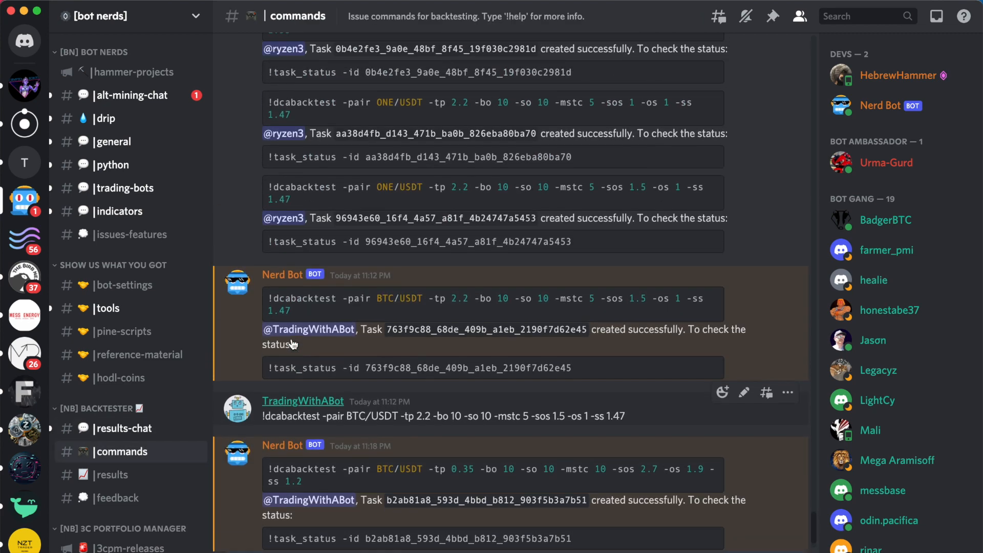
Scroll through #commands to review recent backtest commands and the lite-member flag warning
scroll(up, 3)
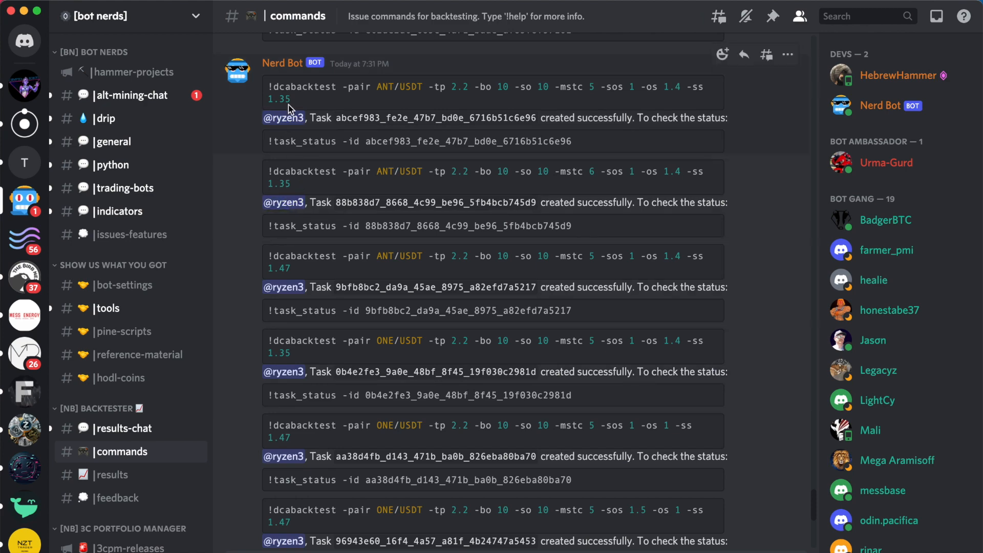
scroll(down, 3)
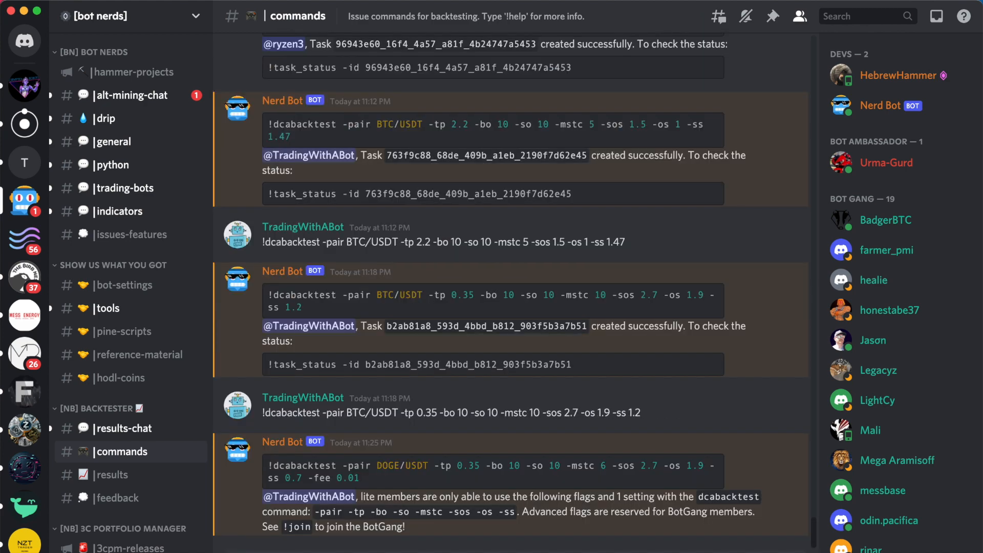
mouse_move(547, 537)
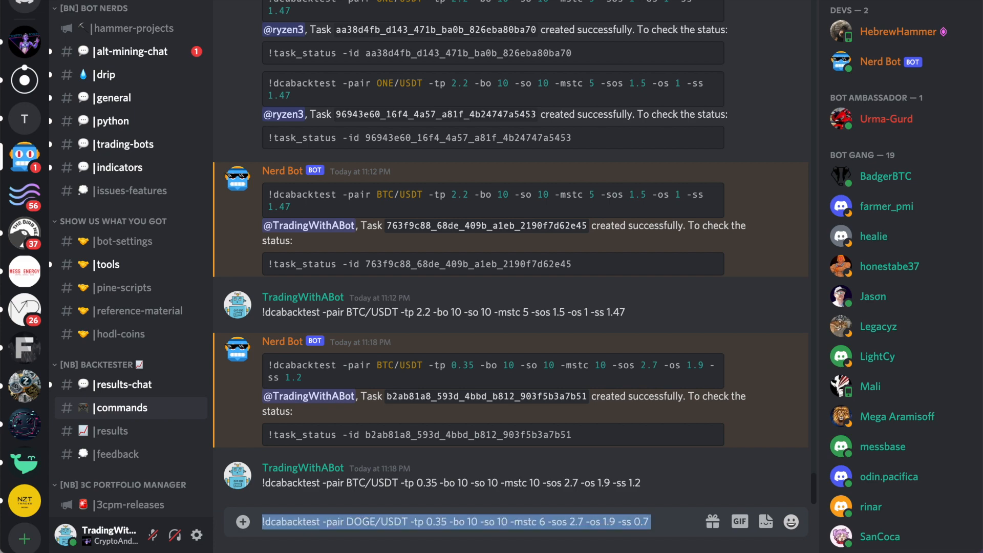
Send the fee-free DOGE/USDT backtest command and scroll to its results summary
key(enter)
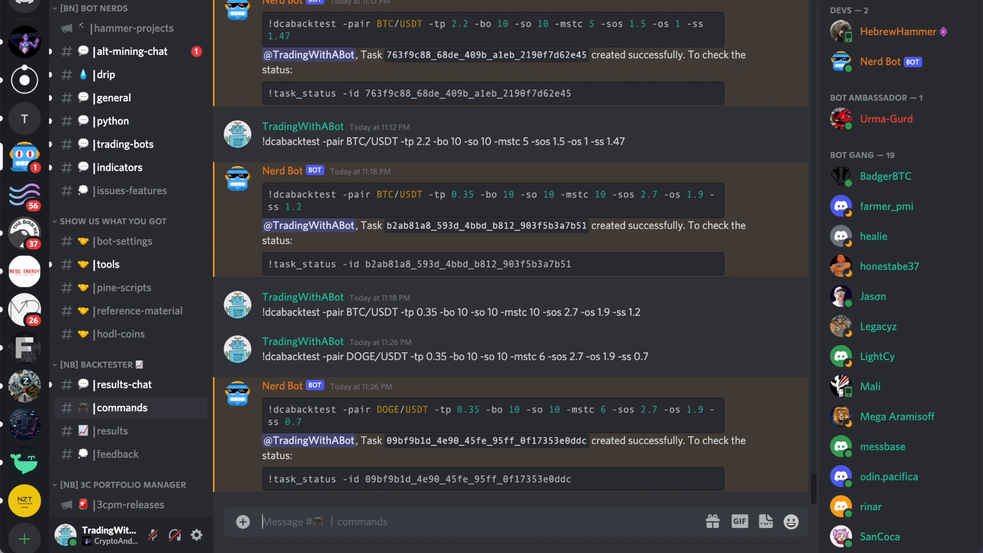
mouse_move(636, 464)
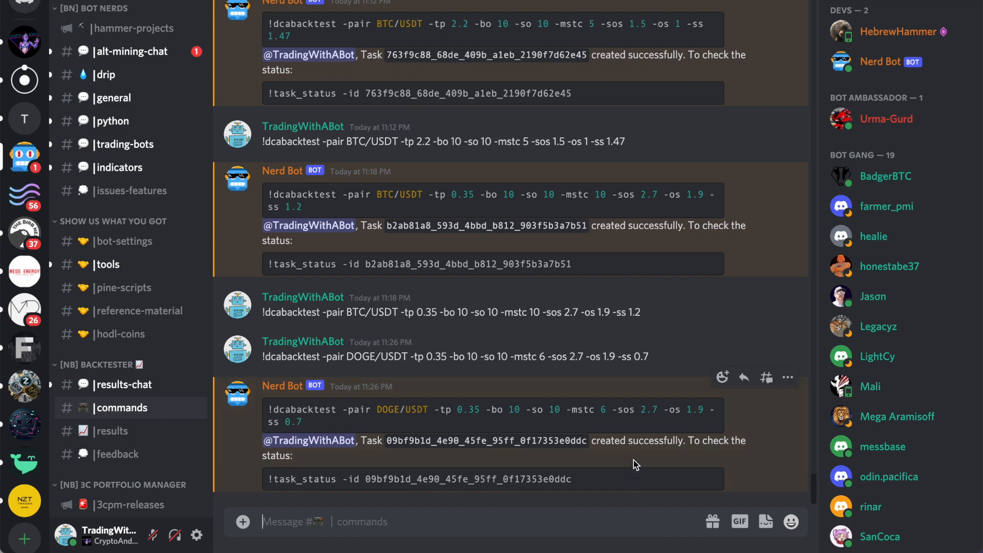
scroll(down, 3)
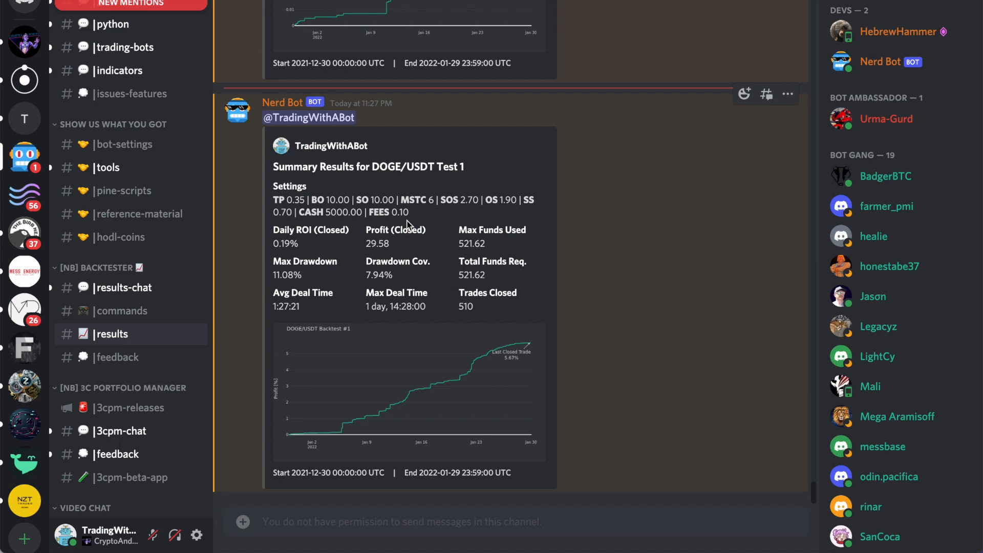
mouse_move(373, 484)
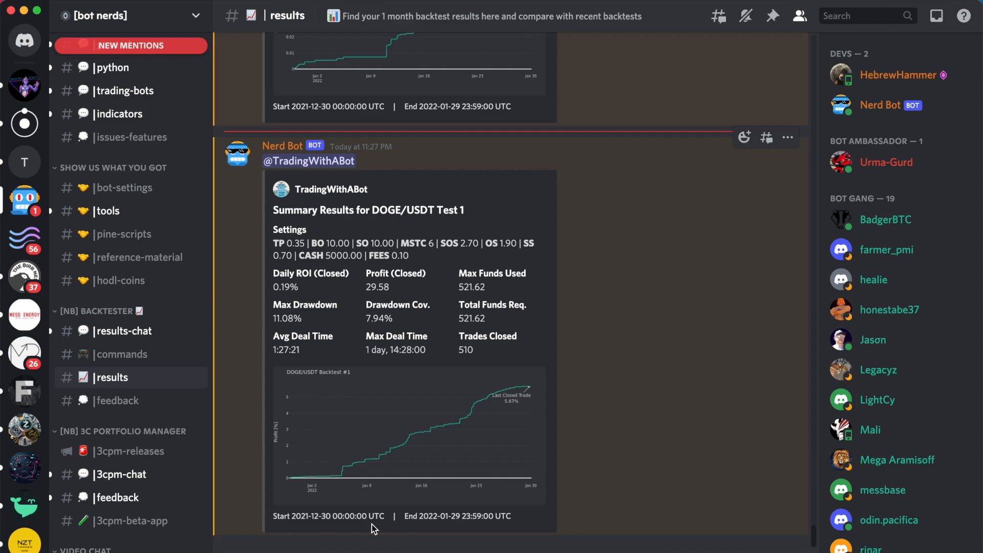
scroll(down, 3)
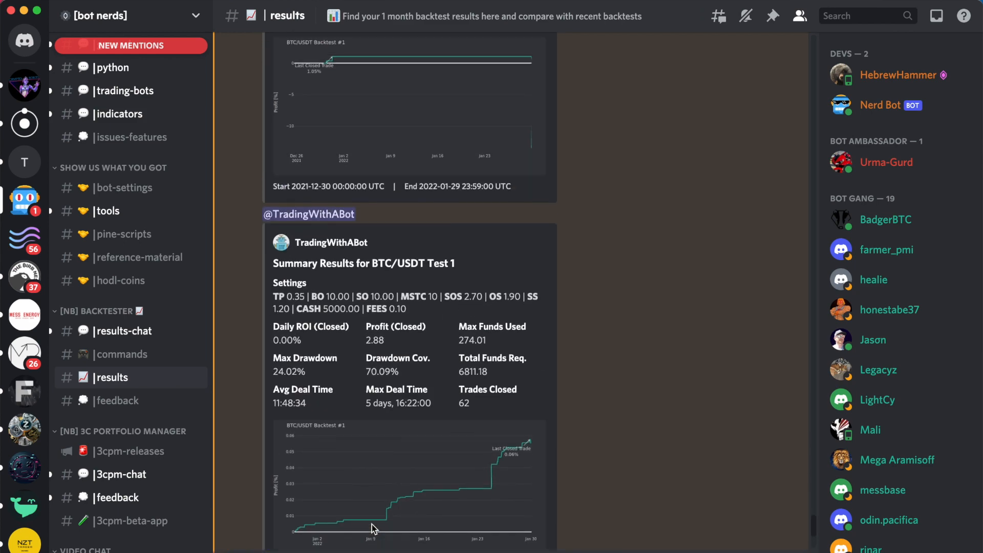
scroll(down, 3)
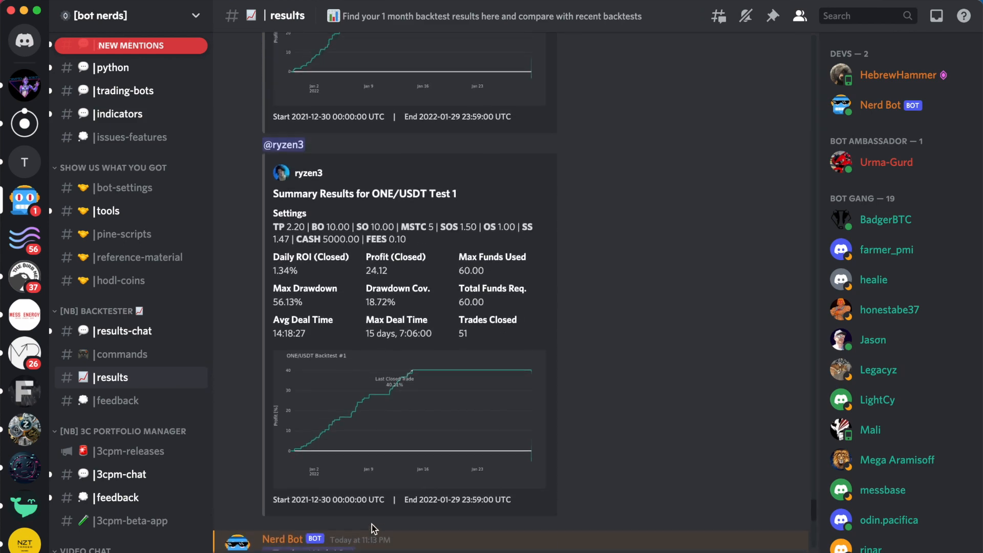
scroll(down, 3)
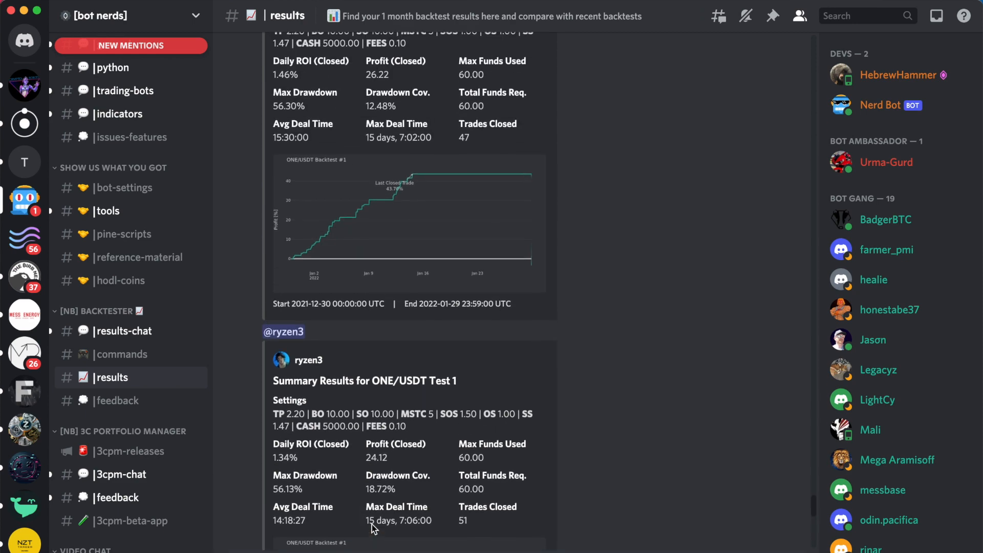
scroll(down, 3)
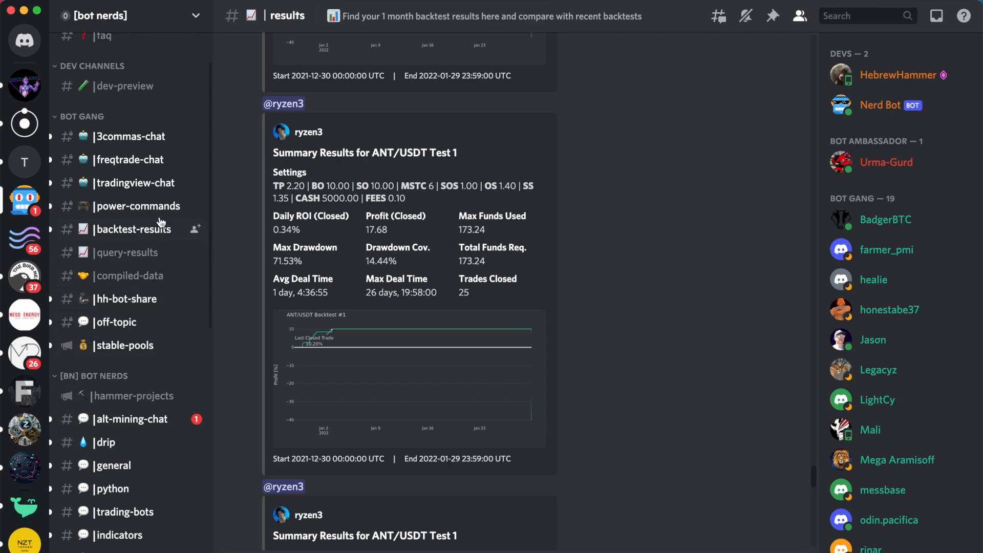
In #power-commands, select the pair list in a multi-pair !dcabacktest command and scroll to the newest posts
click(139, 206)
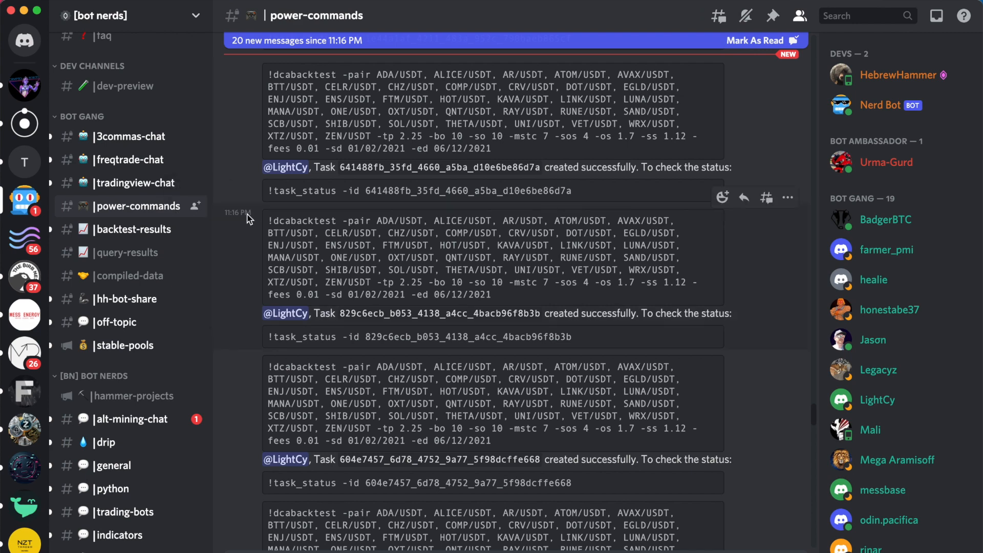
scroll(down, 3)
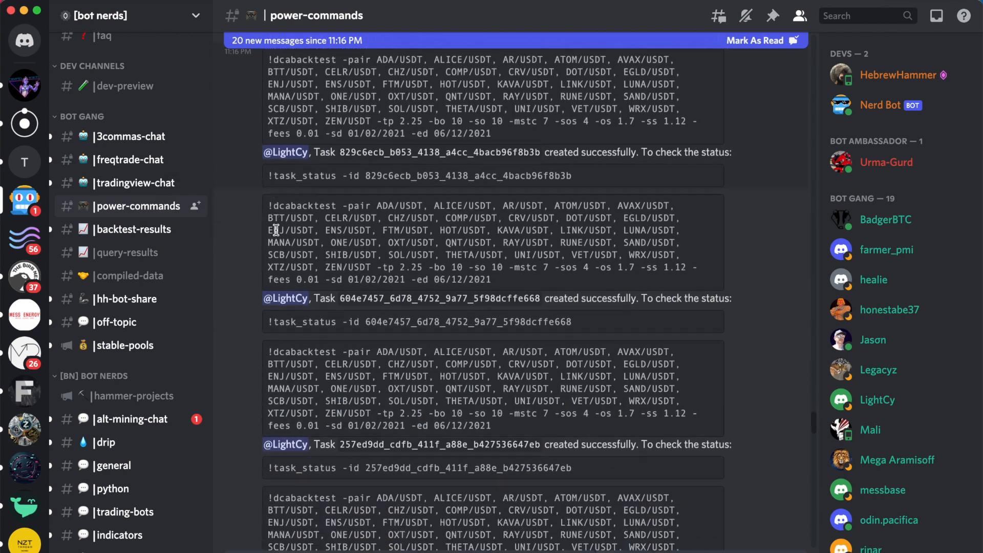
scroll(down, 3)
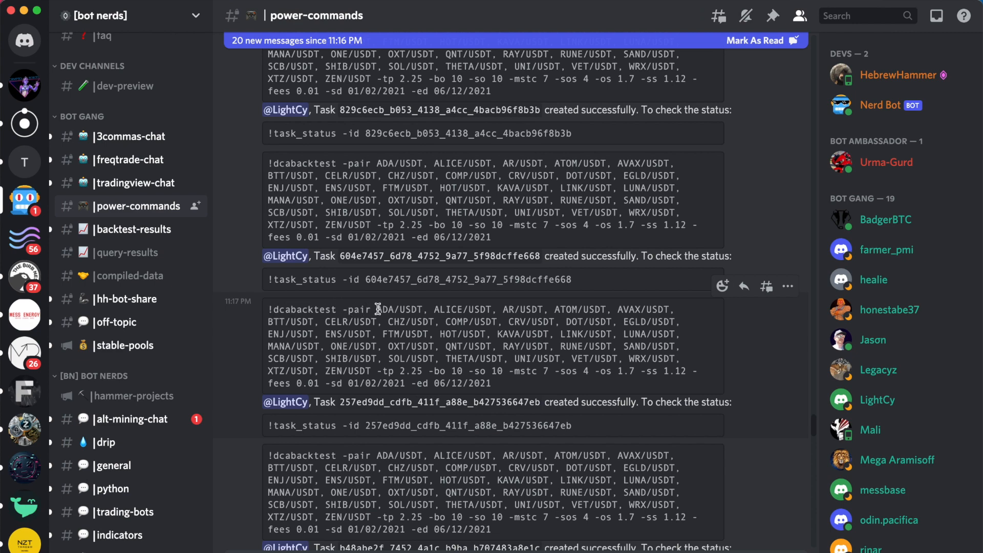
drag(376, 308, 382, 346)
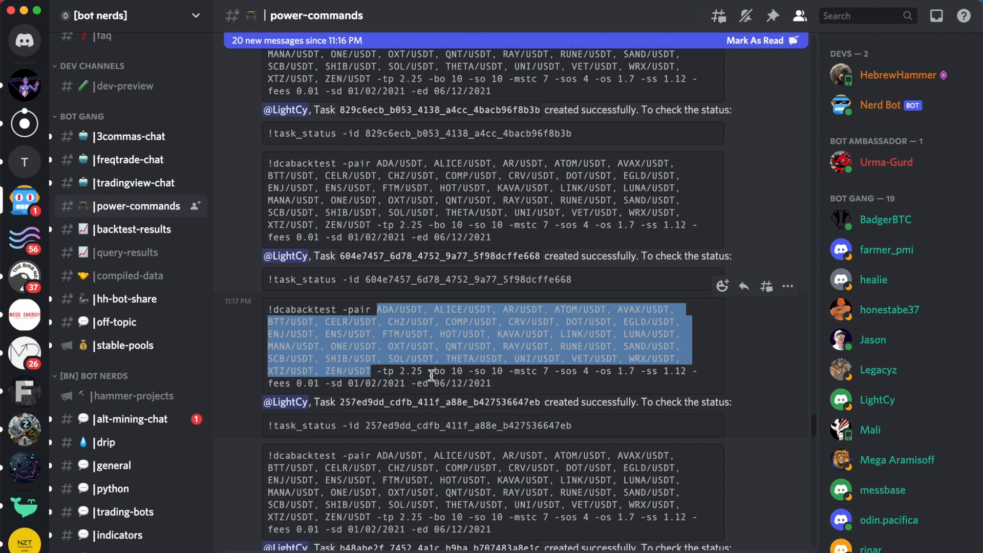
mouse_move(571, 421)
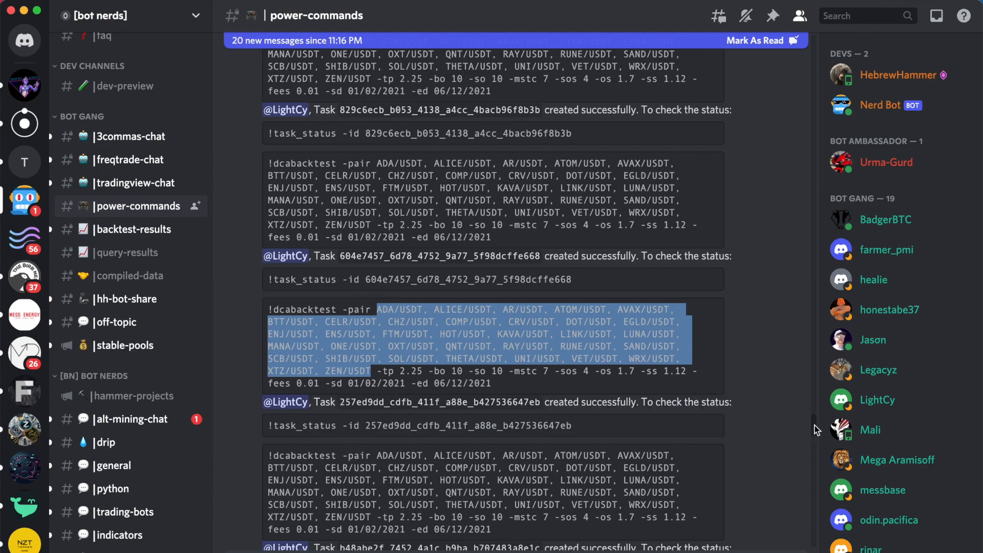
scroll(down, 3)
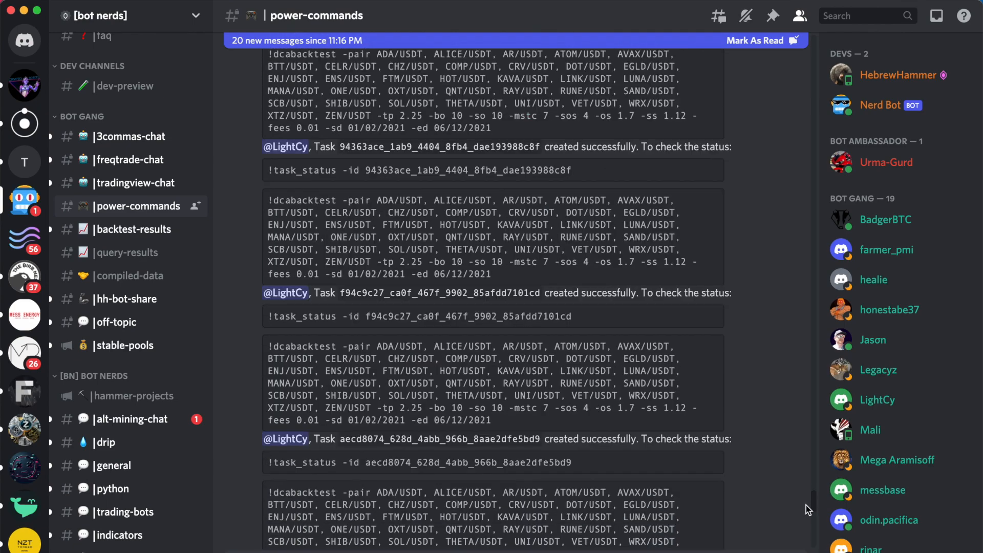
scroll(down, 3)
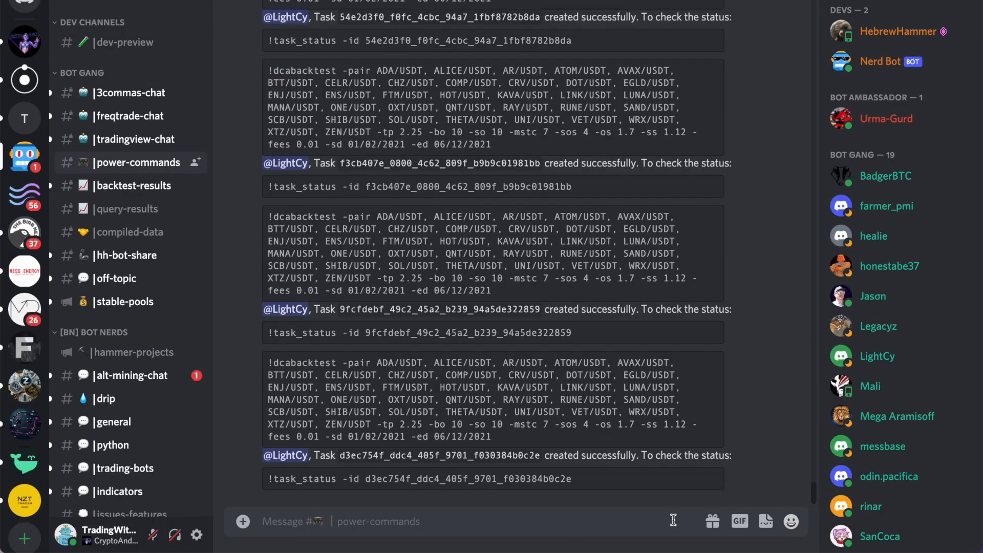
Request Nerd Bot's usage details with !help dcabacktest
text(!help dc)
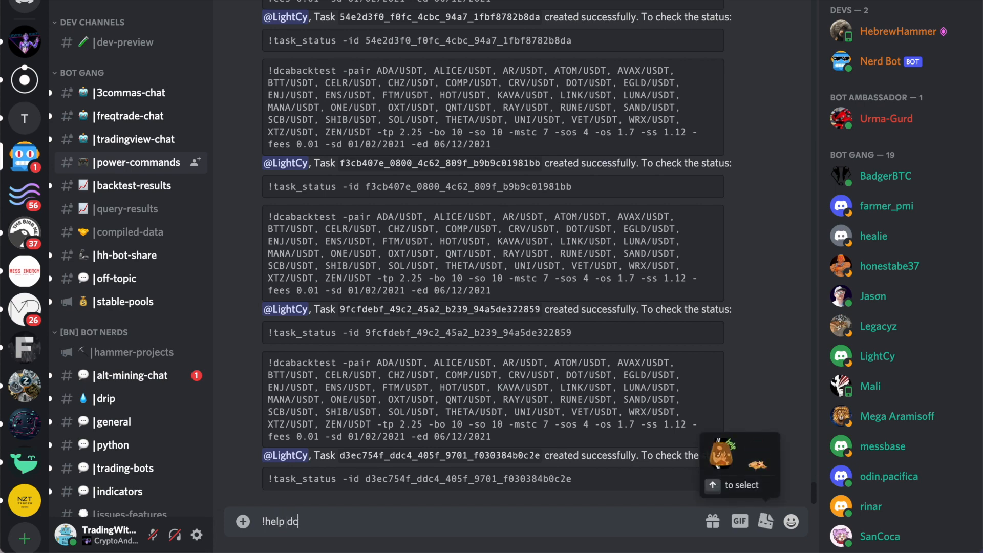
text(abacktest)
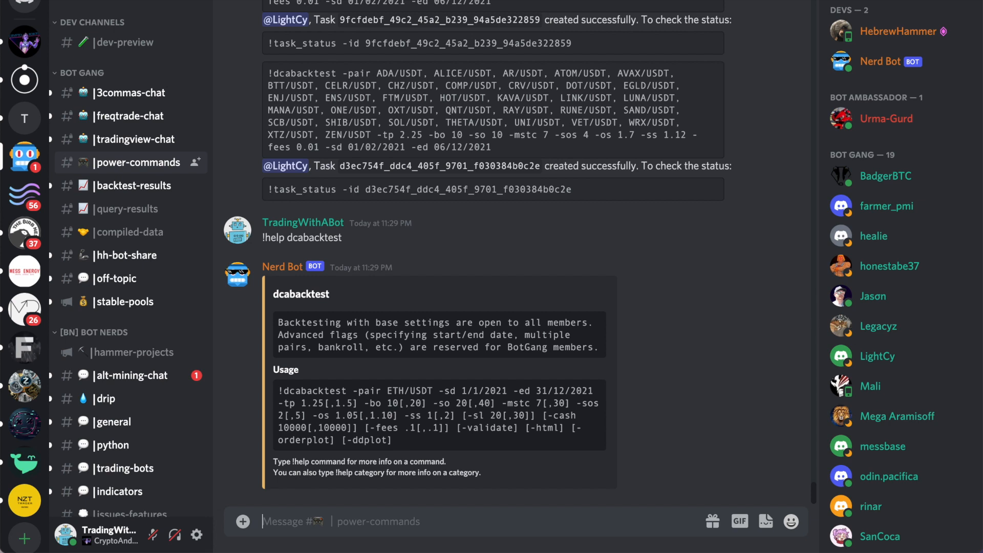
mouse_move(560, 461)
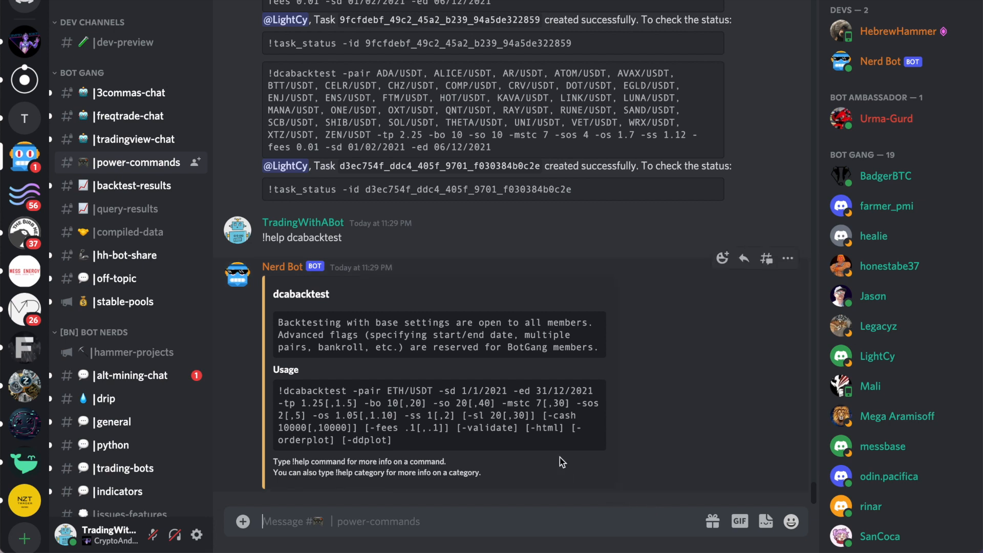
mouse_move(558, 442)
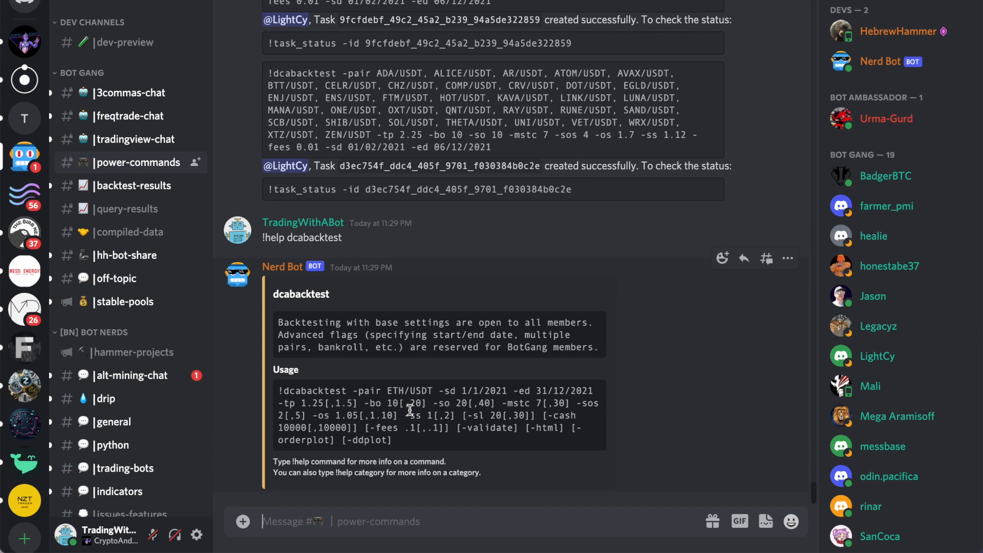
mouse_move(406, 445)
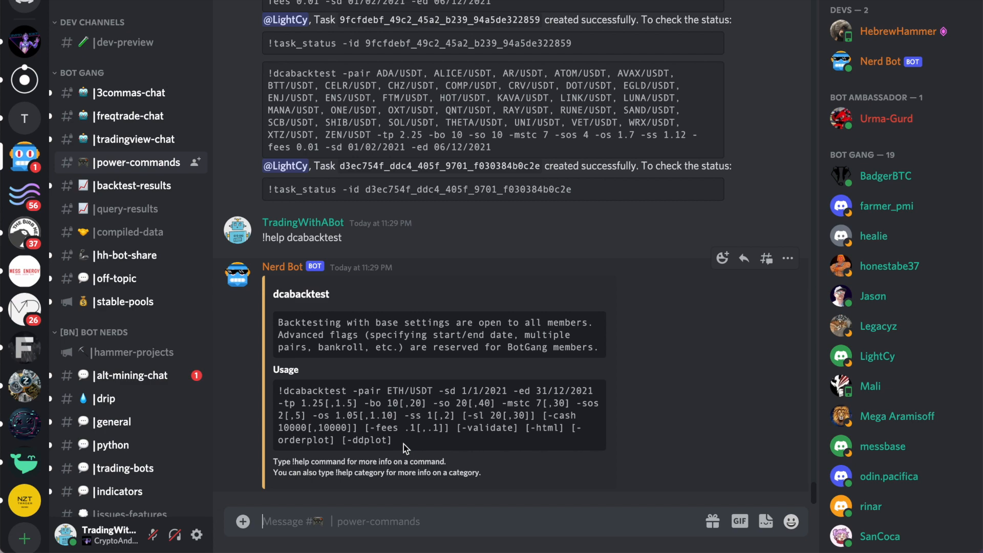
mouse_move(132, 185)
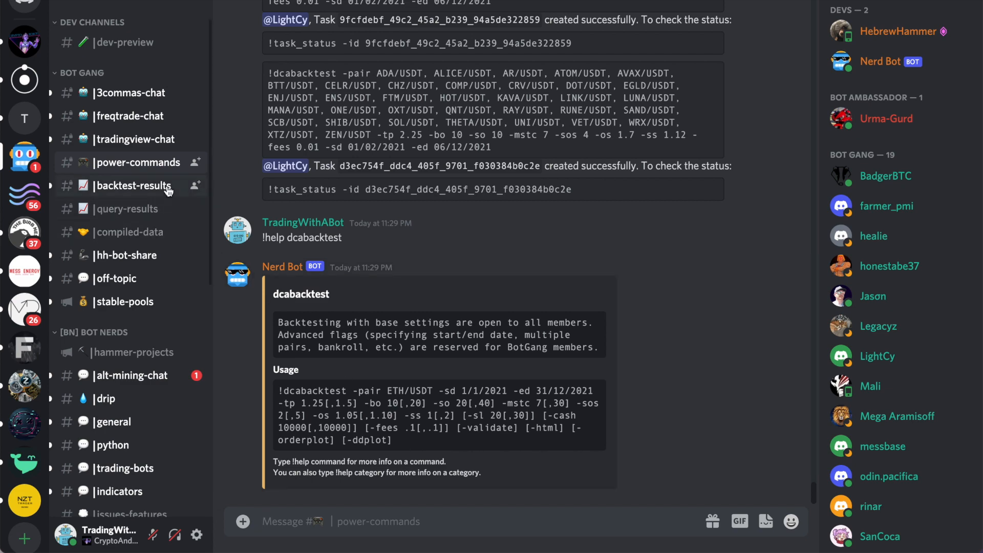
click(132, 185)
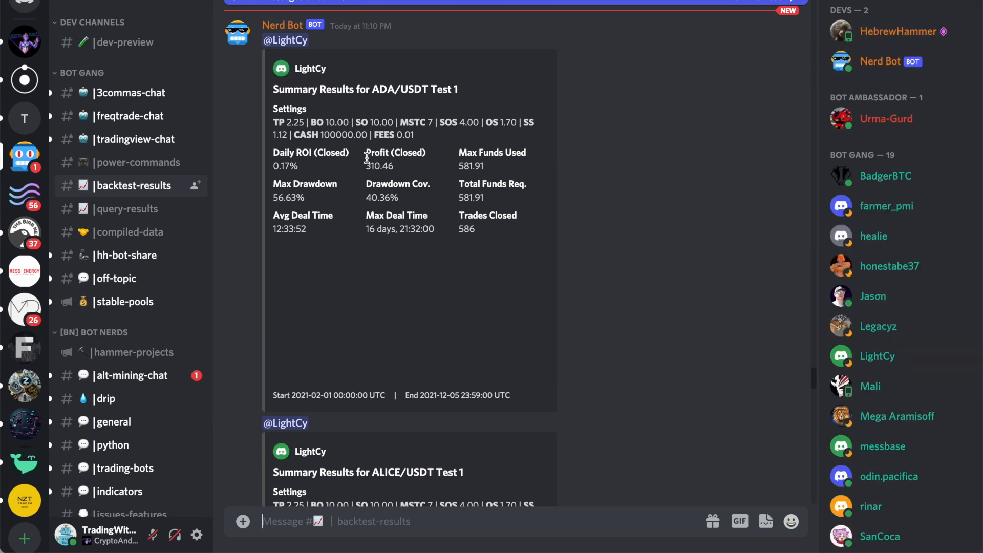
Scroll through the ADA, ALICE, AR and ATOM/USDT summaries, ending on ATOM's 470.06 profit
scroll(down, 3)
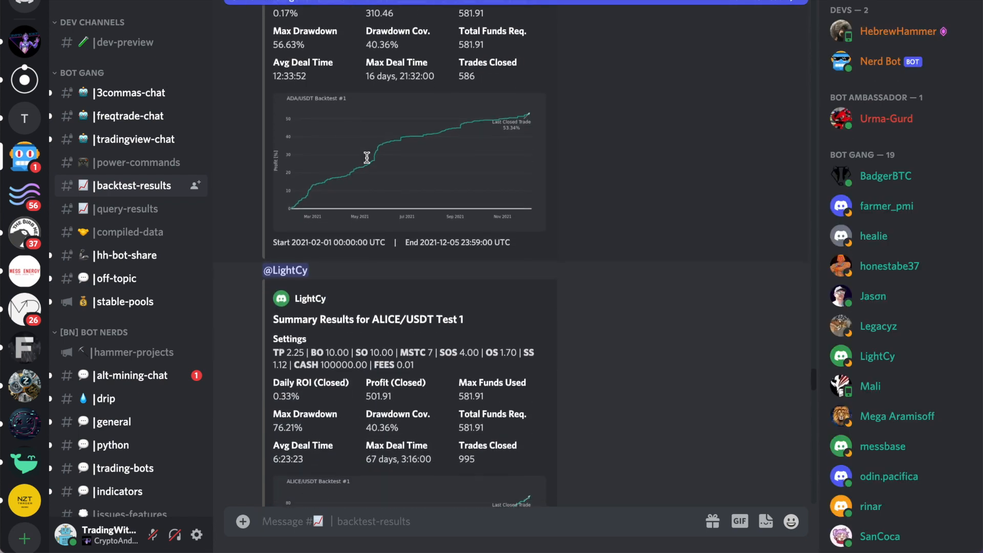
scroll(down, 3)
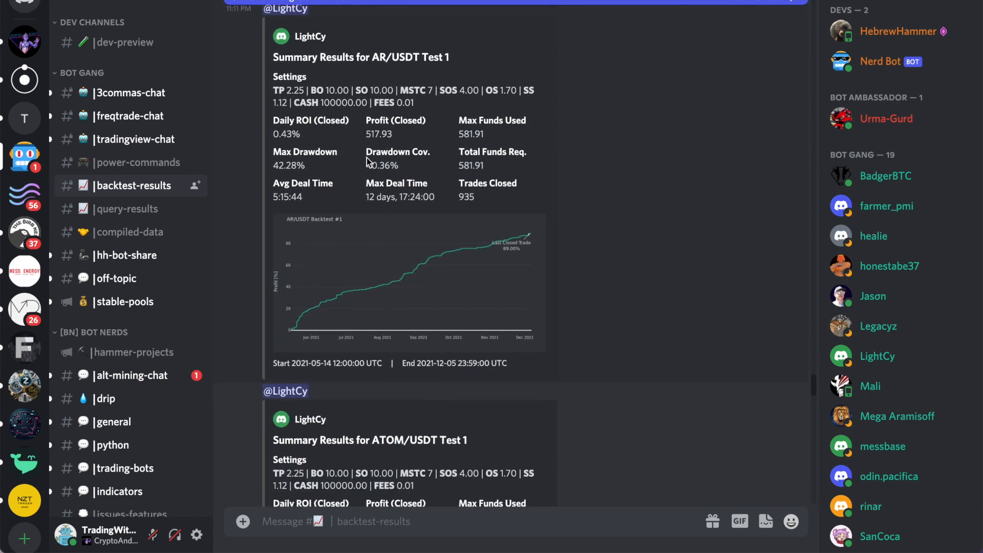
scroll(down, 3)
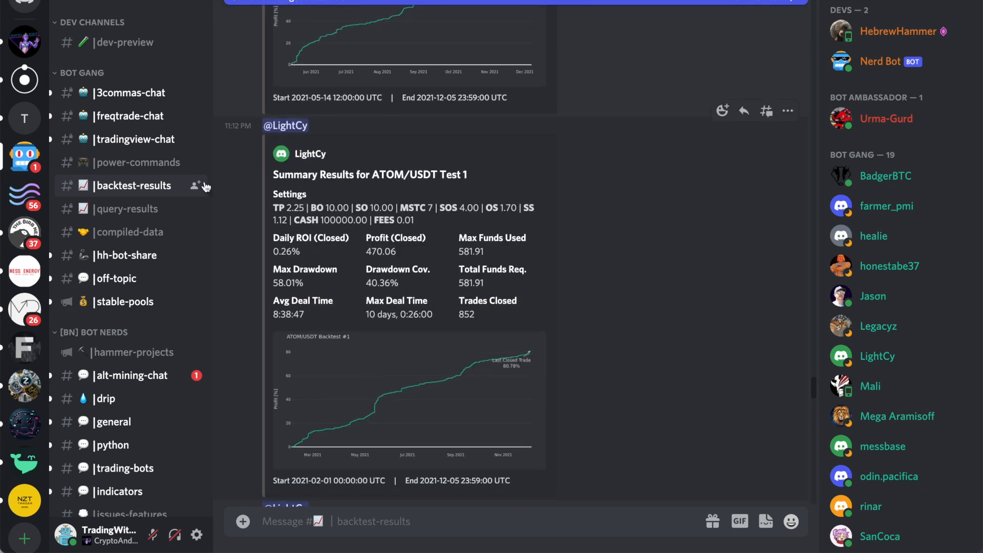
scroll(down, 3)
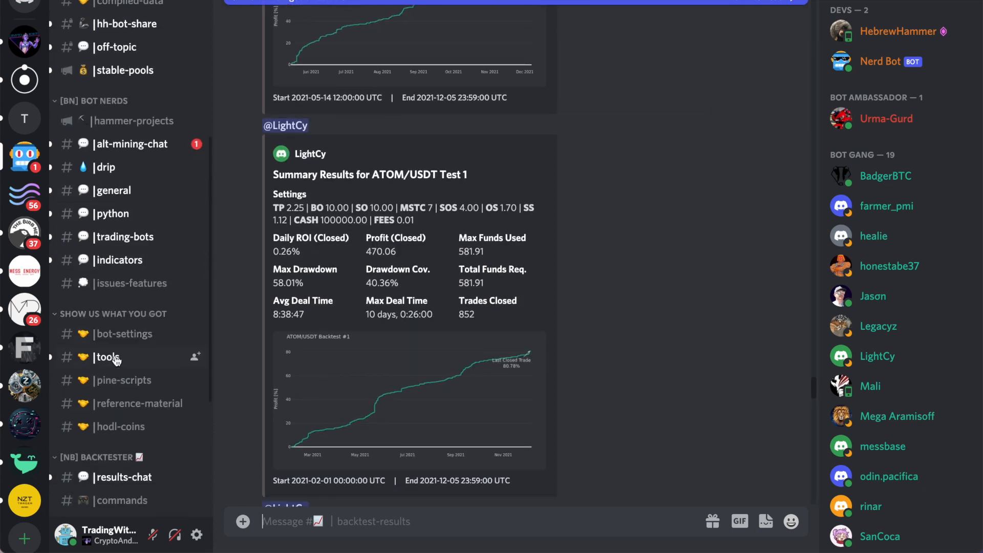
Browse #tools to SanCoca's backtester-extractor link, then move to #rules
click(107, 357)
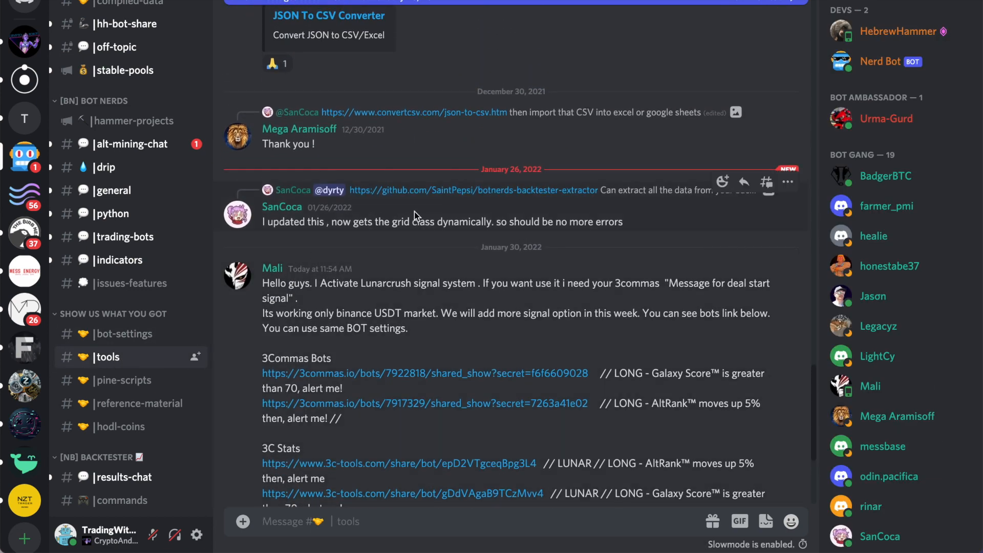
scroll(down, 3)
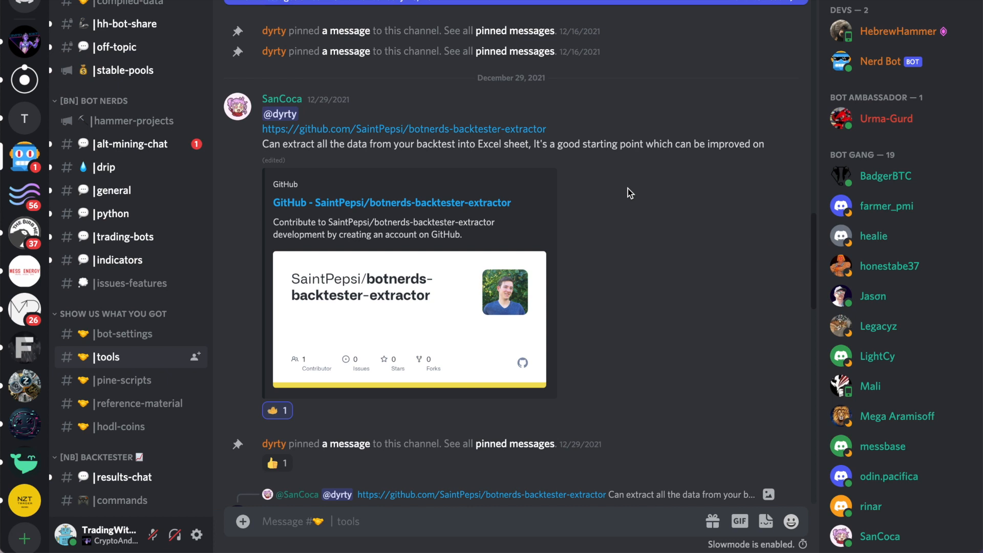
mouse_move(262, 187)
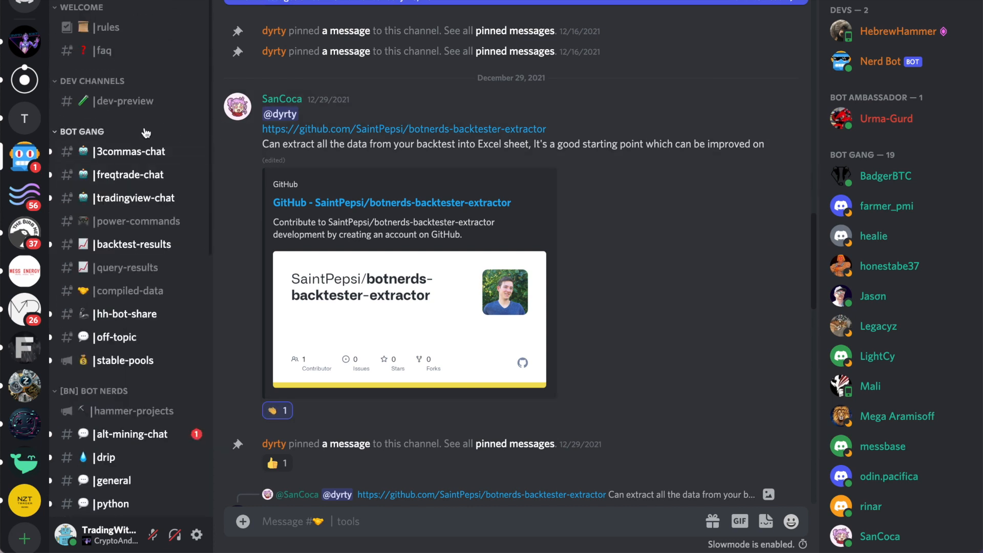
click(107, 27)
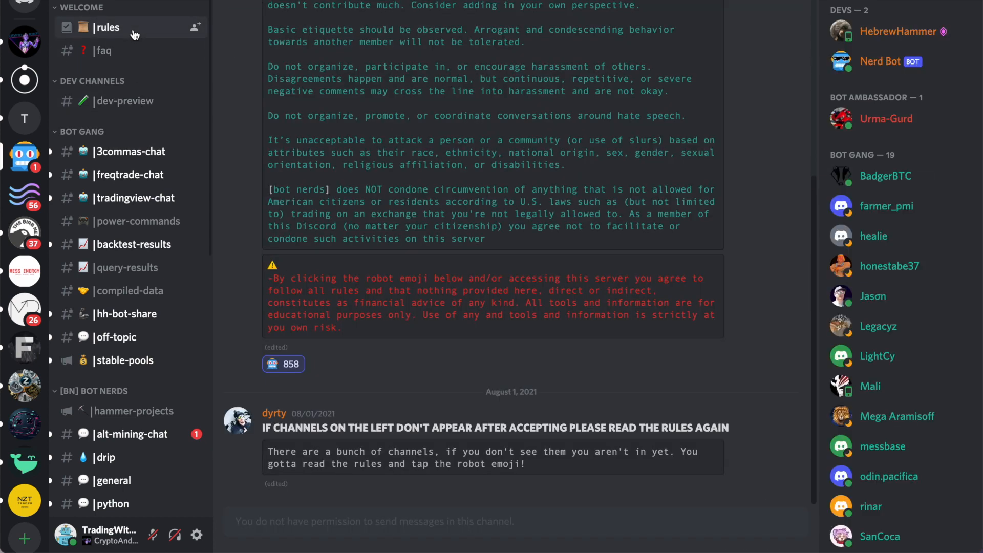